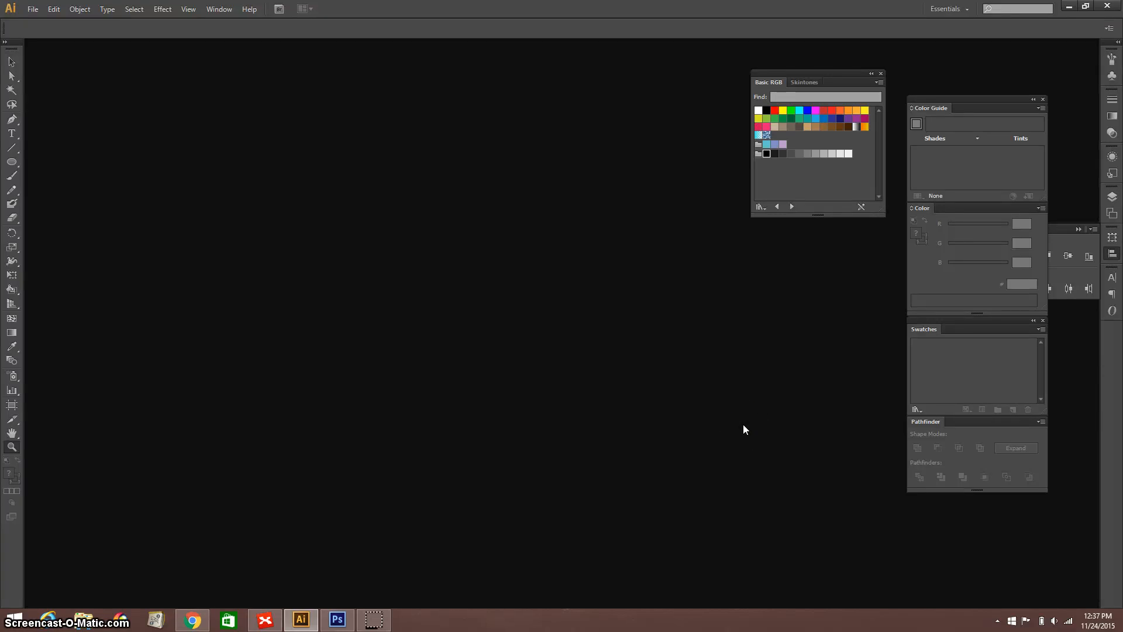
pyautogui.moveTo(400, 20)
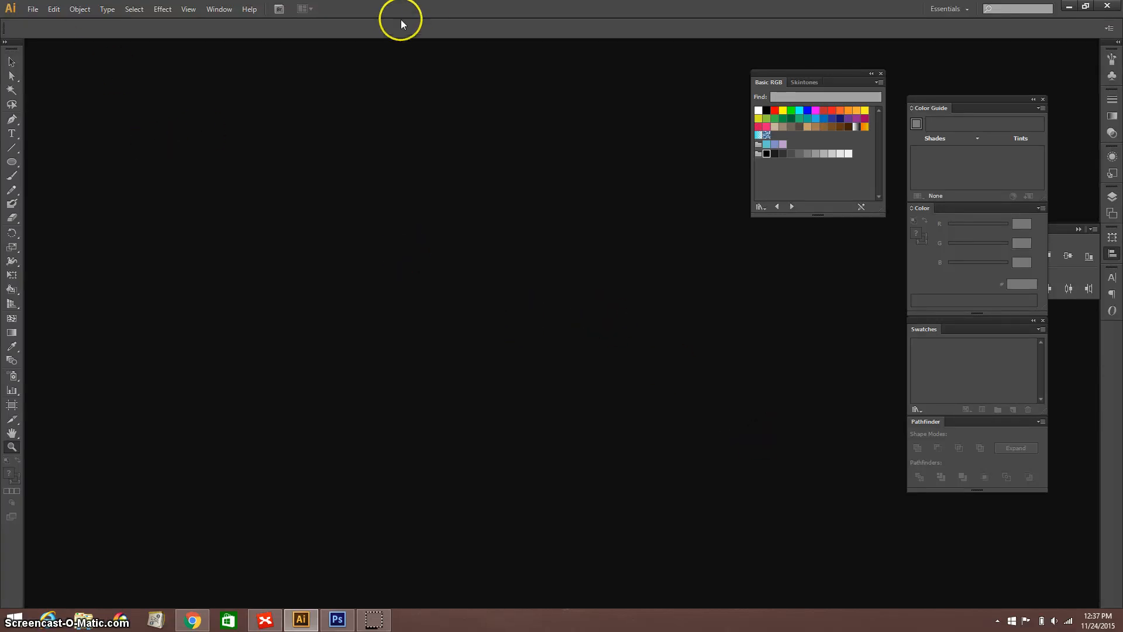
pyautogui.moveTo(240, 13)
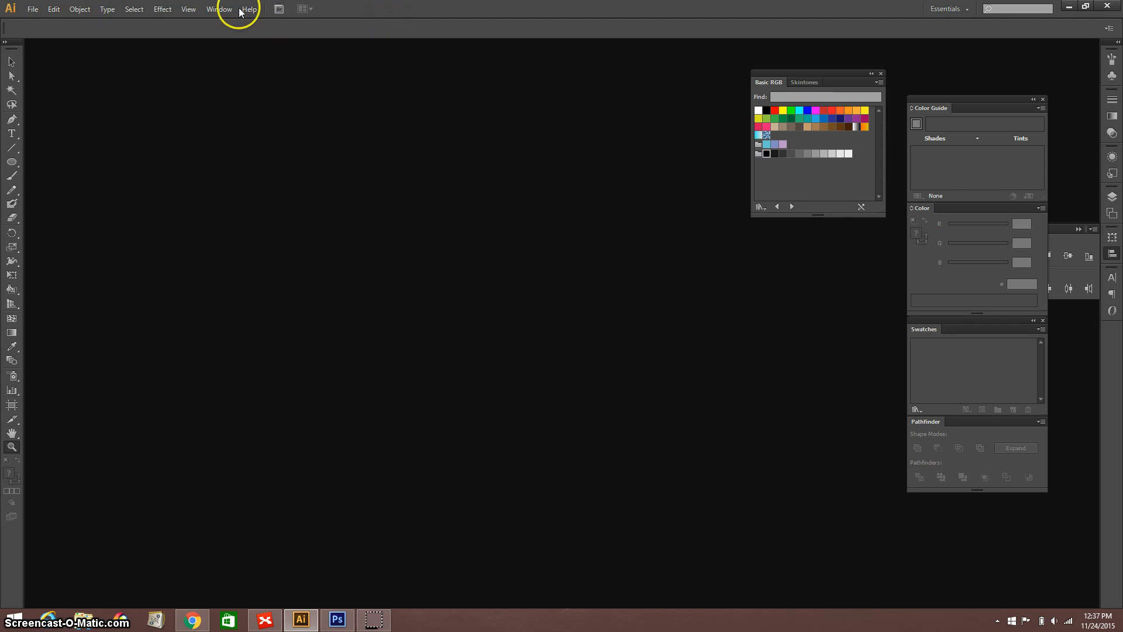
pyautogui.moveTo(33, 12)
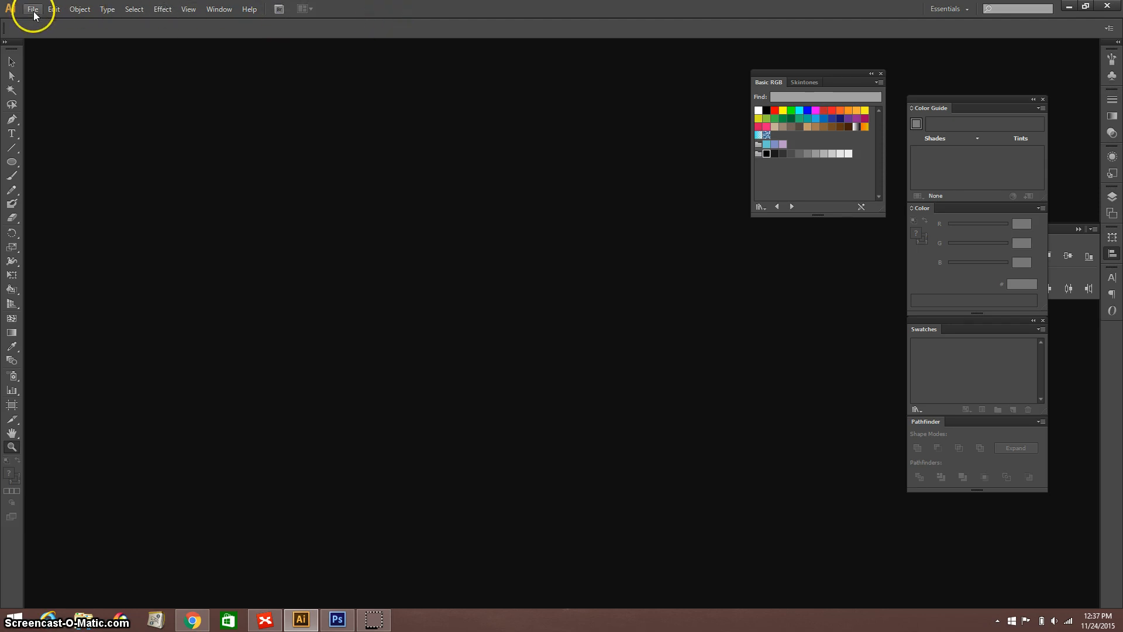
pyautogui.moveTo(141, 58)
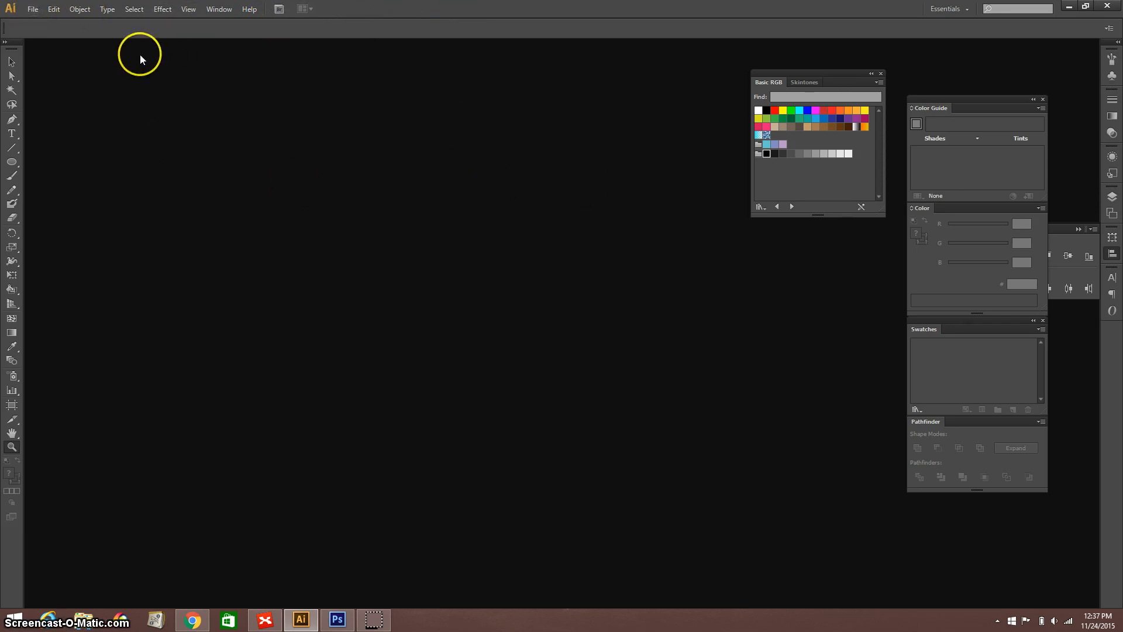
# Return to the 'inked drawing' image results and enlarge the Joe Rubinstein Dracula ink drawing preview.
pyautogui.click(191, 620)
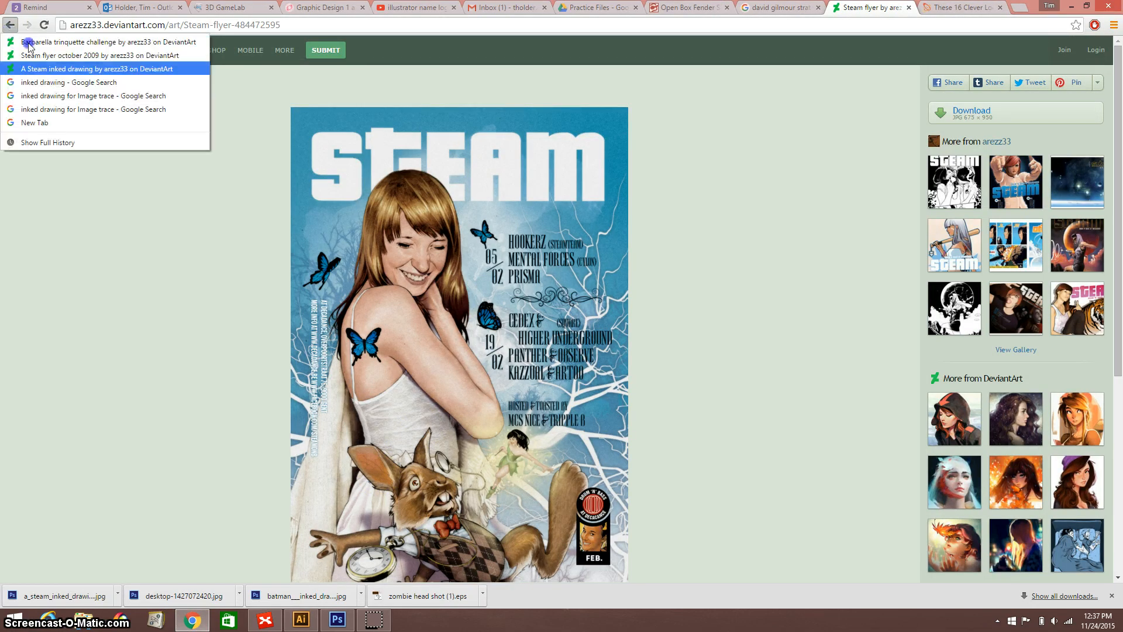
pyautogui.click(69, 82)
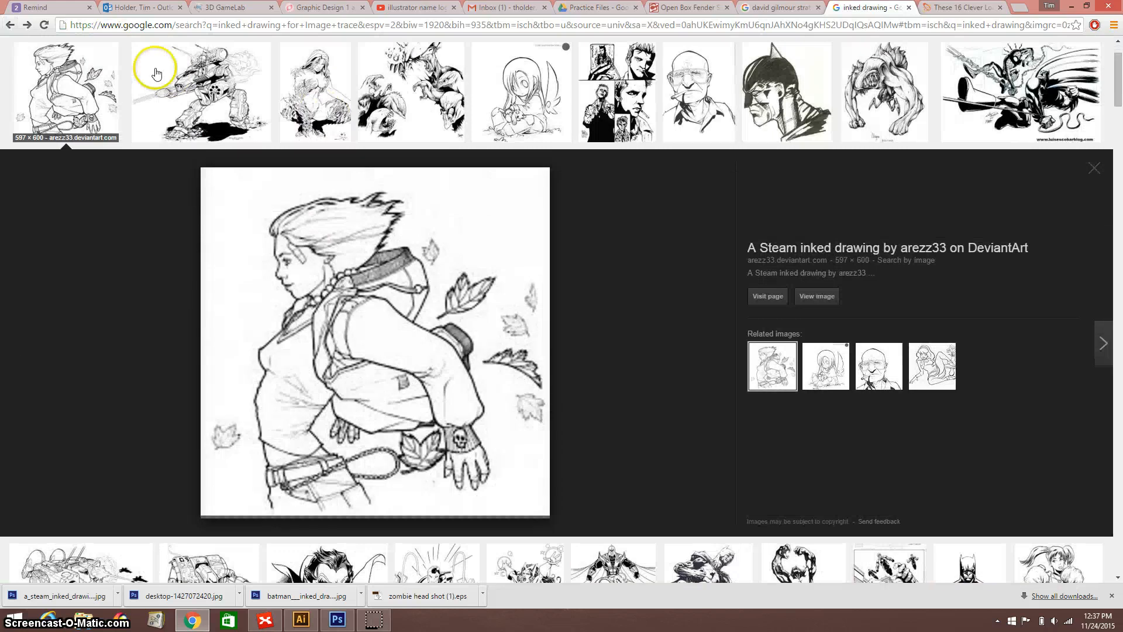
pyautogui.scroll(3)
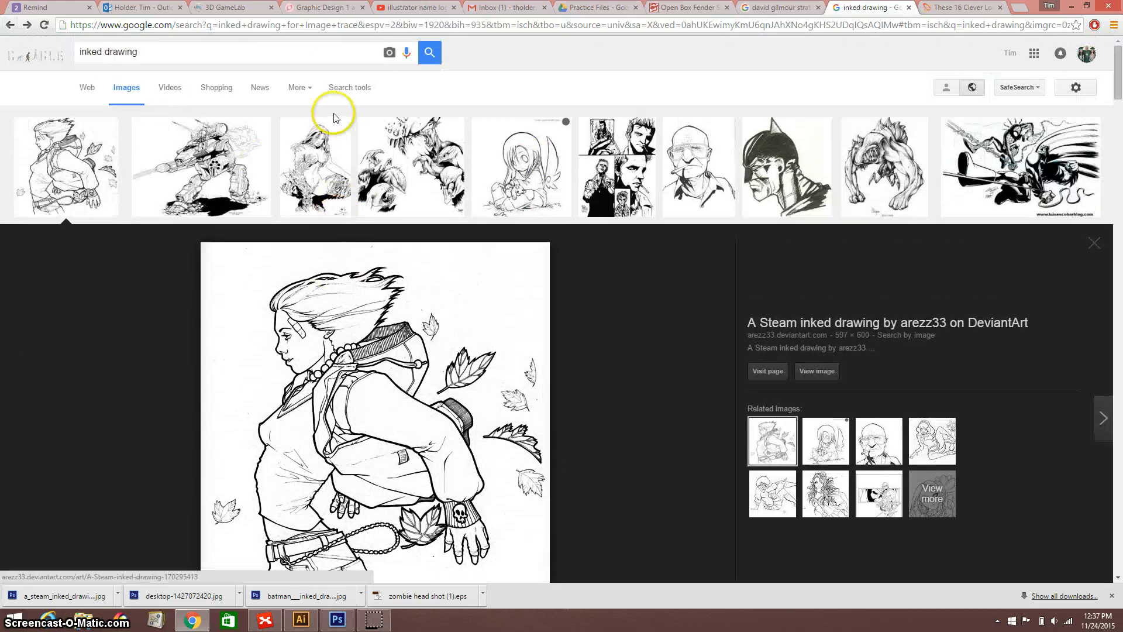
pyautogui.scroll(-3)
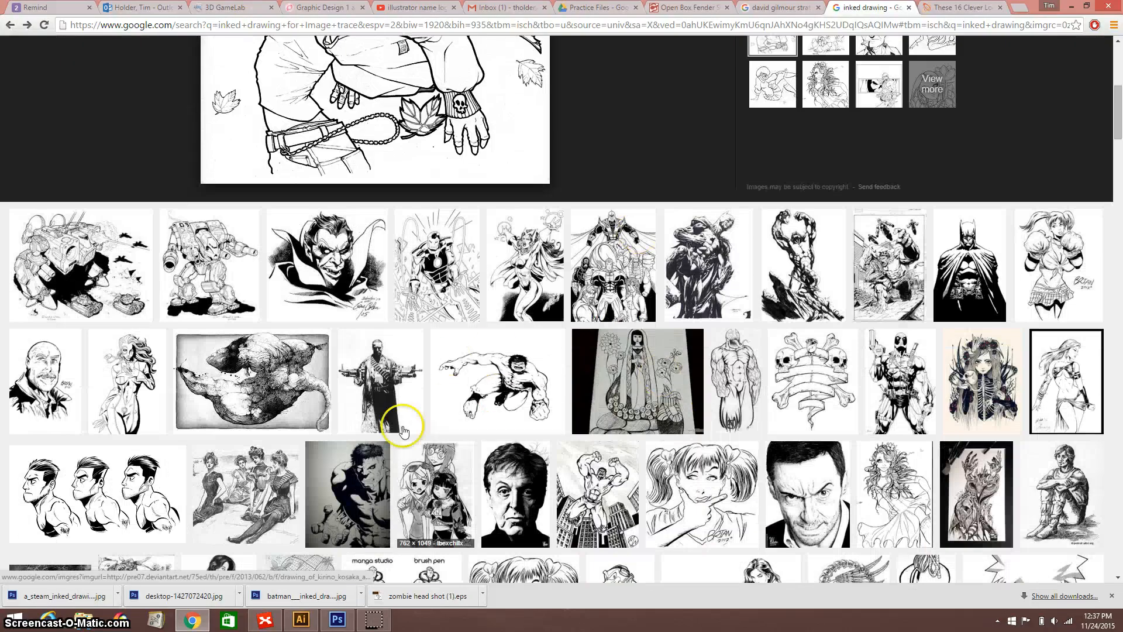
pyautogui.moveTo(301, 323)
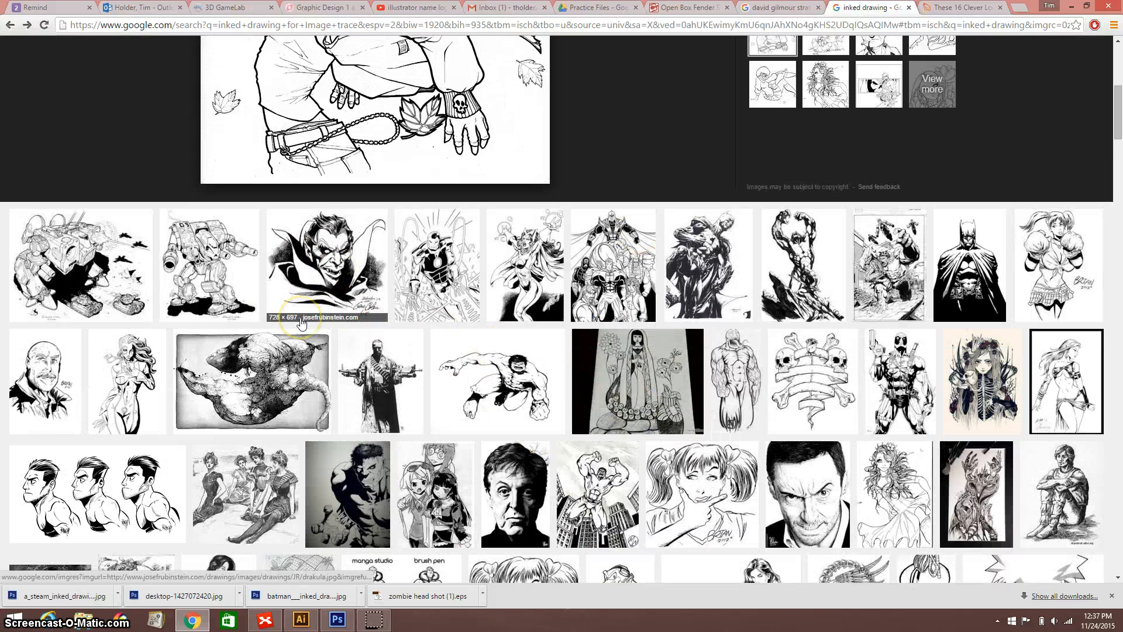
pyautogui.moveTo(303, 323)
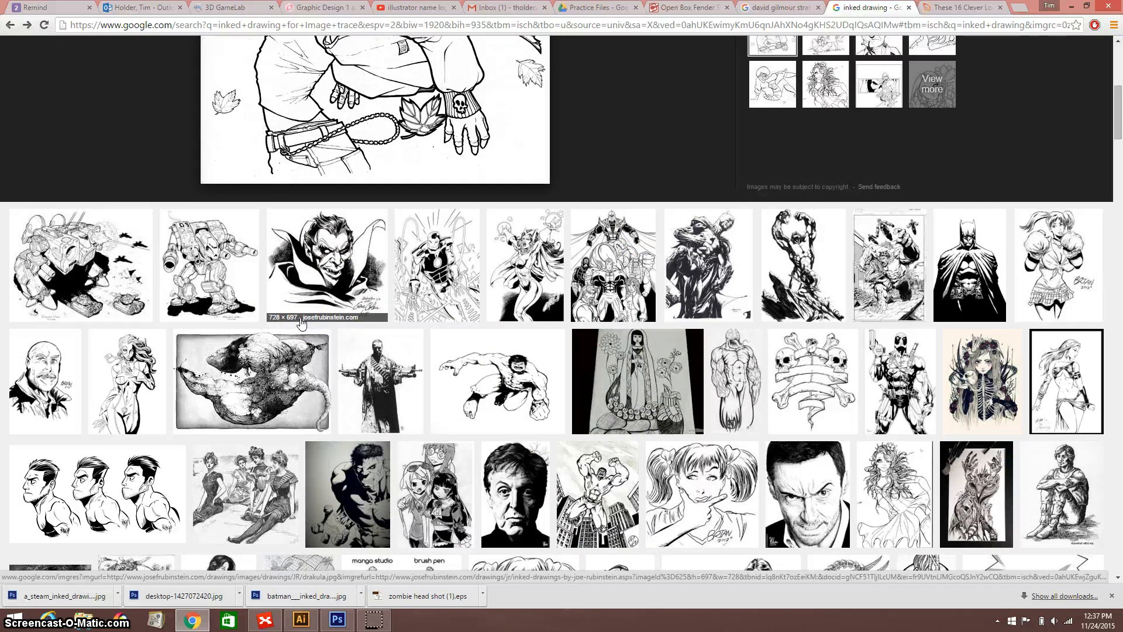
pyautogui.click(325, 266)
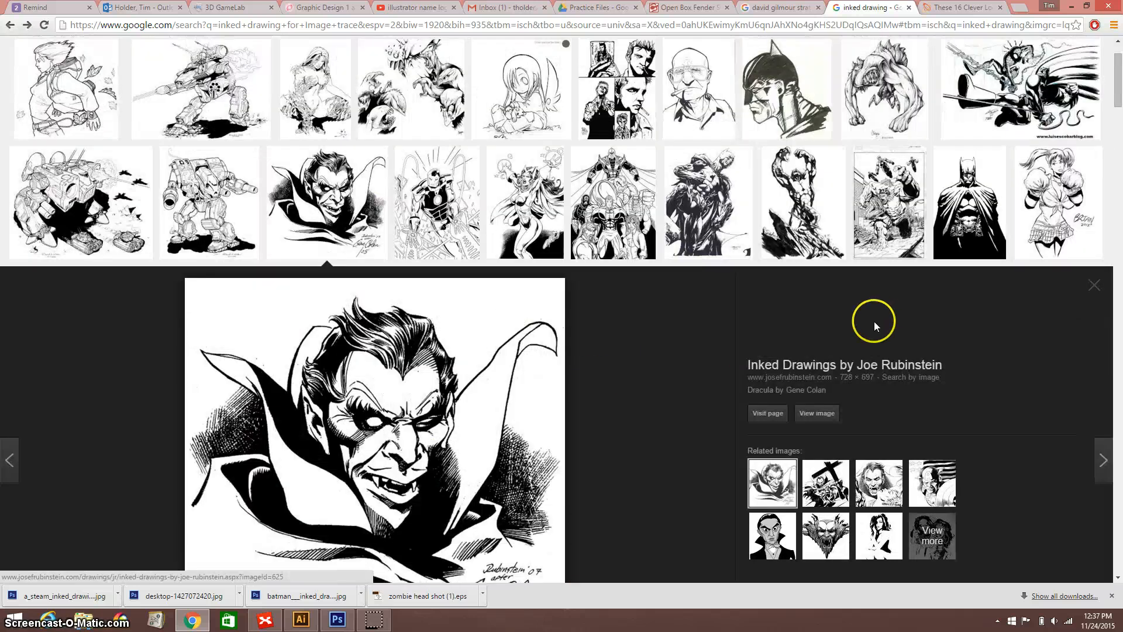
pyautogui.scroll(3)
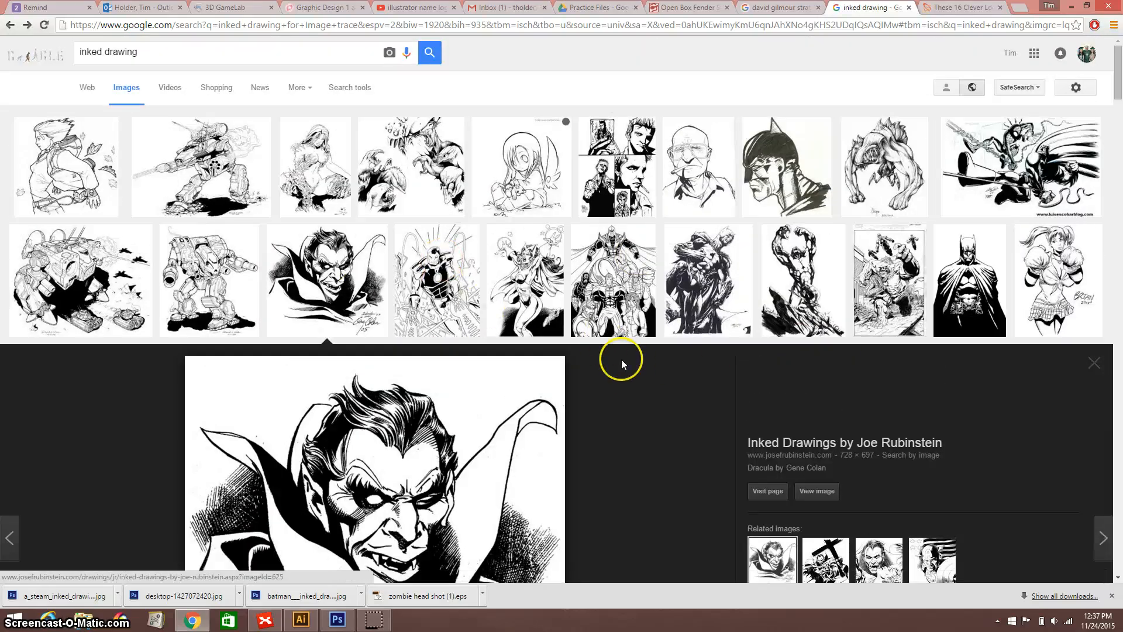
pyautogui.moveTo(442, 229)
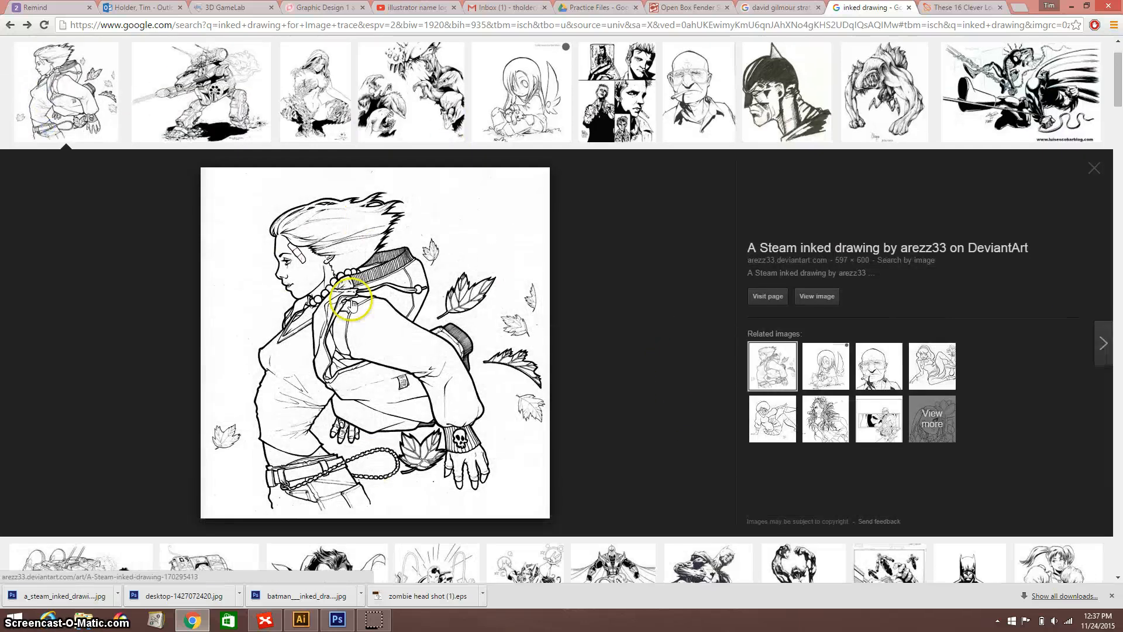
pyautogui.moveTo(351, 365)
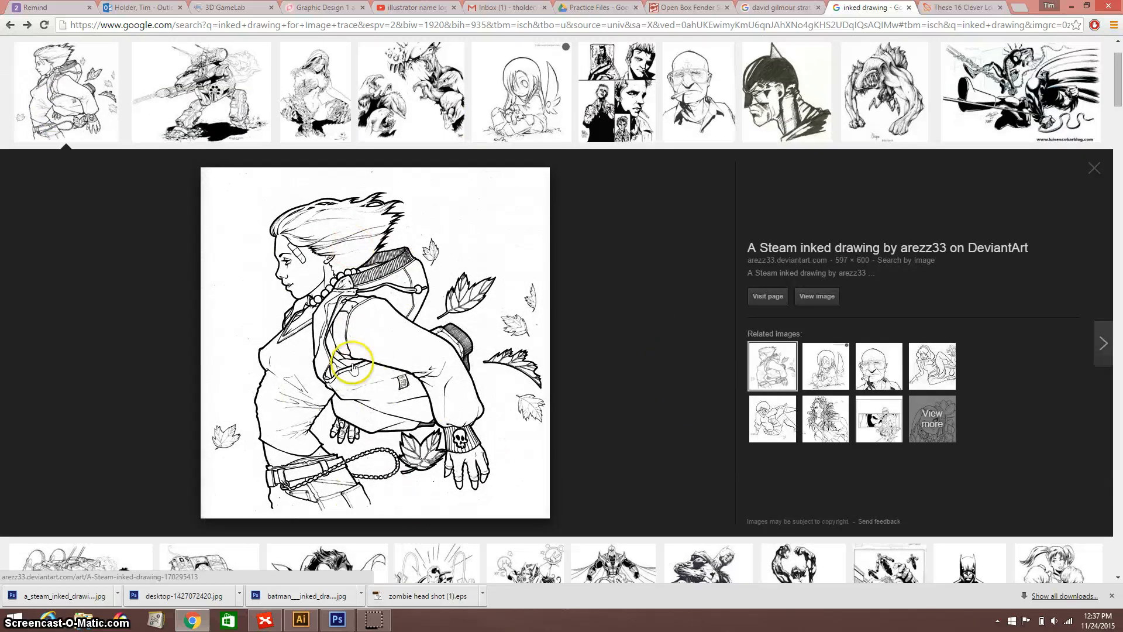
pyautogui.moveTo(394, 295)
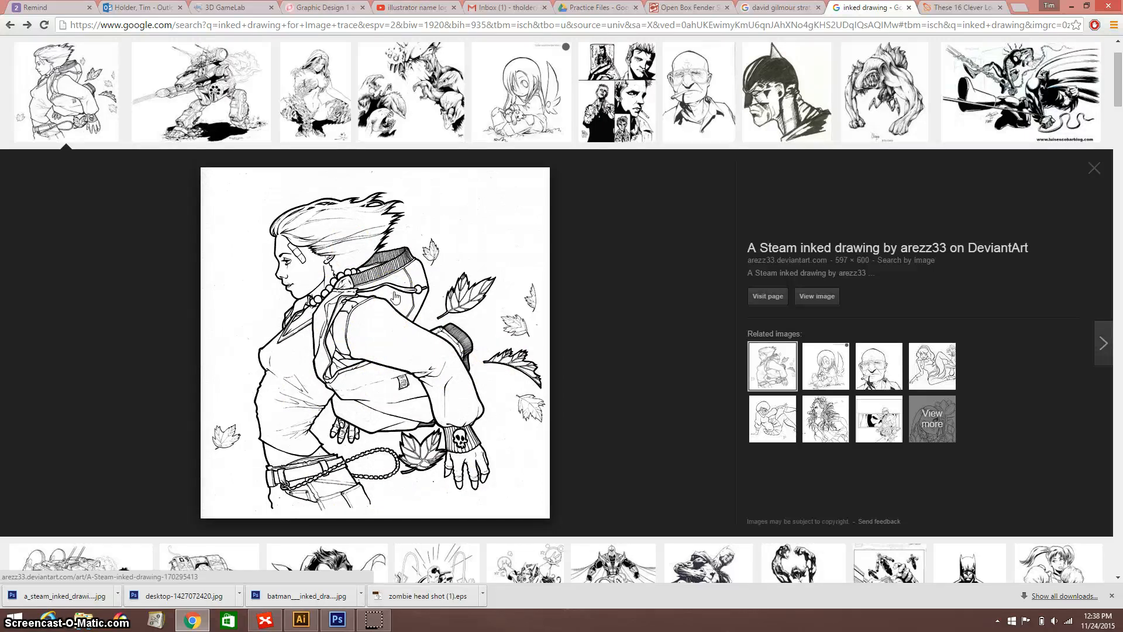
pyautogui.moveTo(362, 511)
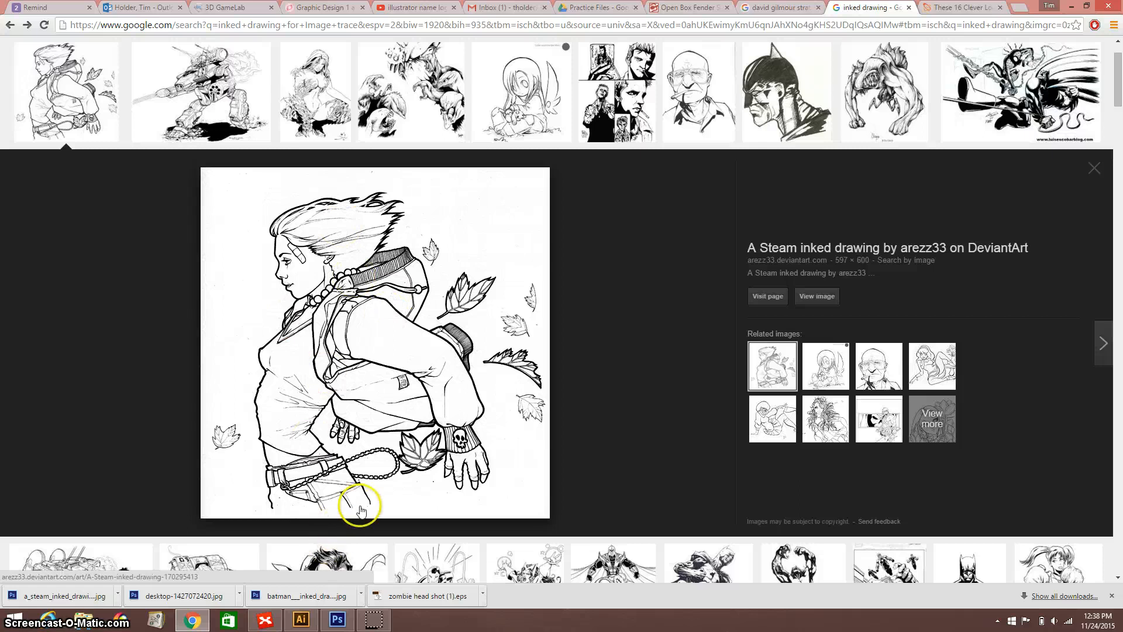
pyautogui.moveTo(301, 619)
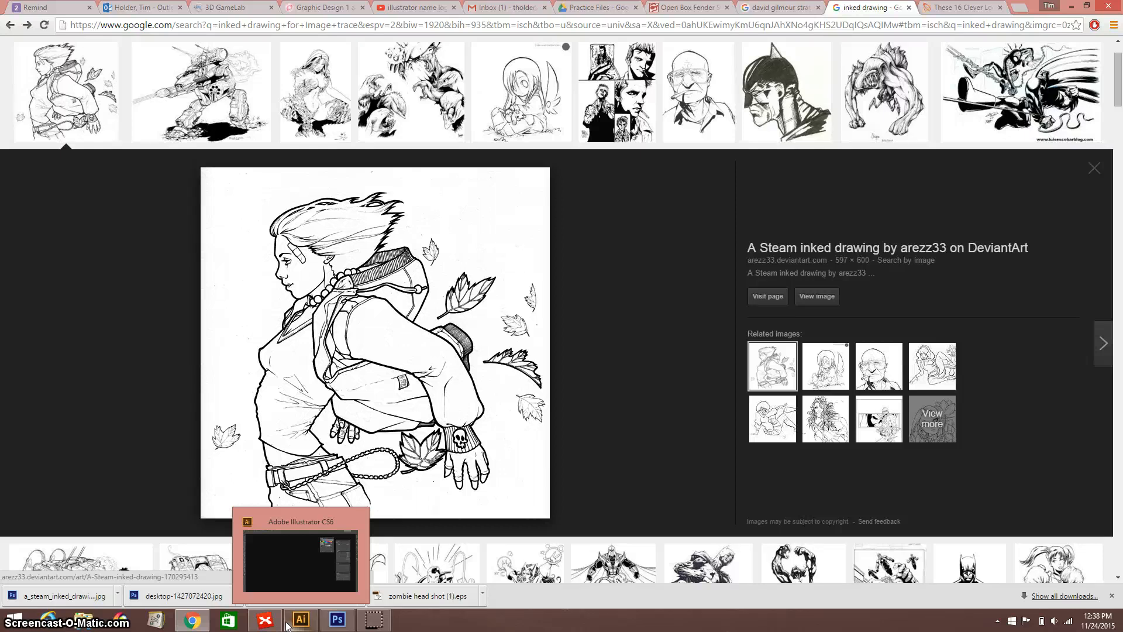
pyautogui.moveTo(271, 607)
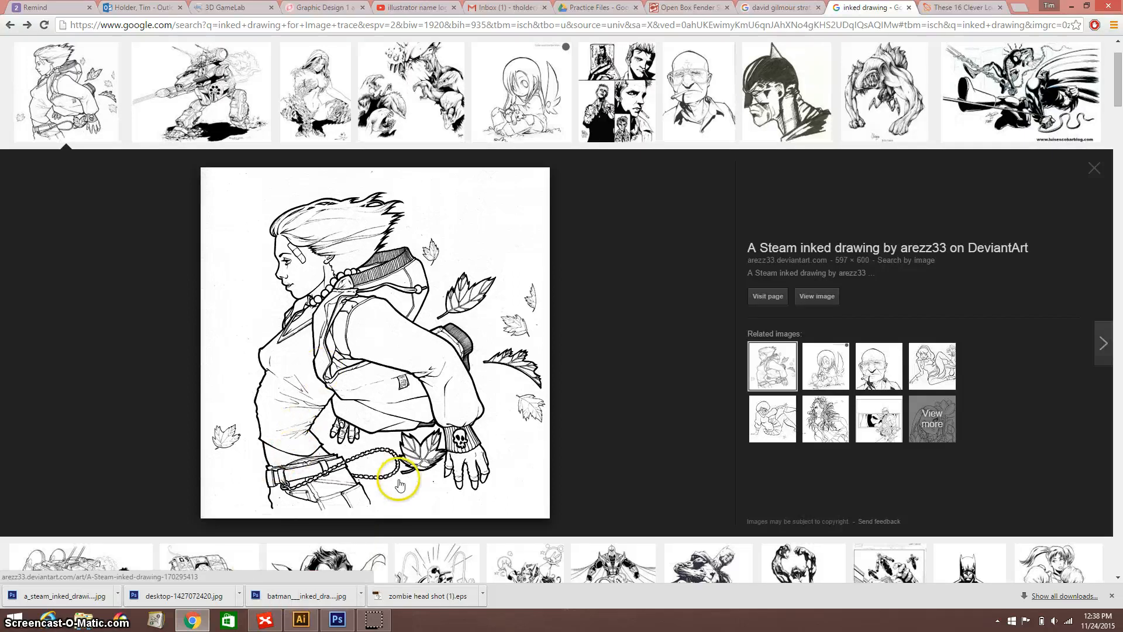
pyautogui.moveTo(564, 257)
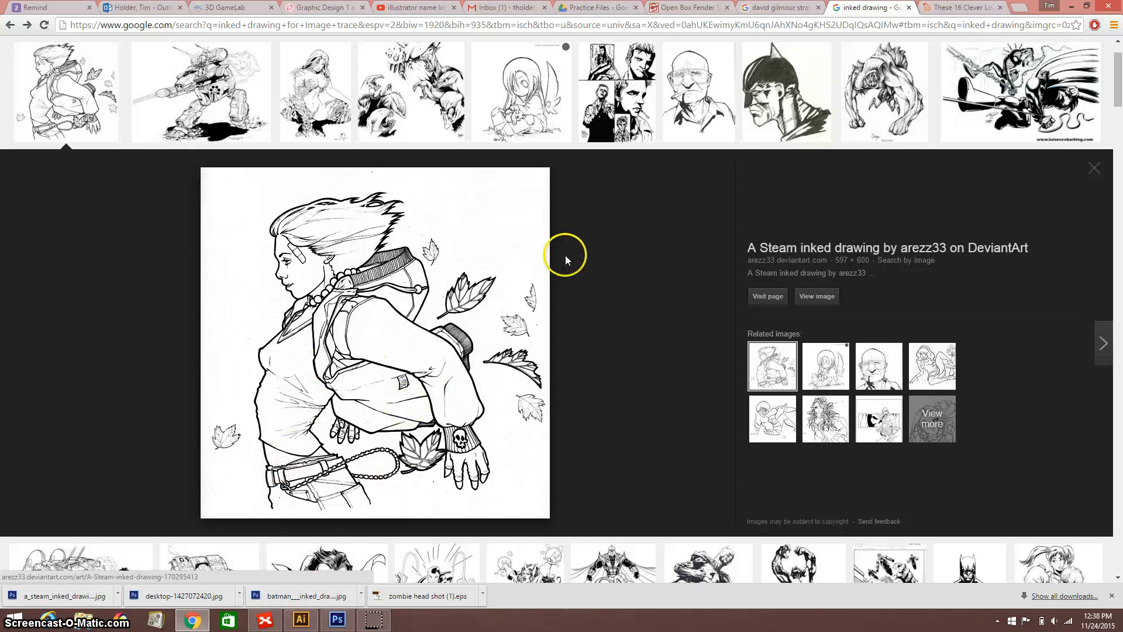
pyautogui.moveTo(500, 560)
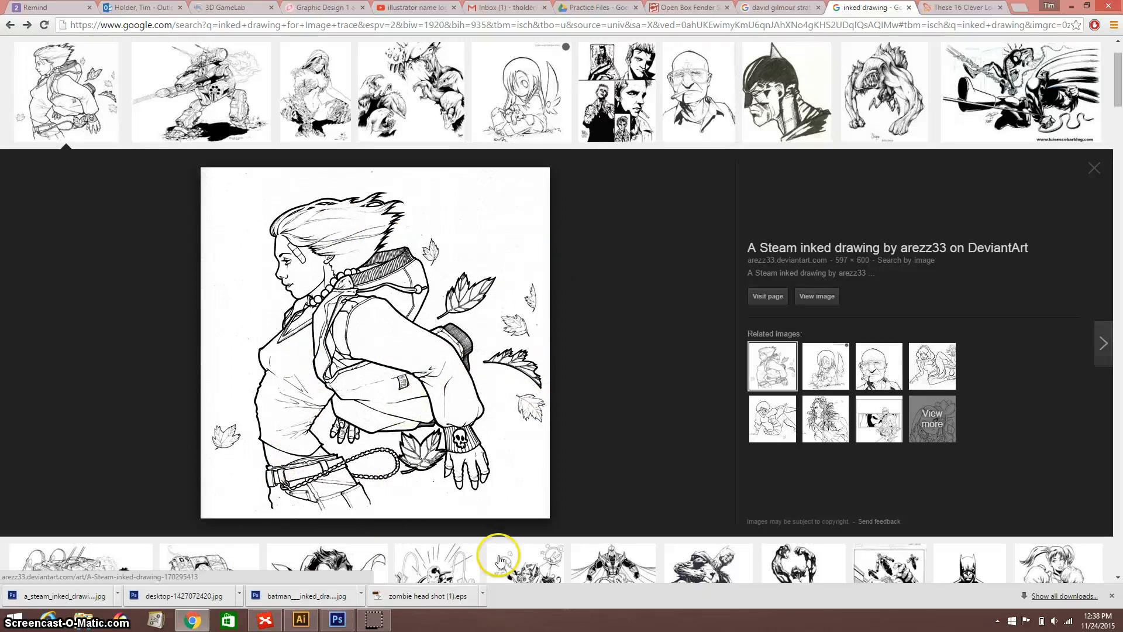
pyautogui.moveTo(597, 456)
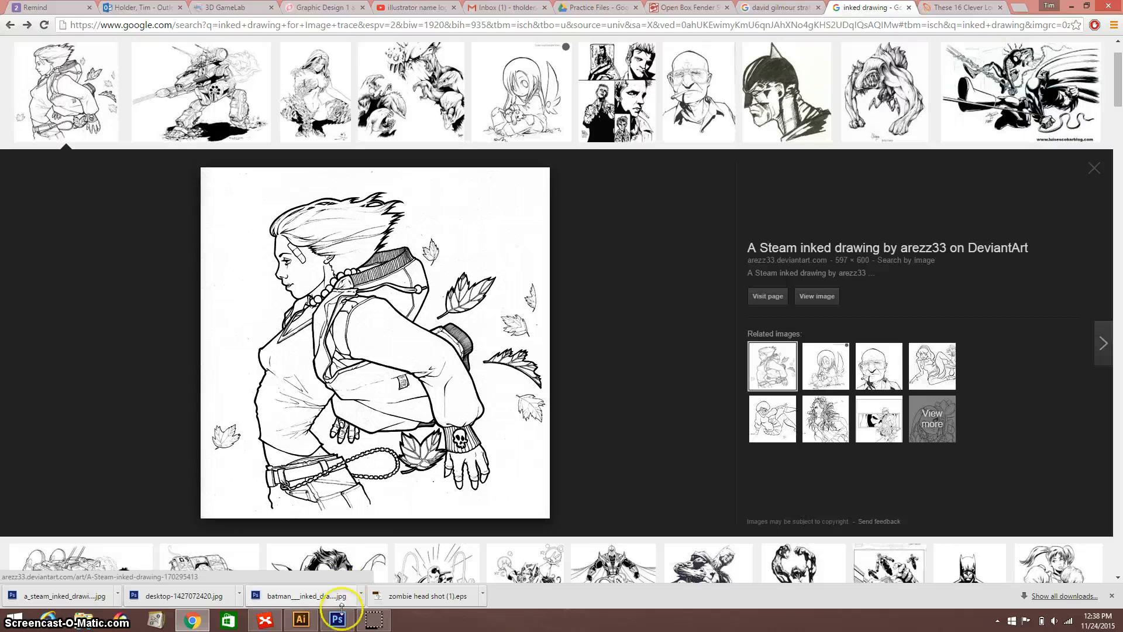
# In Photoshop, close the Batman document and open the steam inked drawing JPG from the Desktop.
pyautogui.click(337, 620)
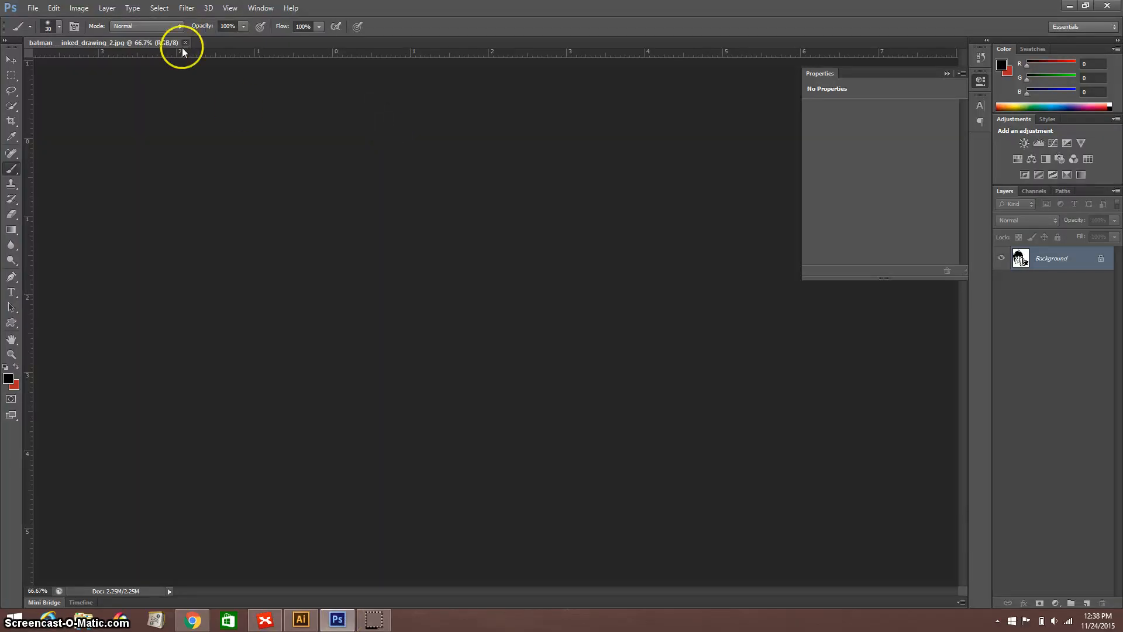
pyautogui.click(33, 8)
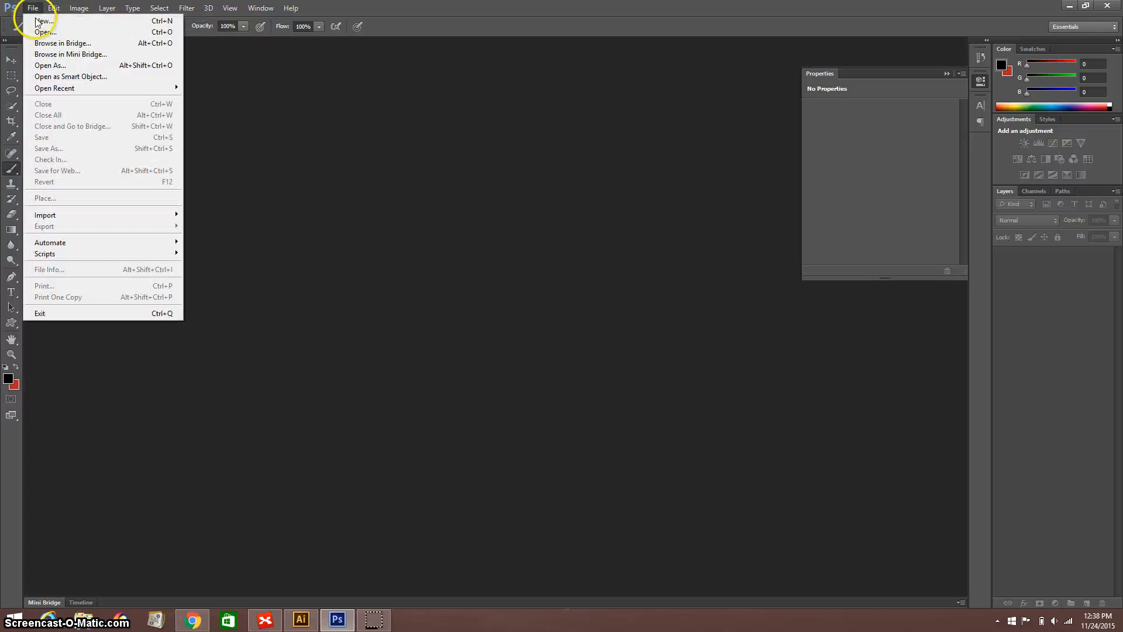
pyautogui.click(45, 32)
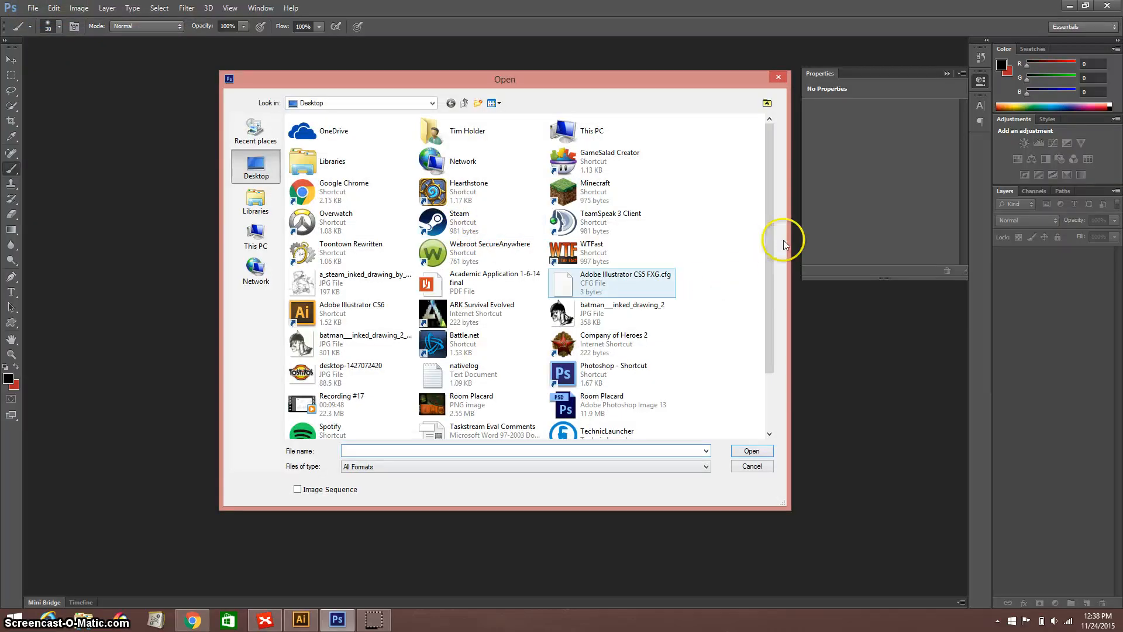
pyautogui.click(365, 279)
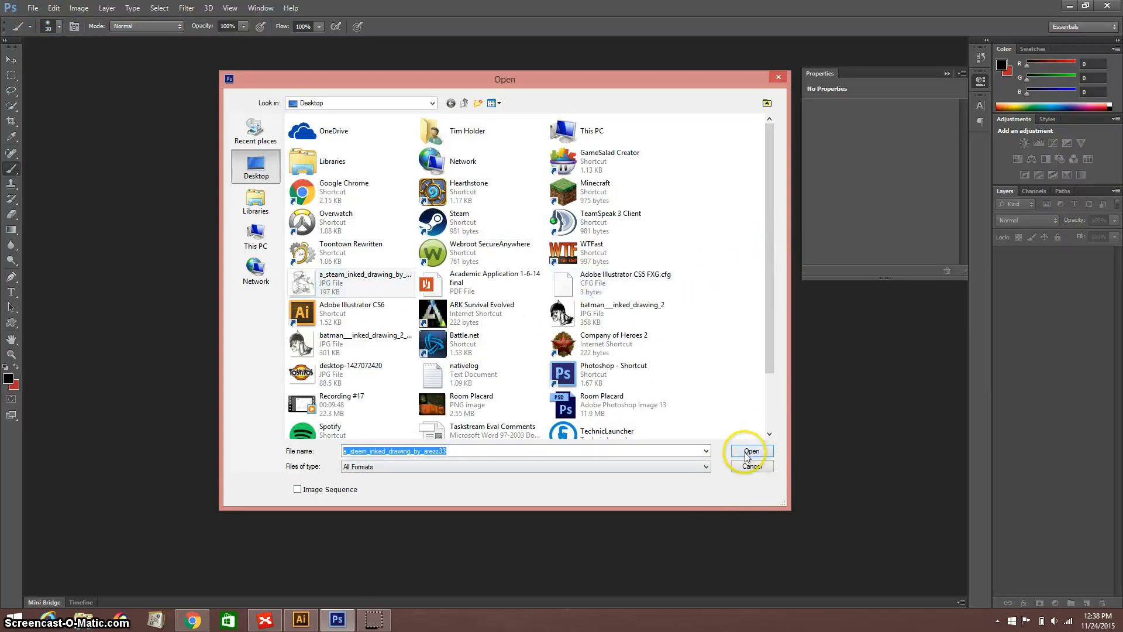
pyautogui.click(751, 451)
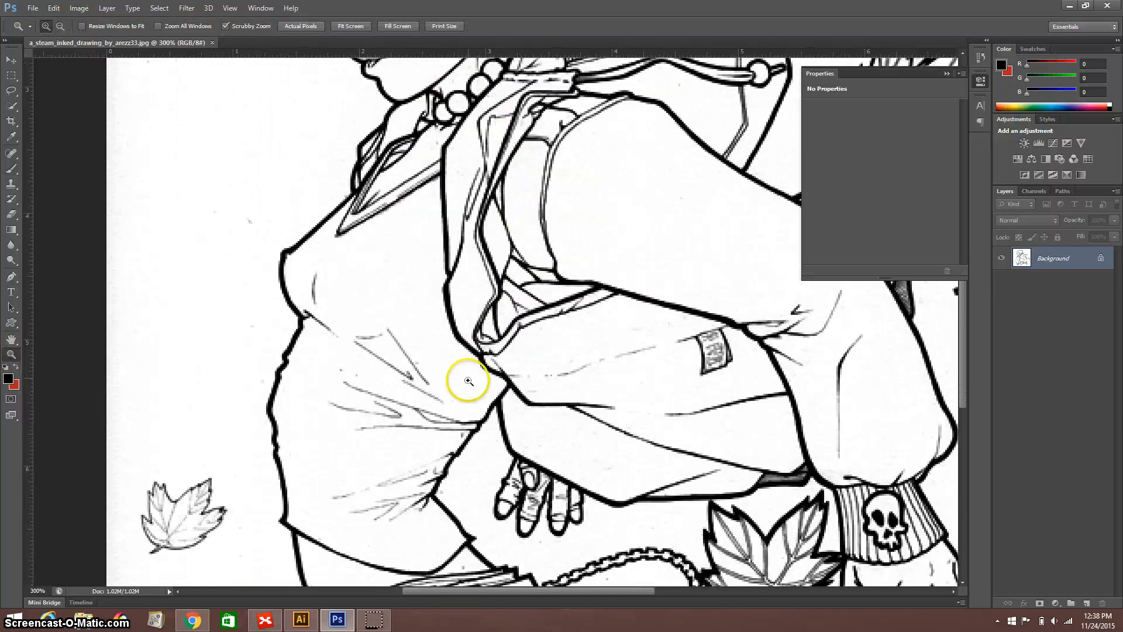
pyautogui.scroll(-3)
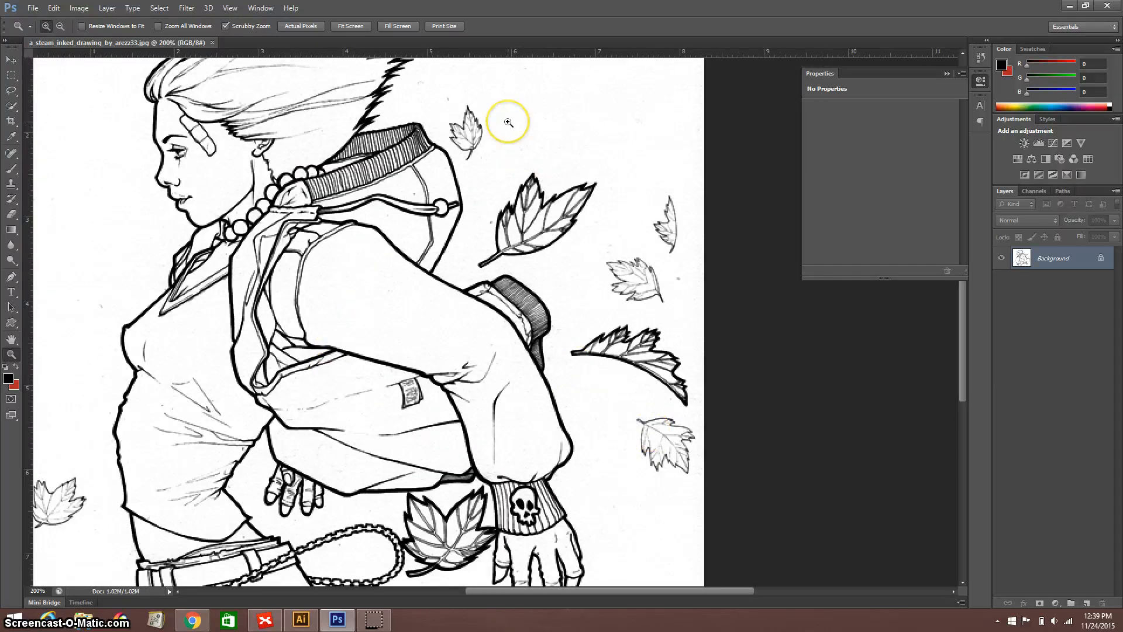
pyautogui.moveTo(489, 149)
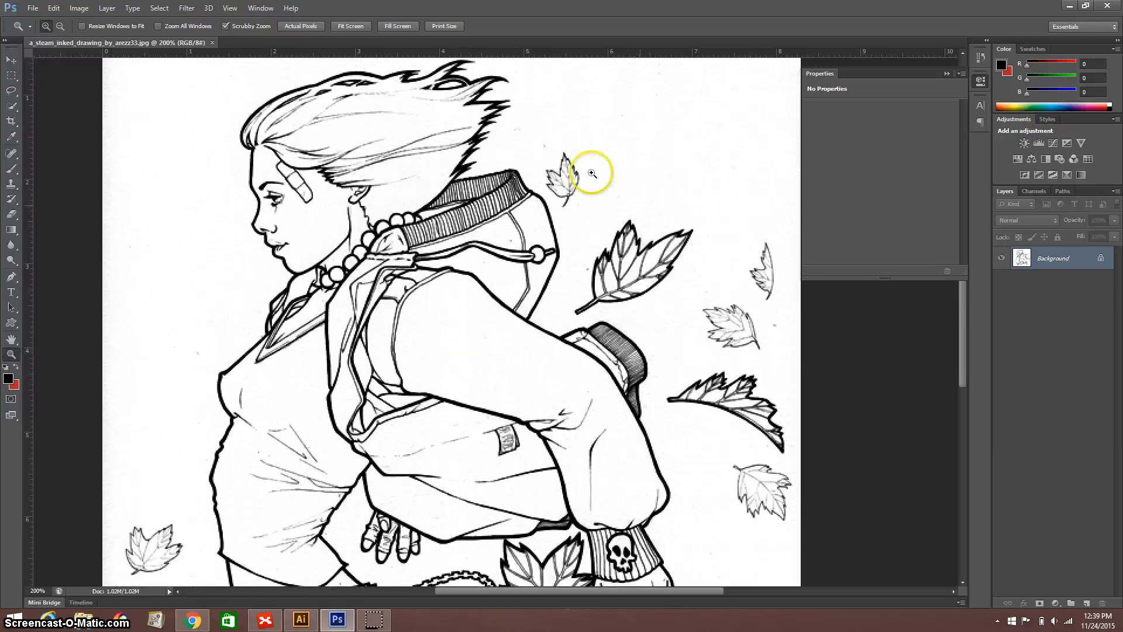
pyautogui.moveTo(361, 116)
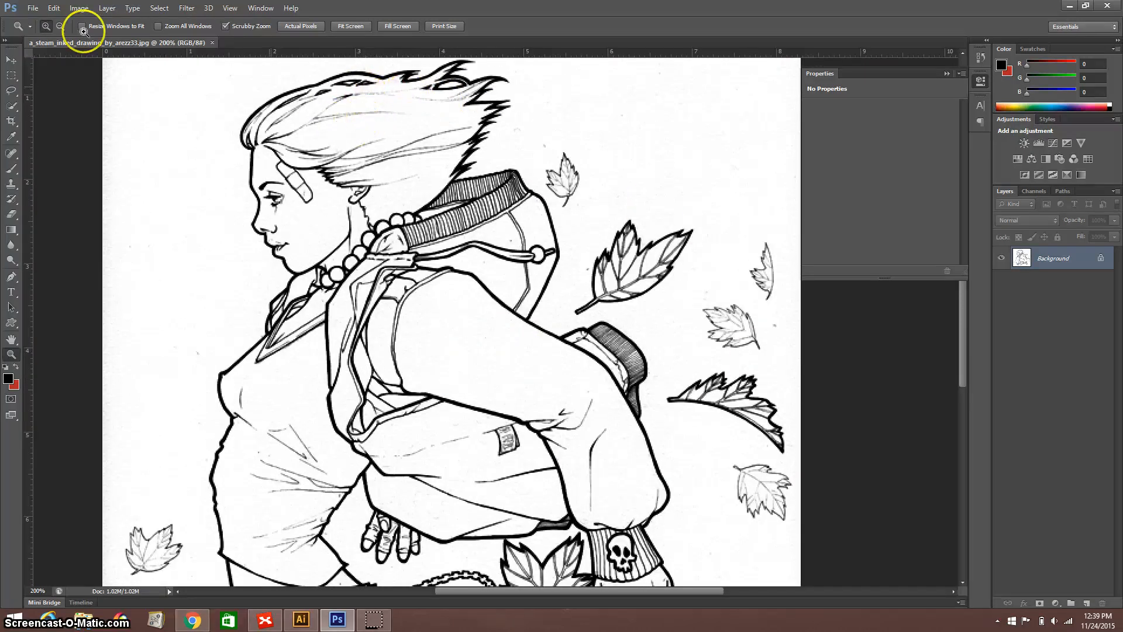
pyautogui.click(78, 8)
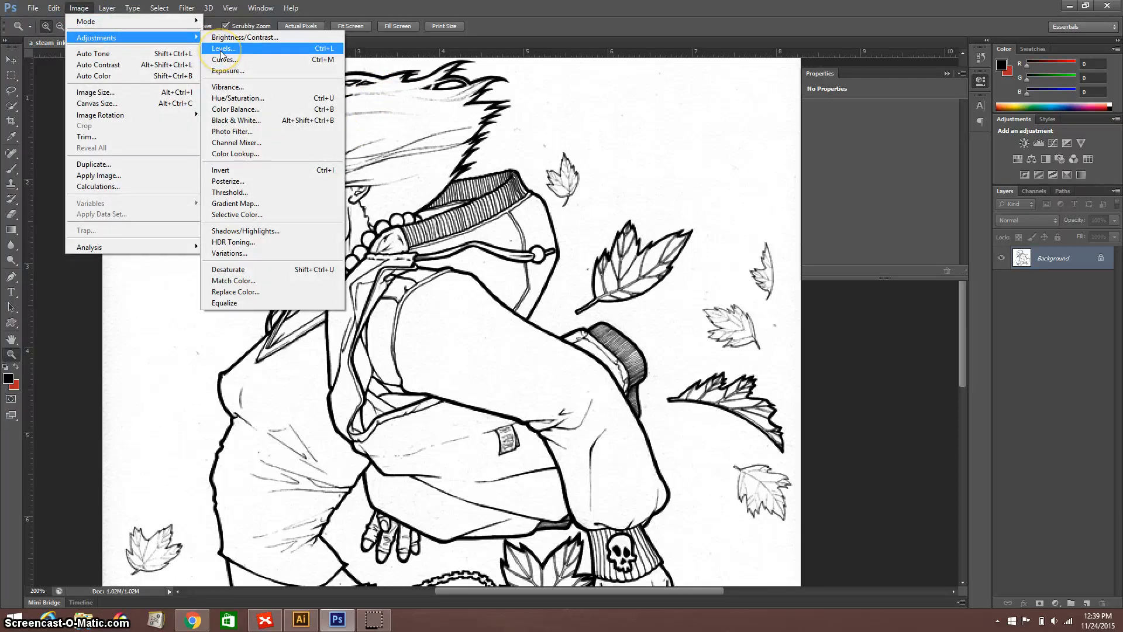
# In Levels, enter input levels 62, 0.73 and 224 with Preview on.
pyautogui.click(222, 48)
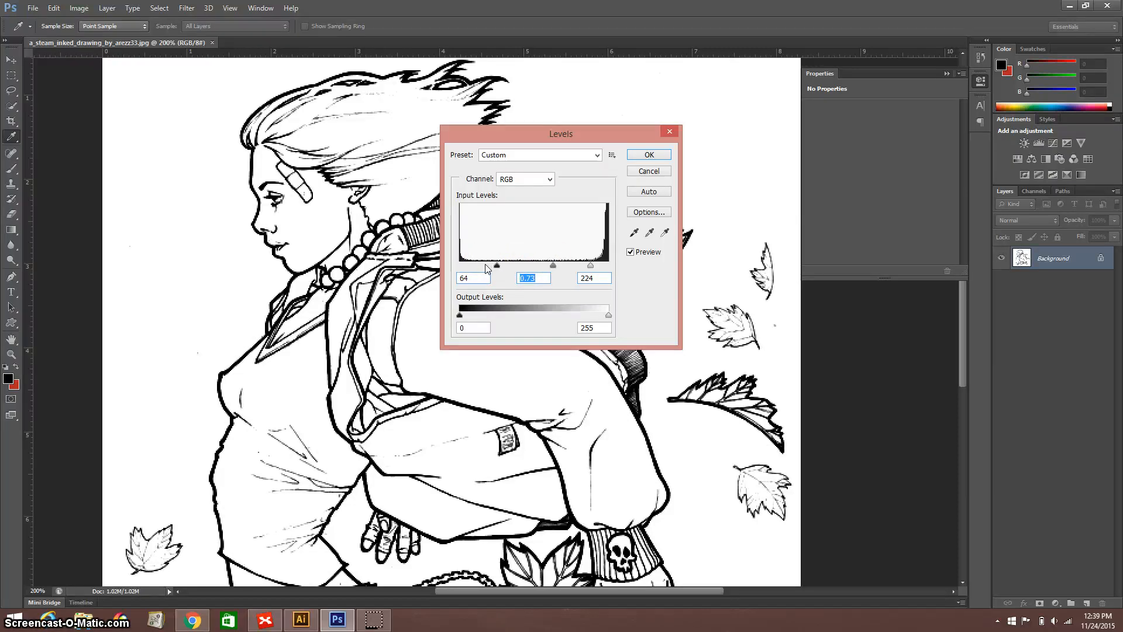
pyautogui.tripleClick(471, 278)
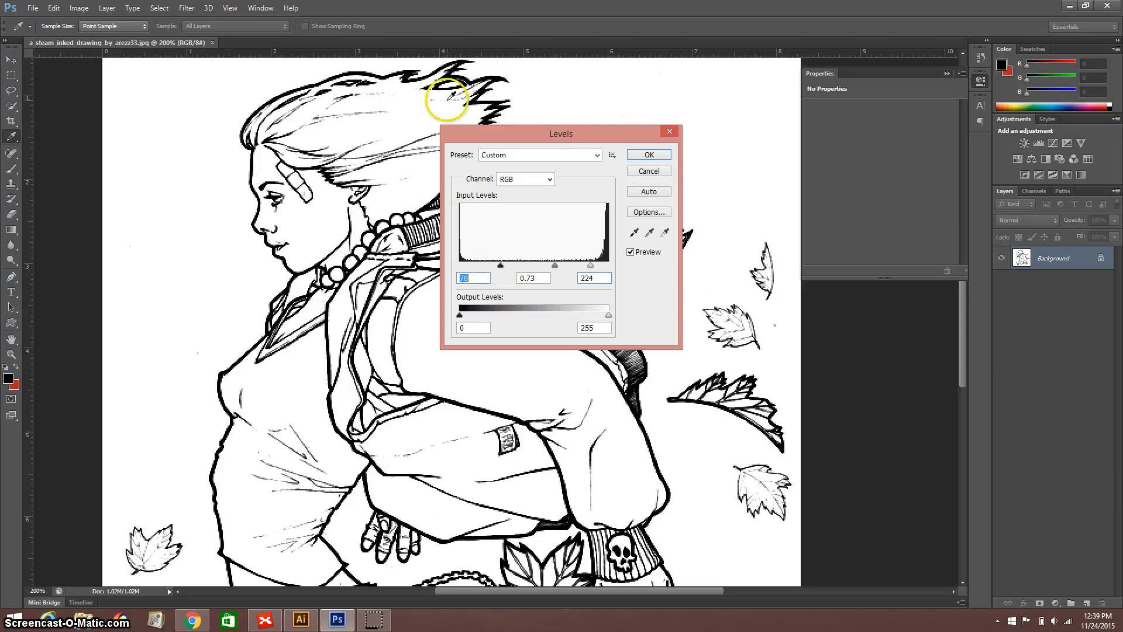
pyautogui.moveTo(378, 223)
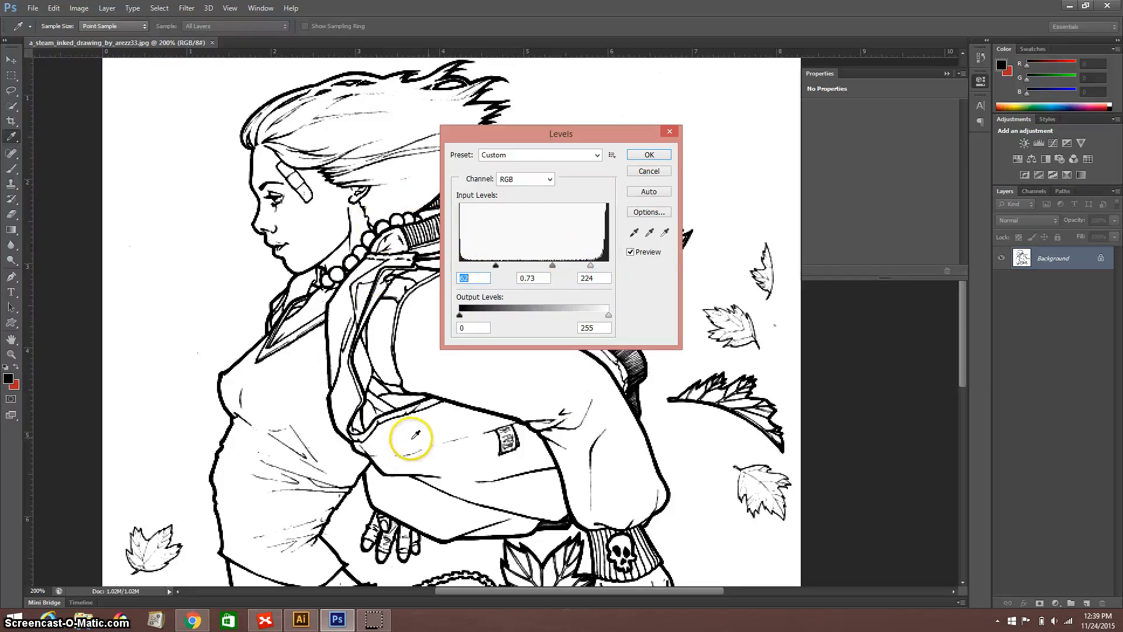
pyautogui.moveTo(391, 620)
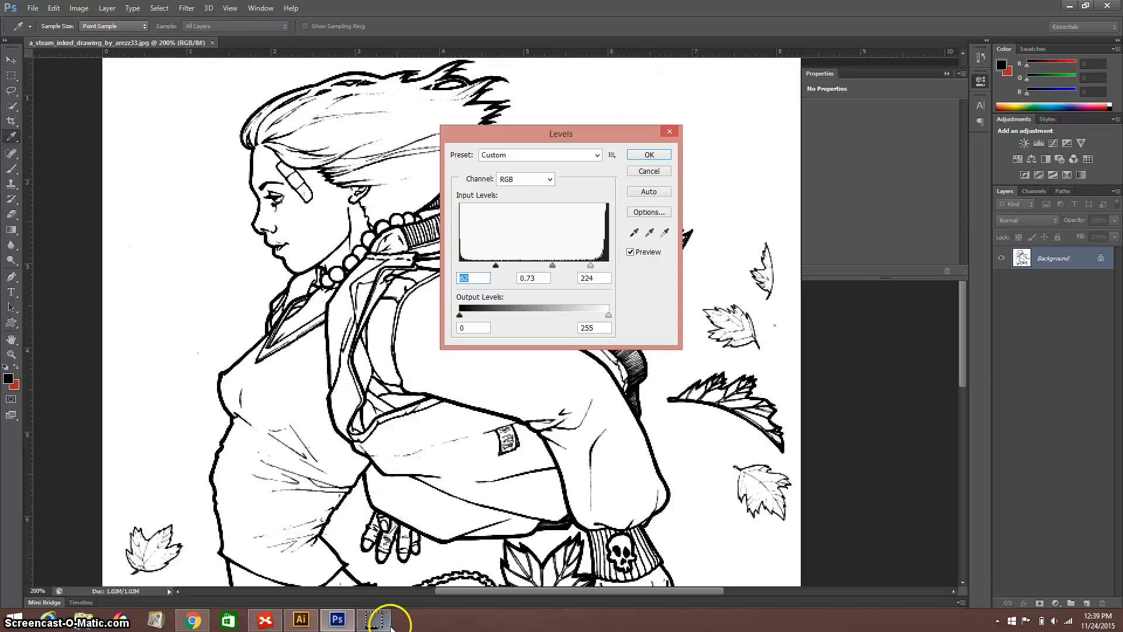
pyautogui.moveTo(602, 228)
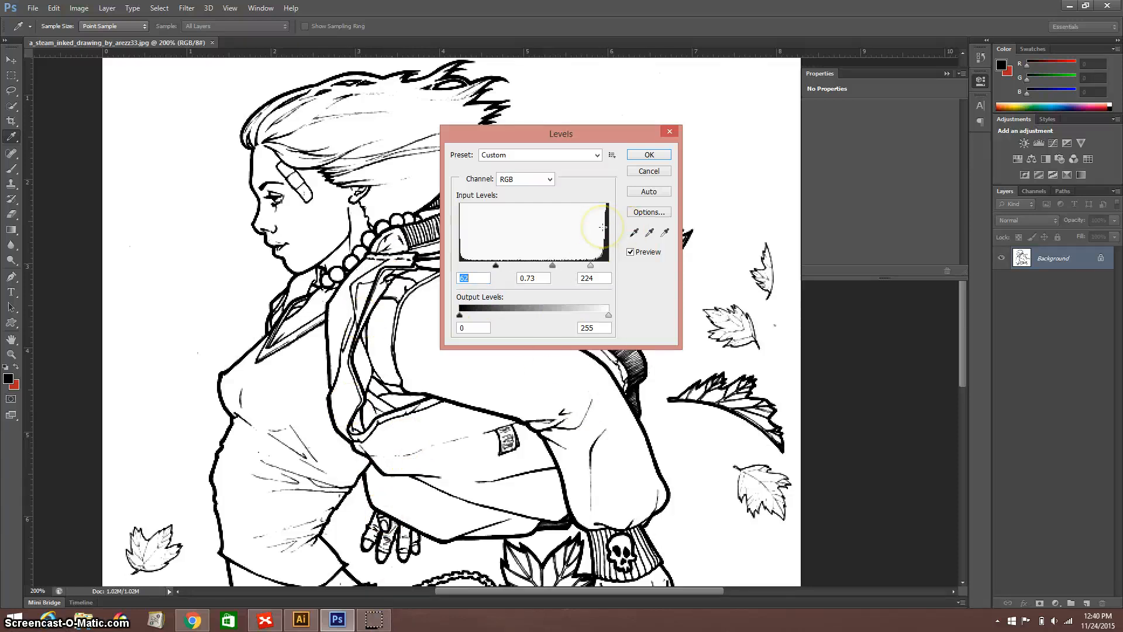
pyautogui.moveTo(603, 228)
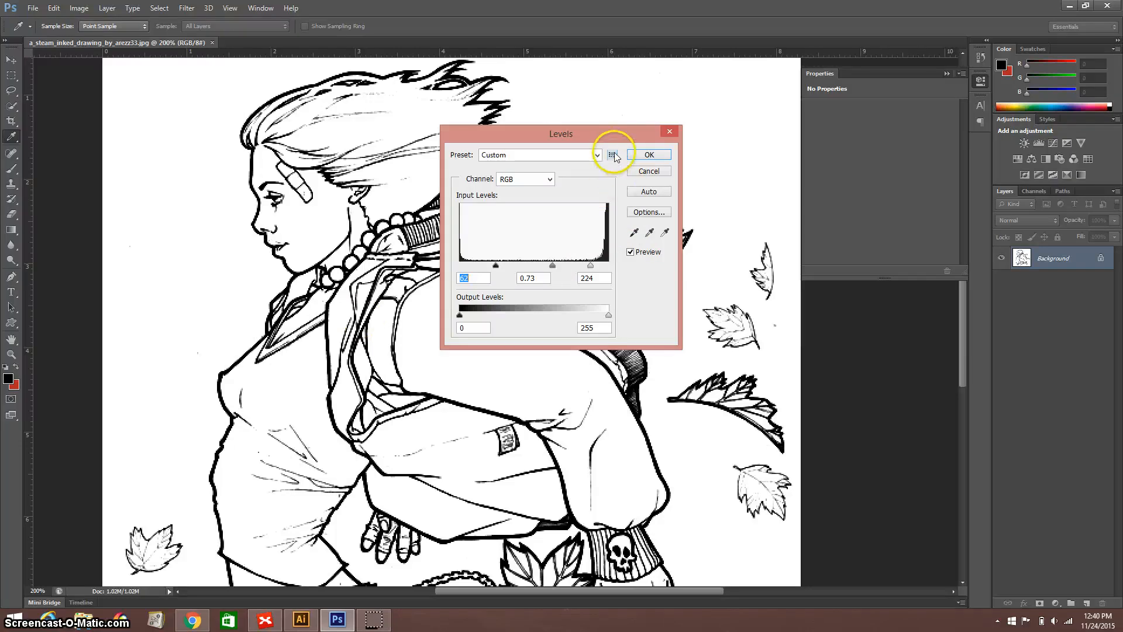
pyautogui.moveTo(648, 165)
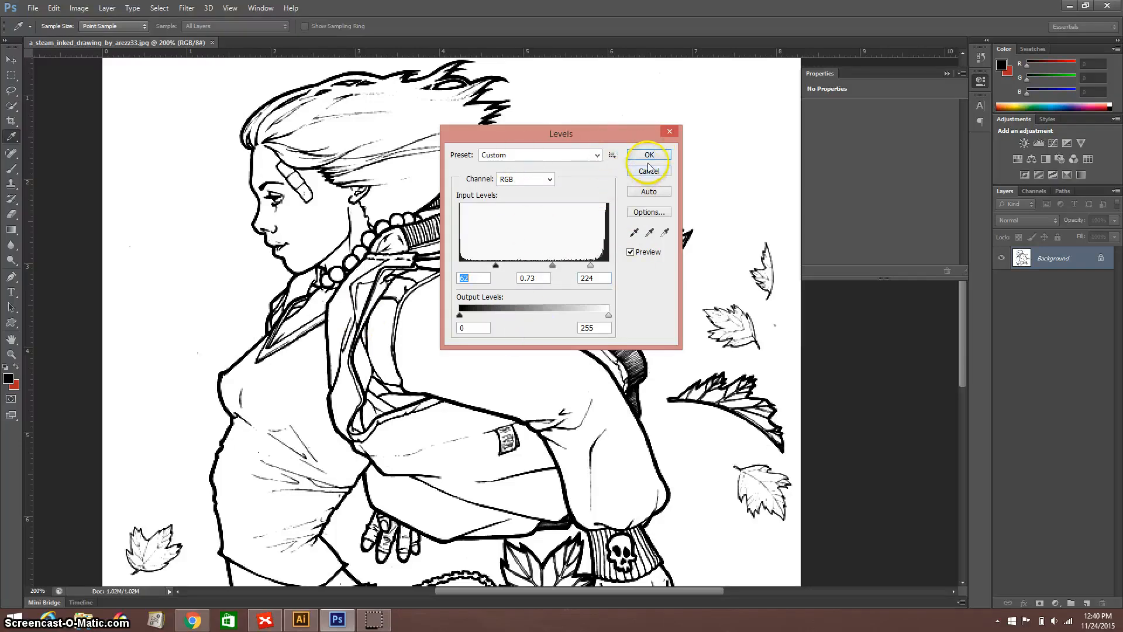
# Confirm the Levels adjustment and save the windswept girl drawing as a Maximum-quality JPEG.
pyautogui.click(32, 9)
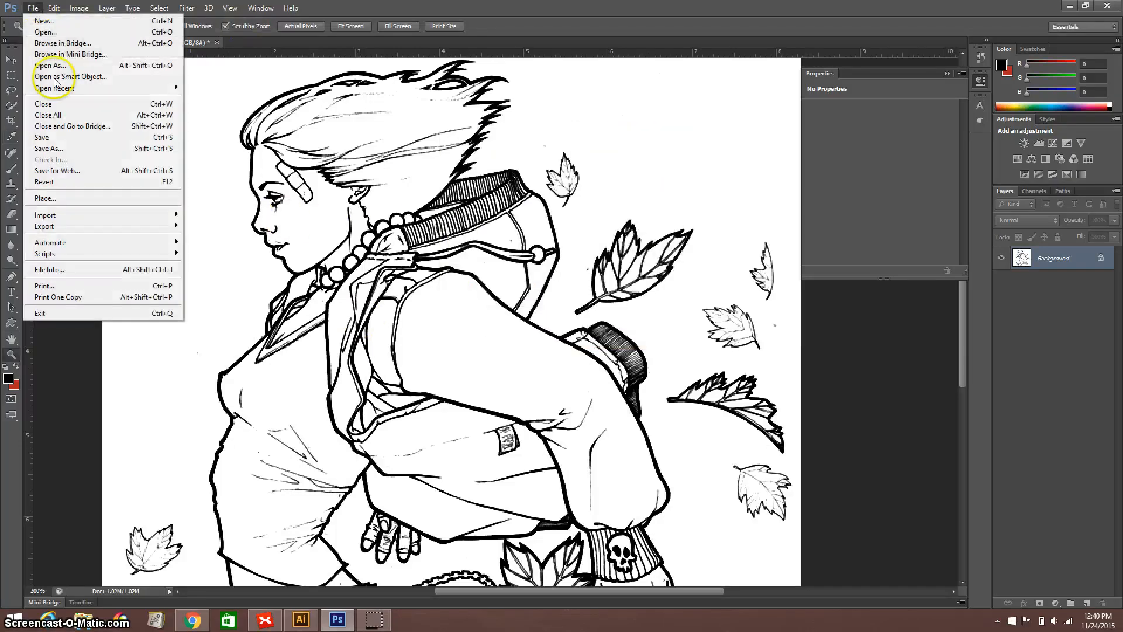
pyautogui.click(48, 148)
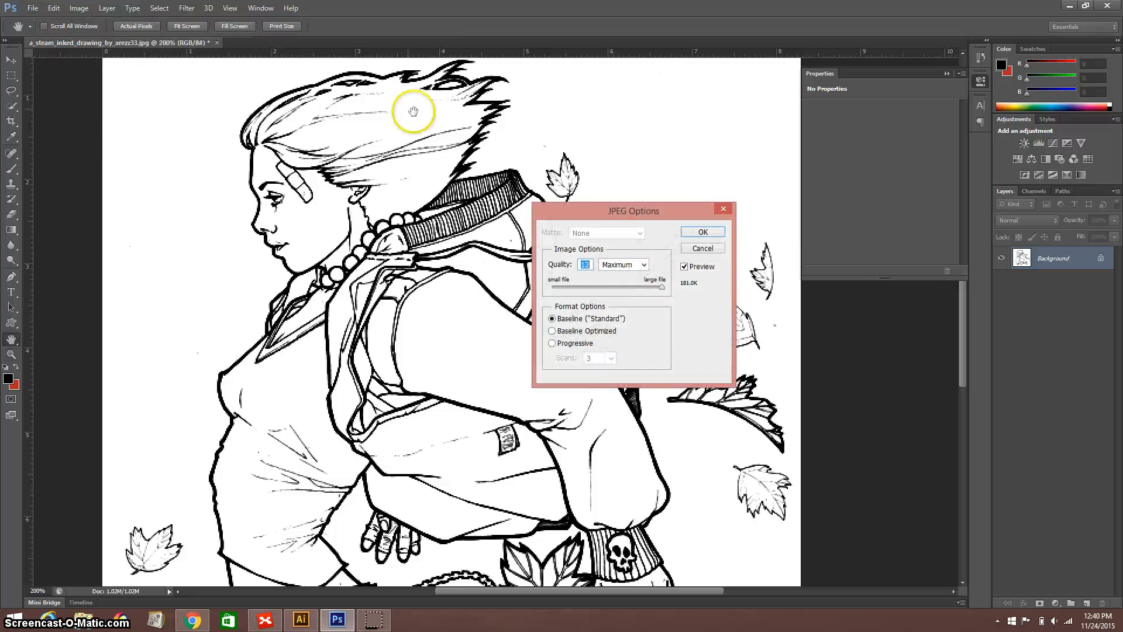
pyautogui.moveTo(519, 292)
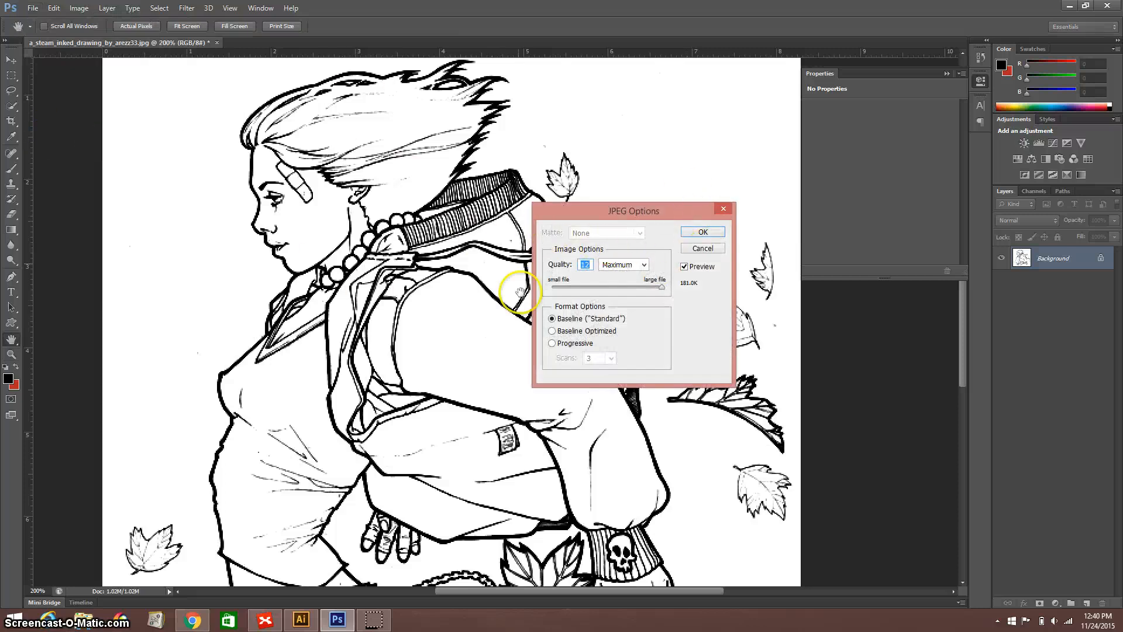
pyautogui.moveTo(516, 244)
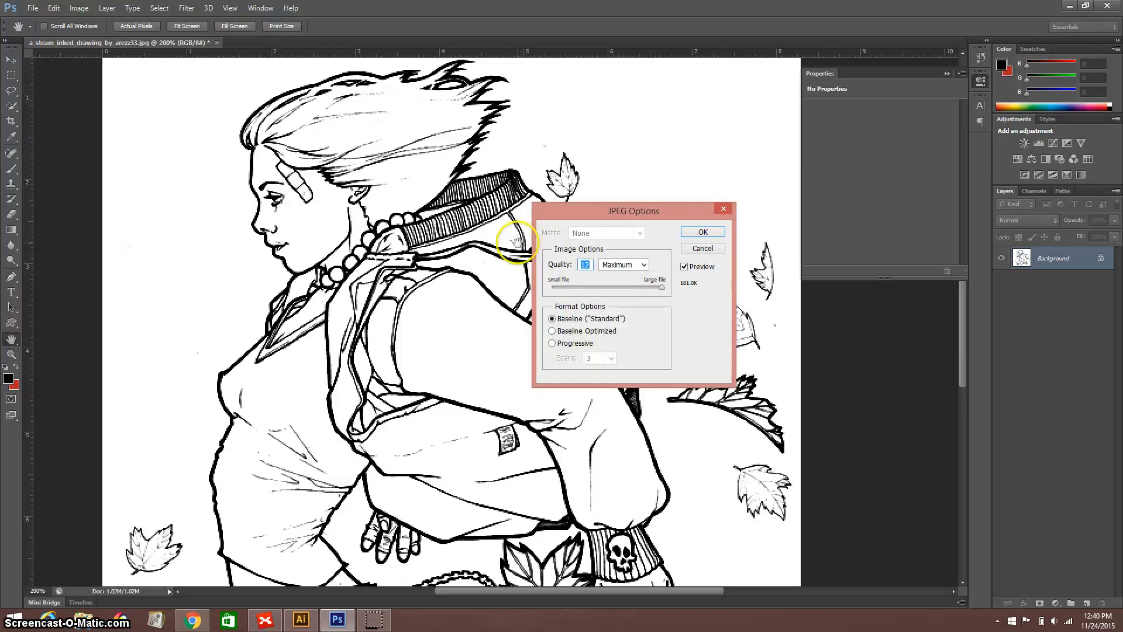
pyautogui.click(701, 231)
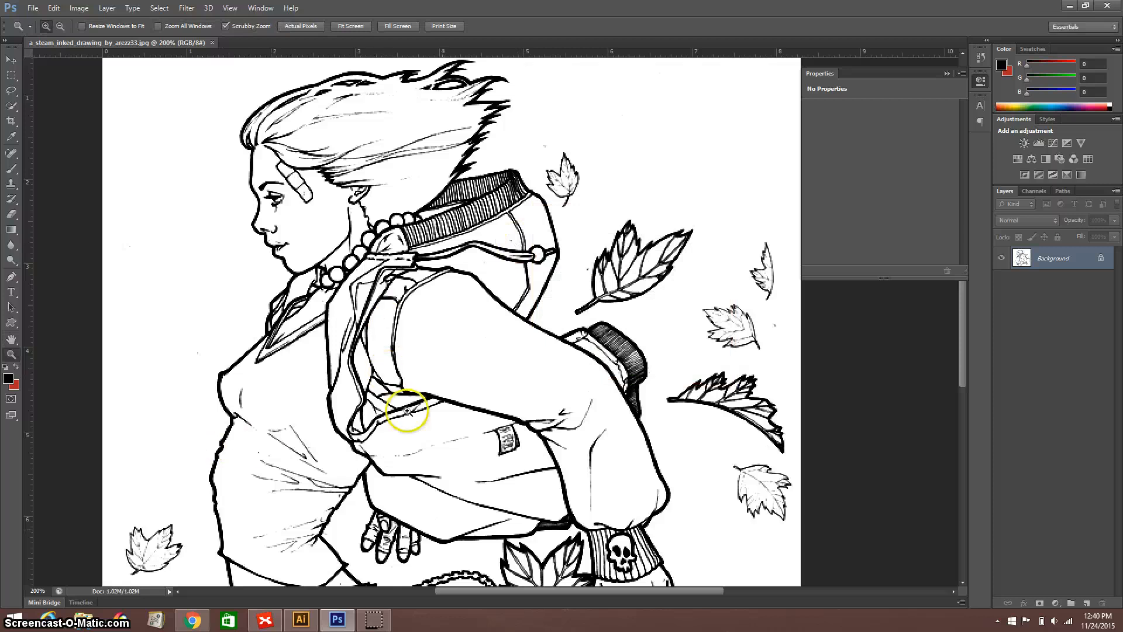
# Switch to Illustrator and open the adjusted inked drawing JPG from the Desktop.
pyautogui.click(300, 620)
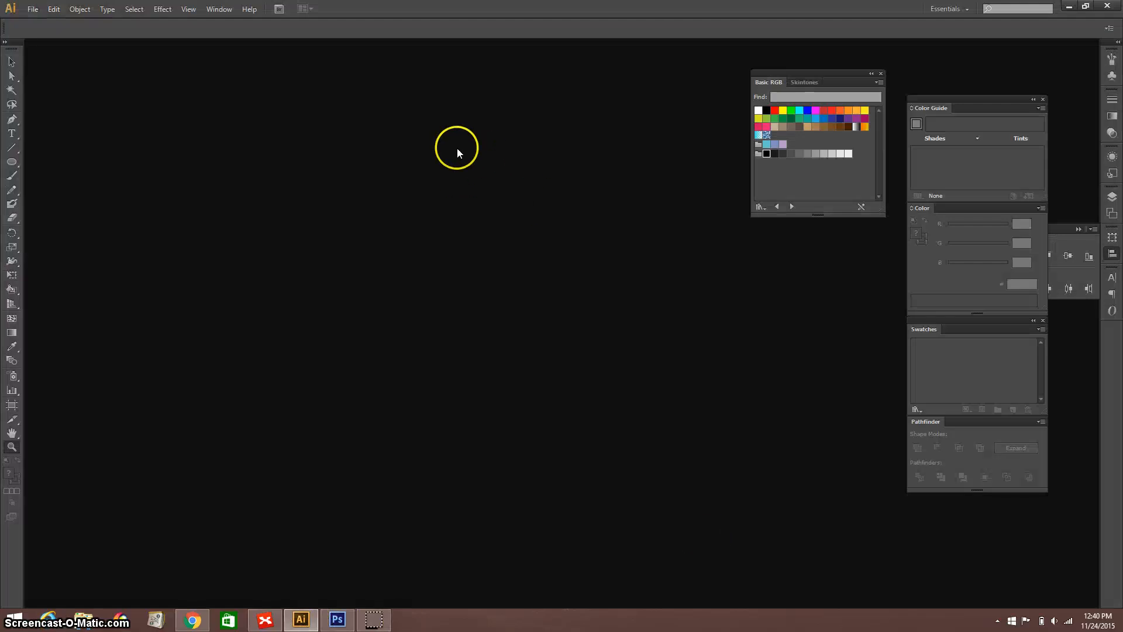
pyautogui.click(33, 8)
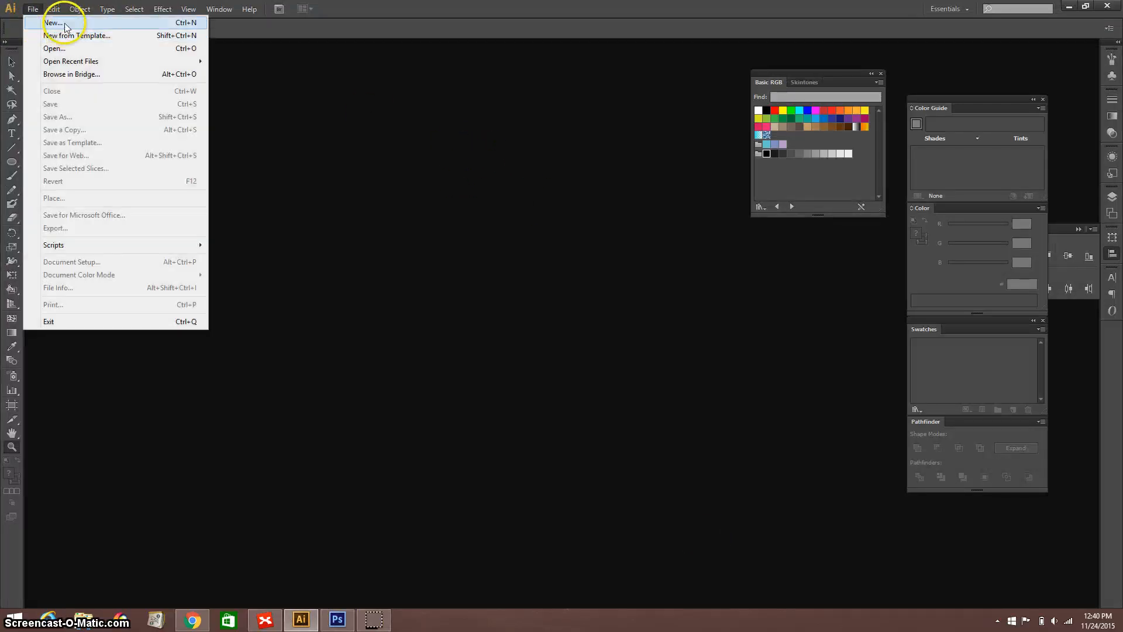
pyautogui.click(54, 47)
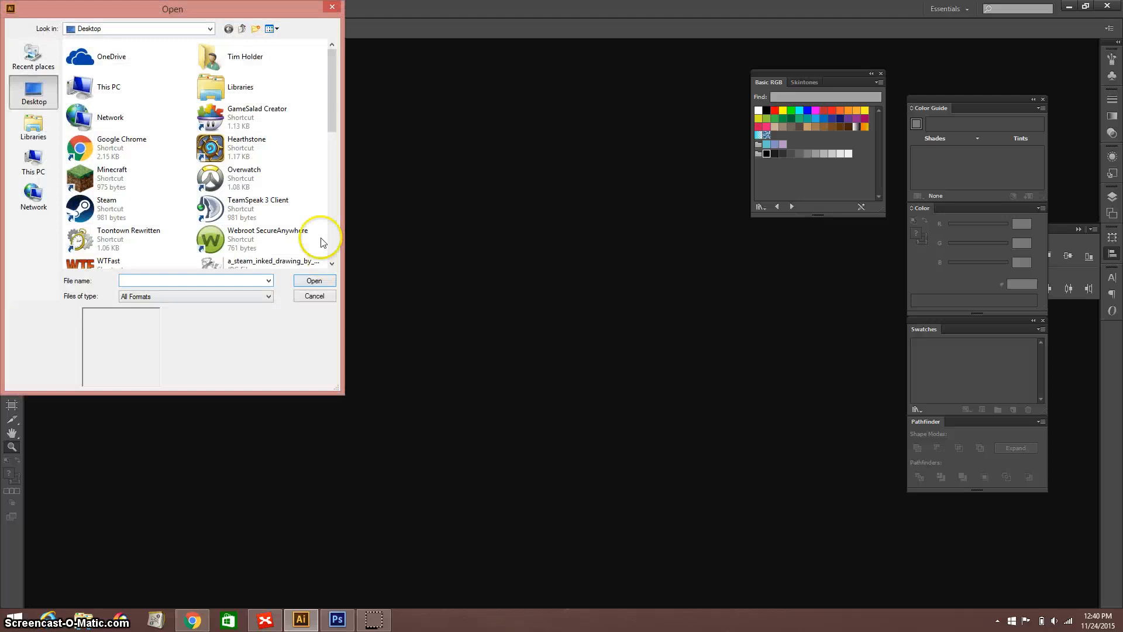
pyautogui.scroll(-3)
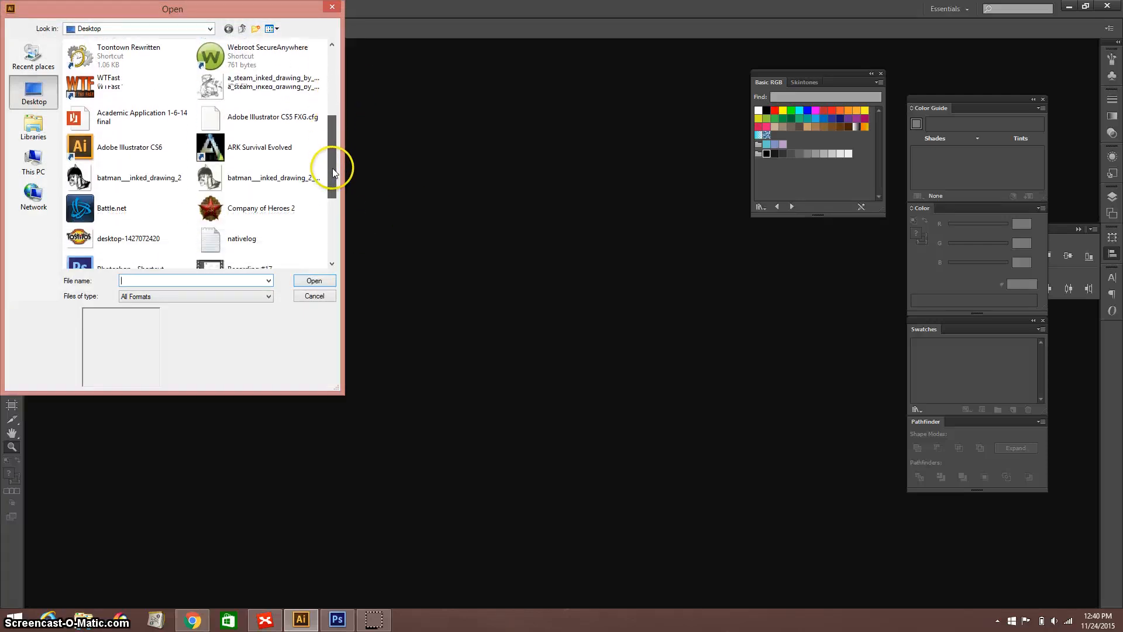
pyautogui.scroll(3)
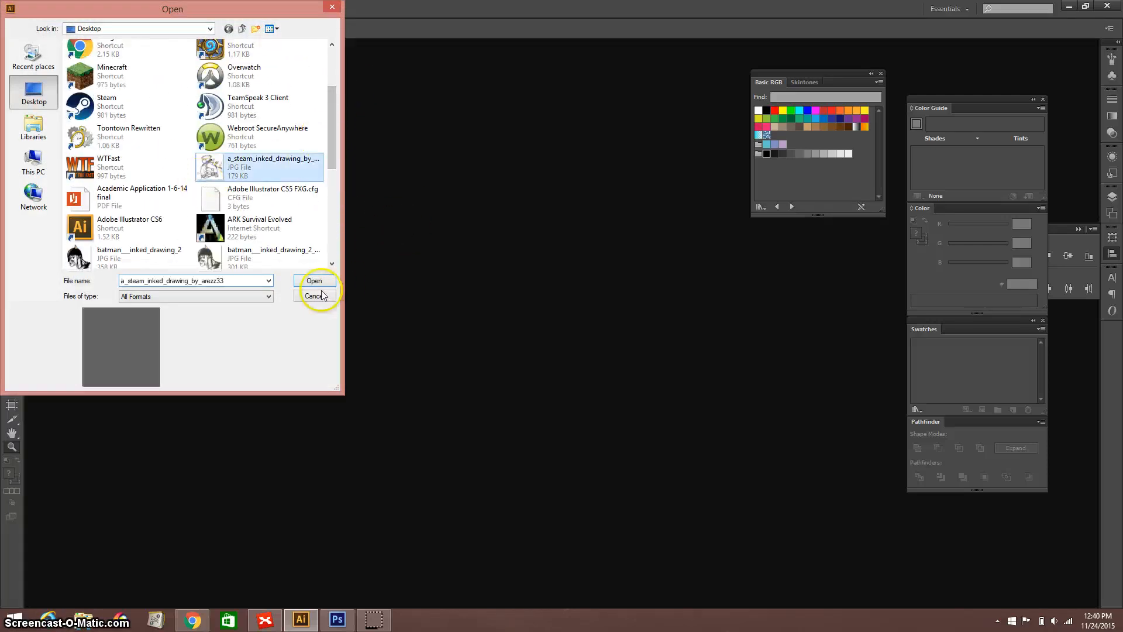
pyautogui.click(313, 280)
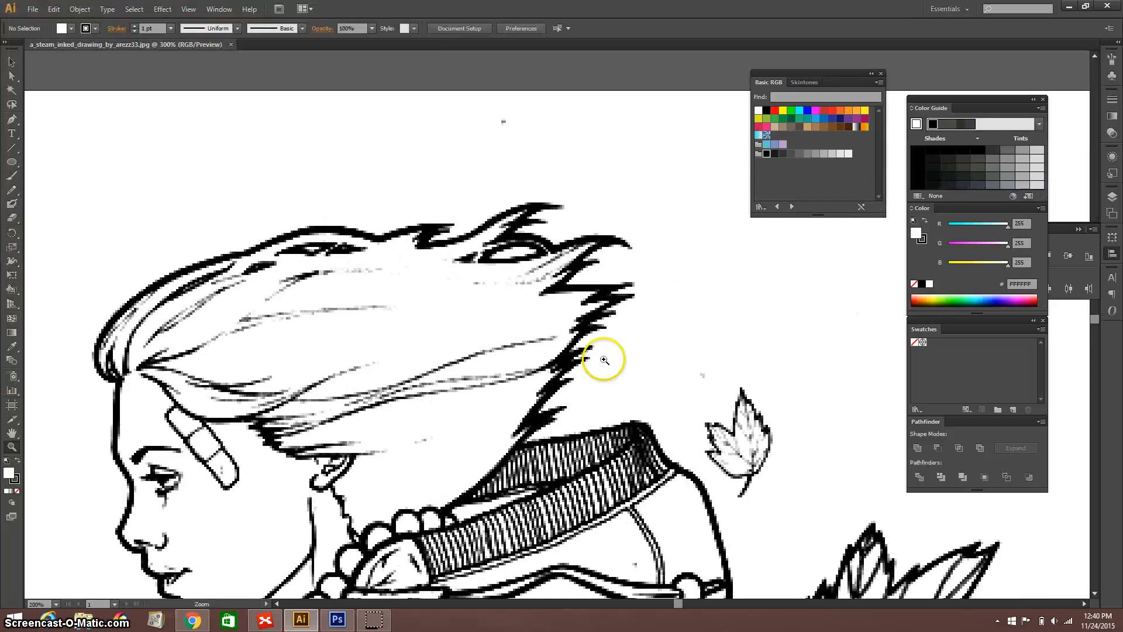
pyautogui.click(604, 359)
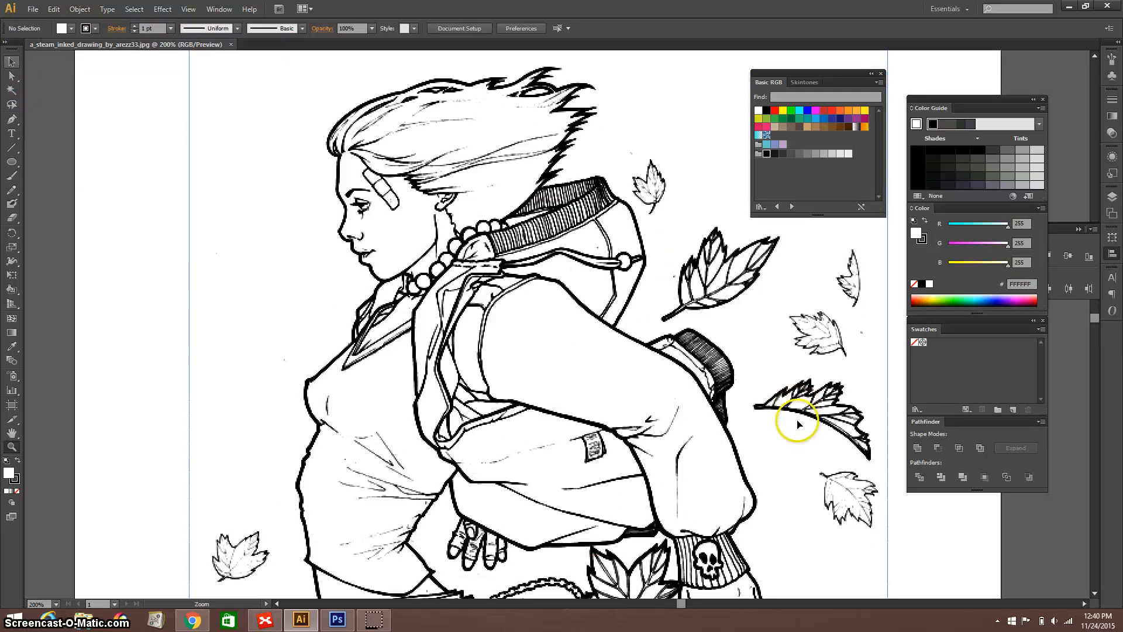
pyautogui.click(501, 312)
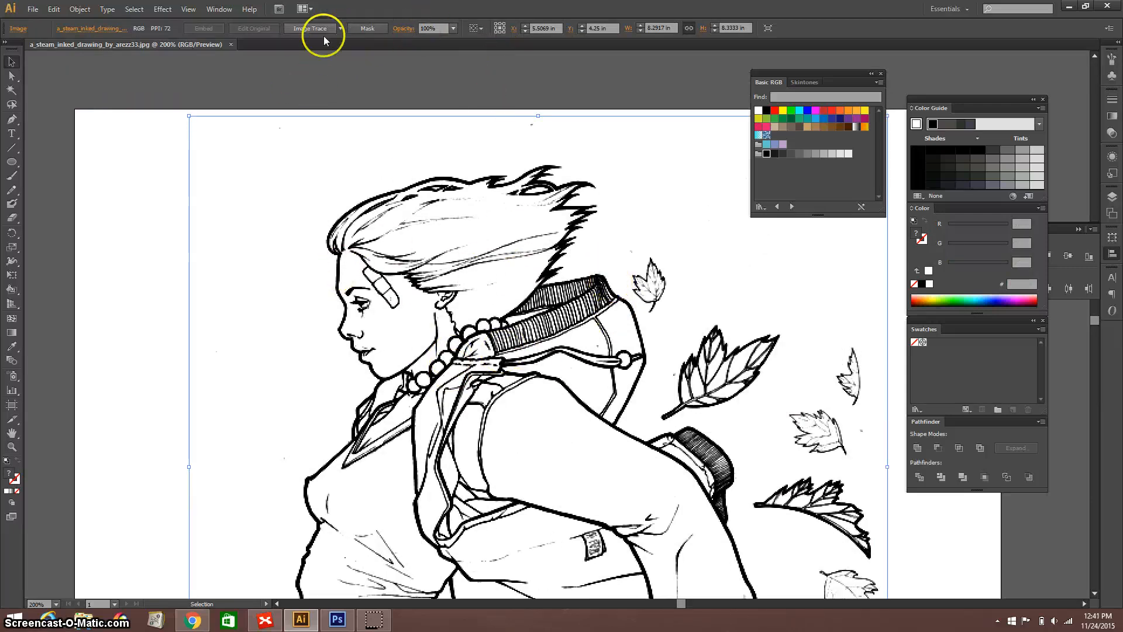
pyautogui.moveTo(323, 40)
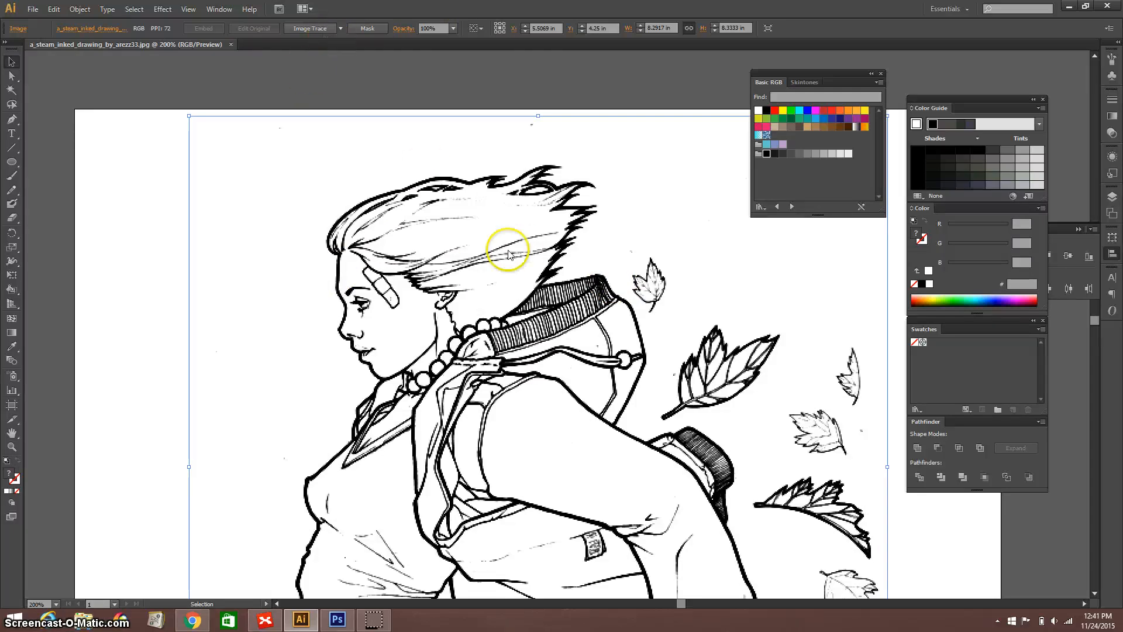
pyautogui.click(341, 28)
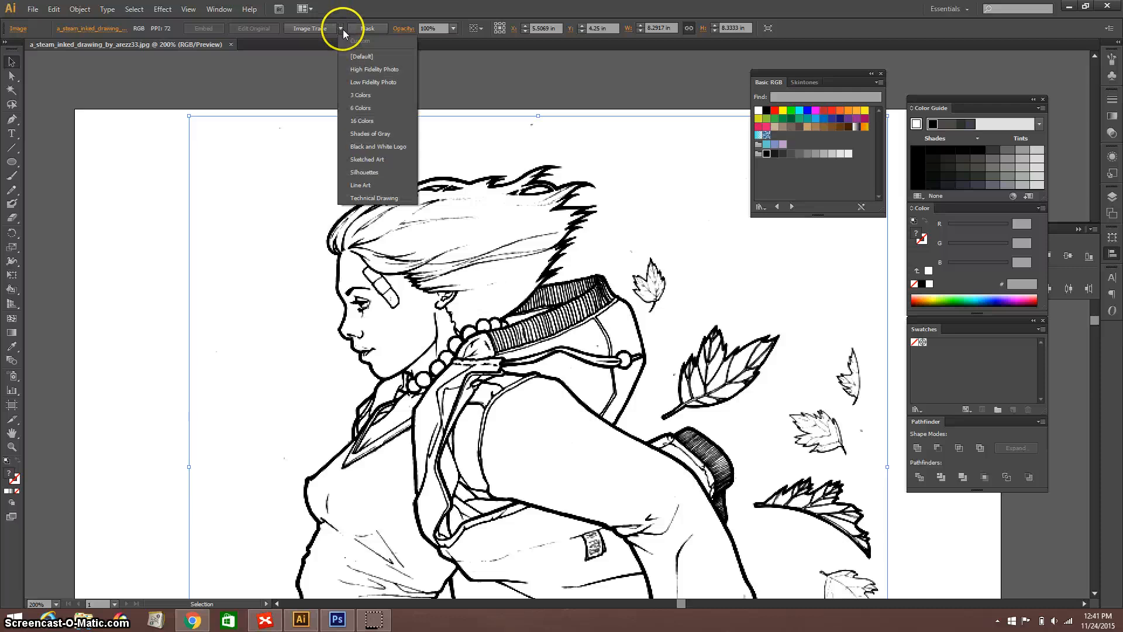
pyautogui.moveTo(368, 146)
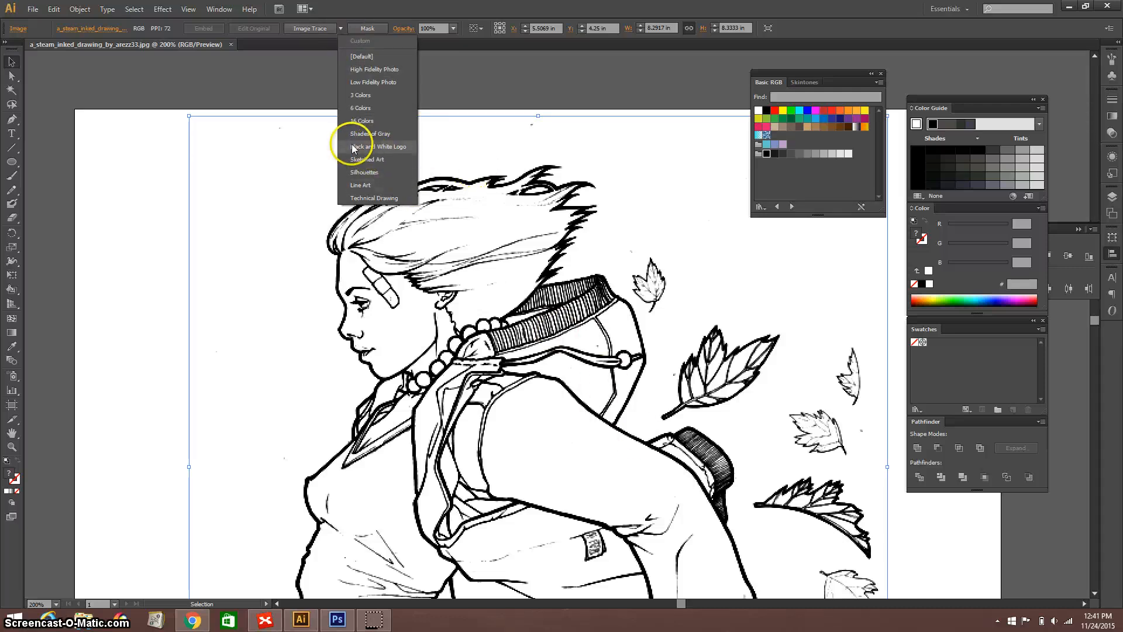
pyautogui.click(378, 146)
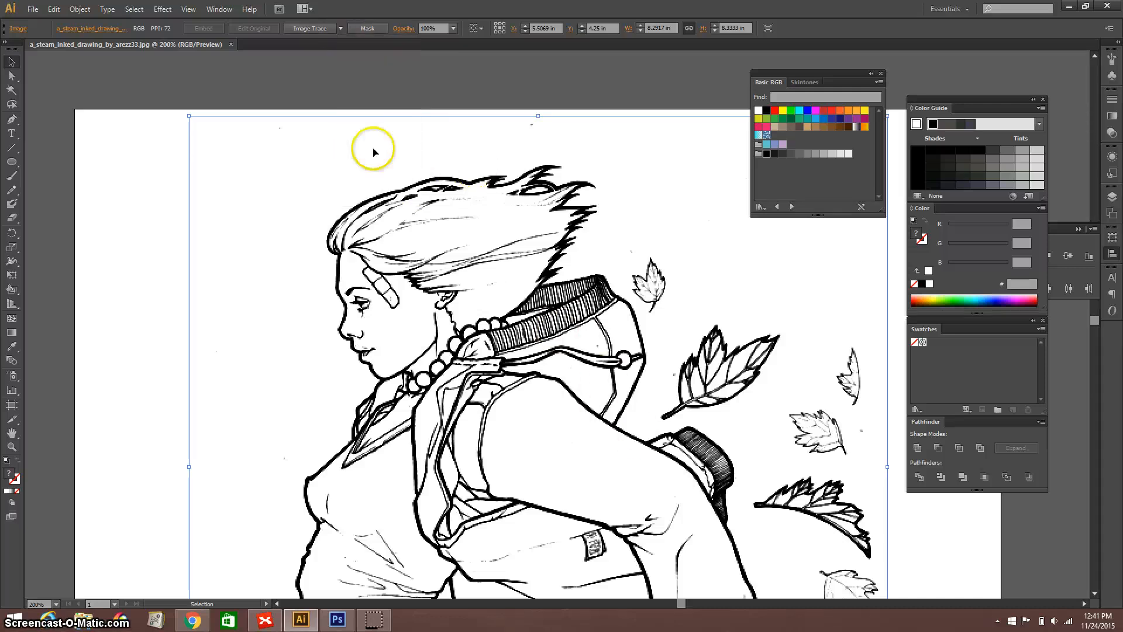
pyautogui.click(309, 28)
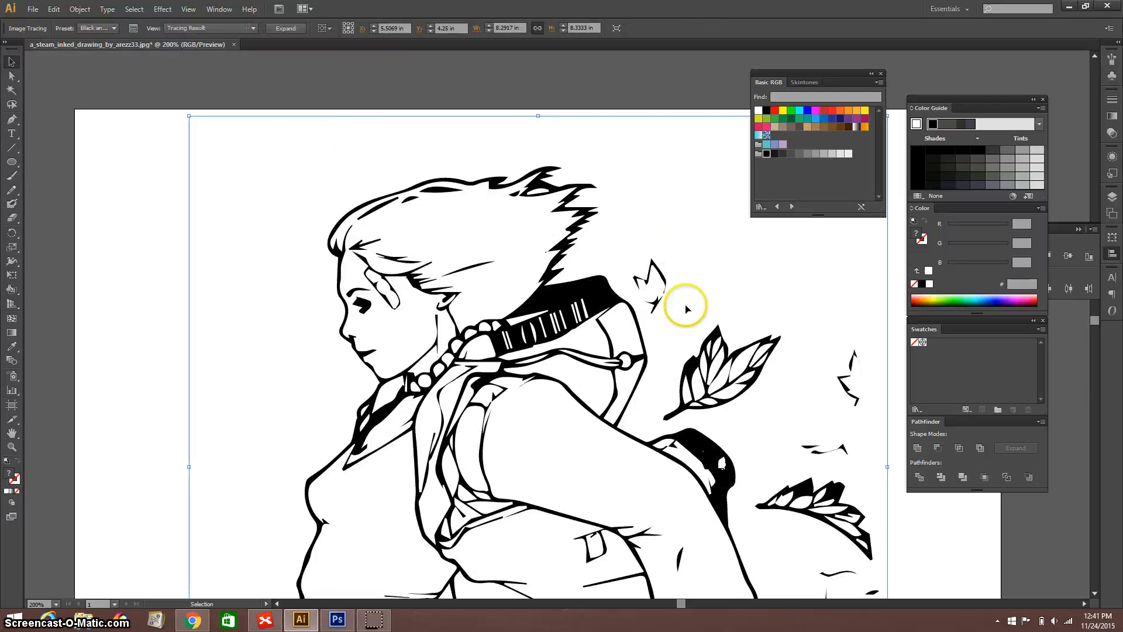
pyautogui.scroll(-3)
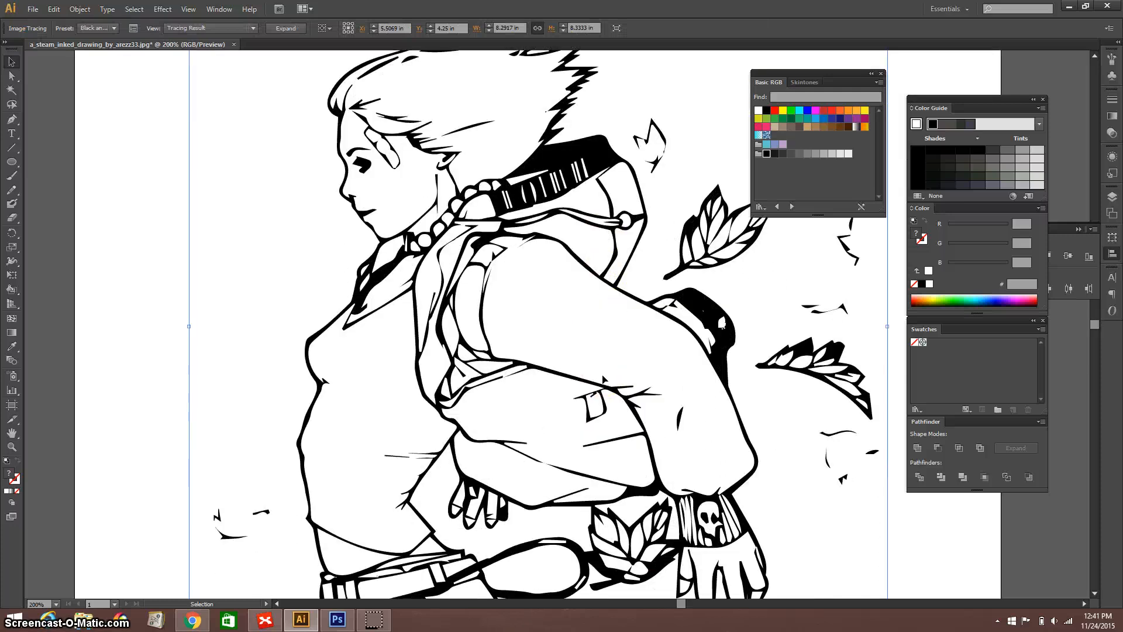
pyautogui.scroll(3)
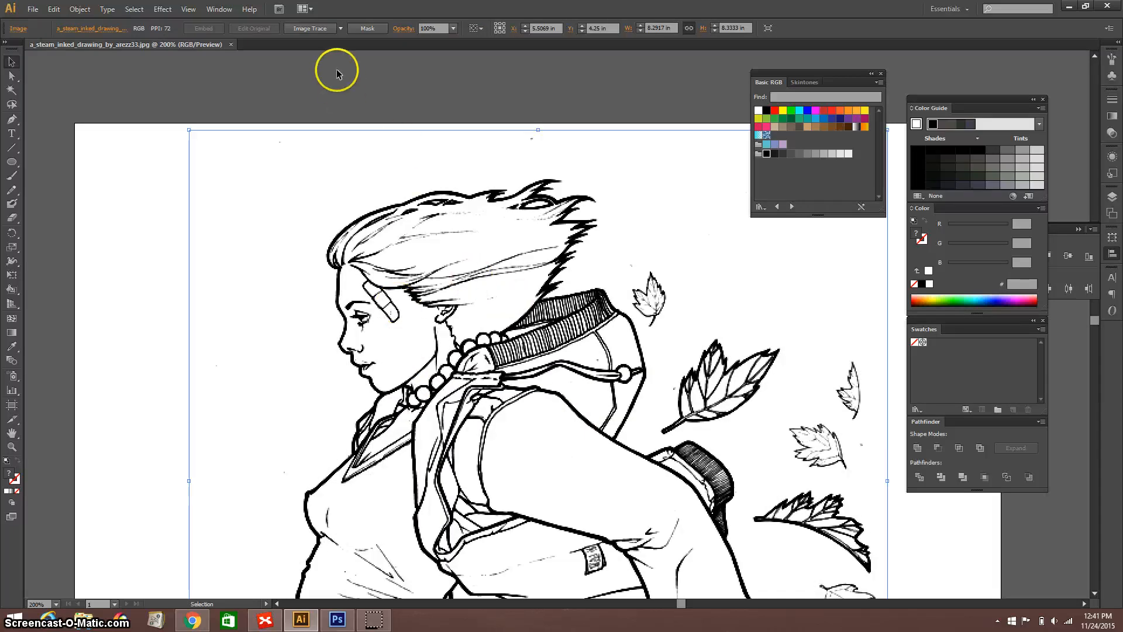
# Browse the tracing presets, then trace the image with default settings via Object > Image Trace > Make.
pyautogui.click(340, 28)
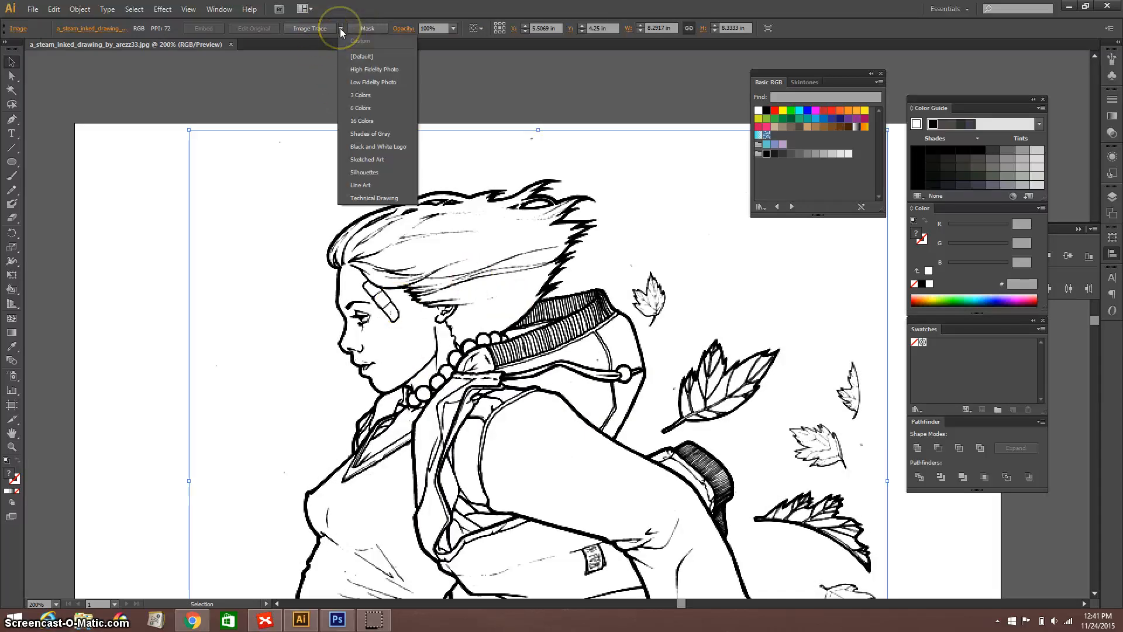
pyautogui.click(458, 61)
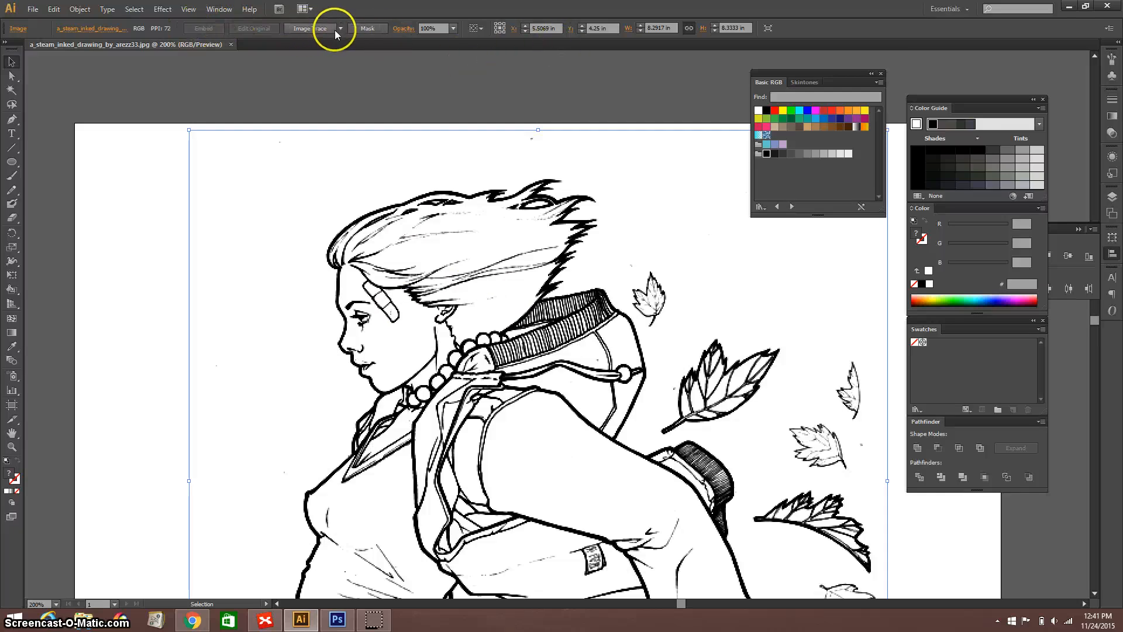
pyautogui.moveTo(340, 33)
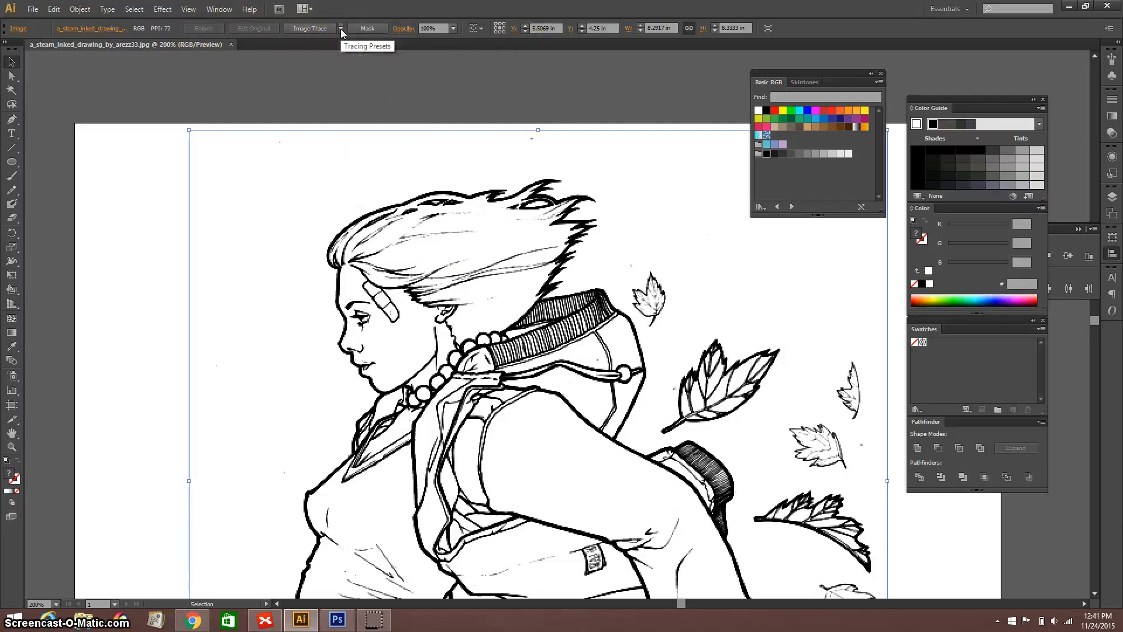
pyautogui.click(341, 28)
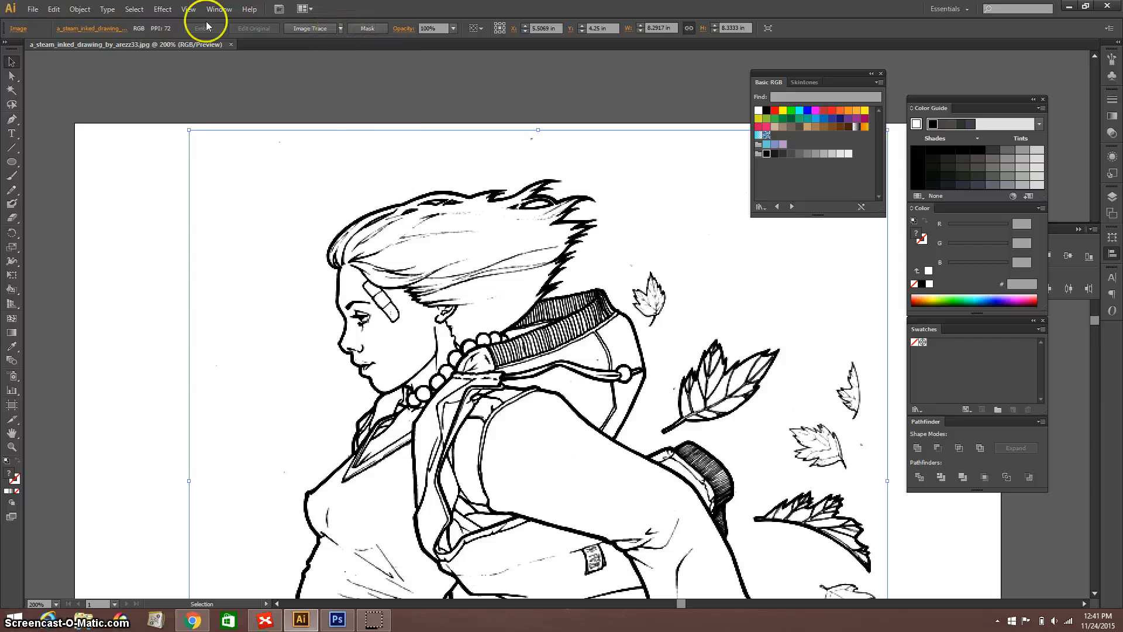
pyautogui.click(78, 8)
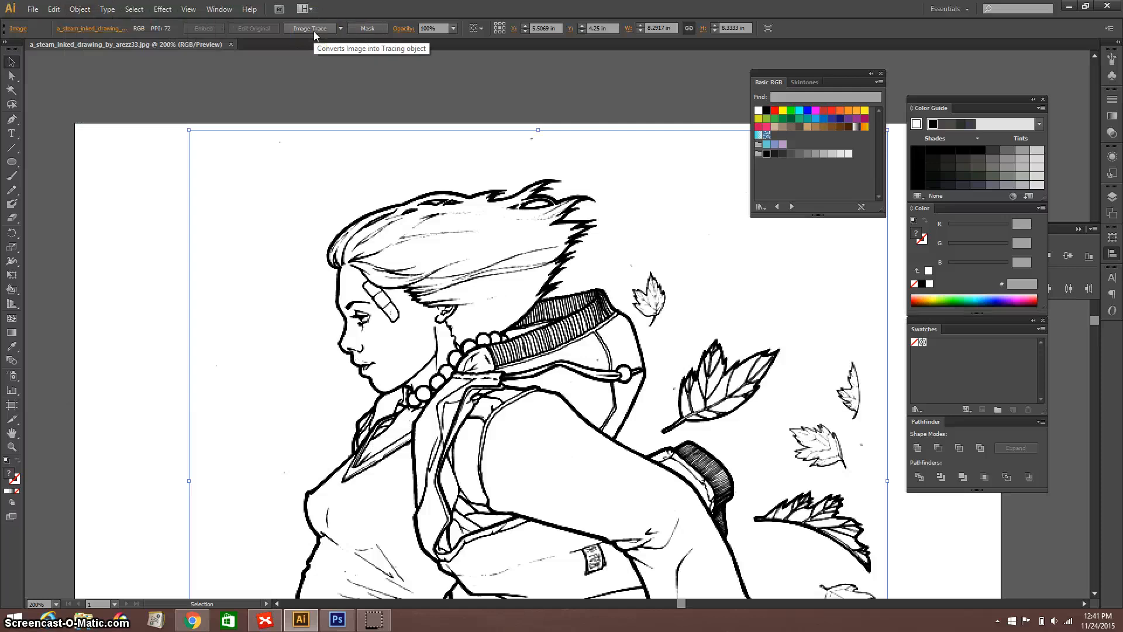
pyautogui.click(340, 28)
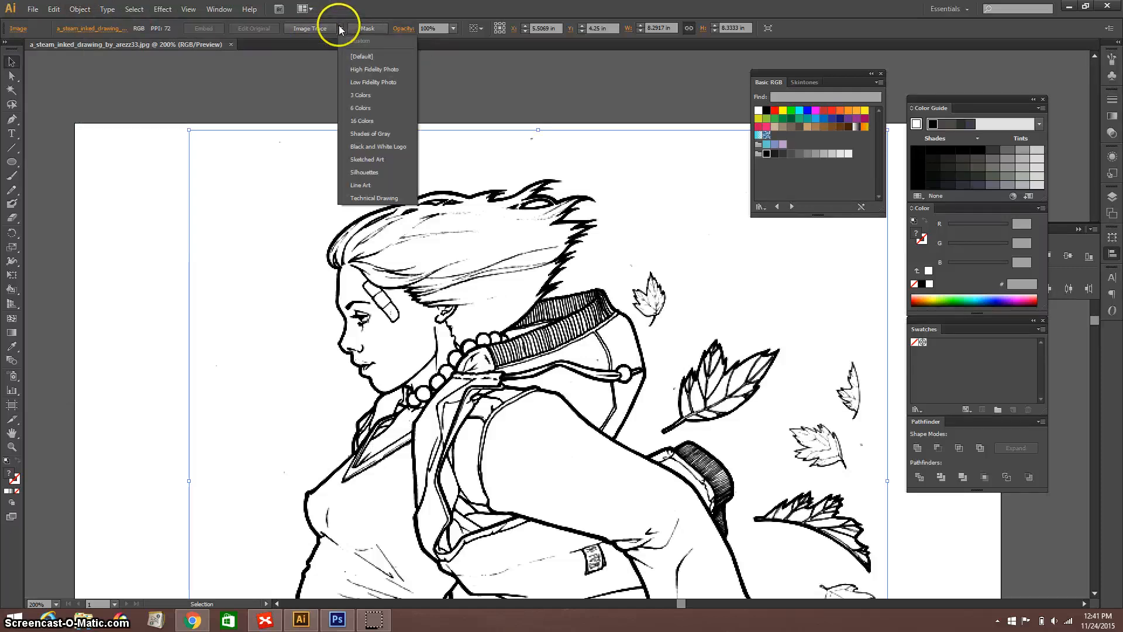
pyautogui.moveTo(371, 121)
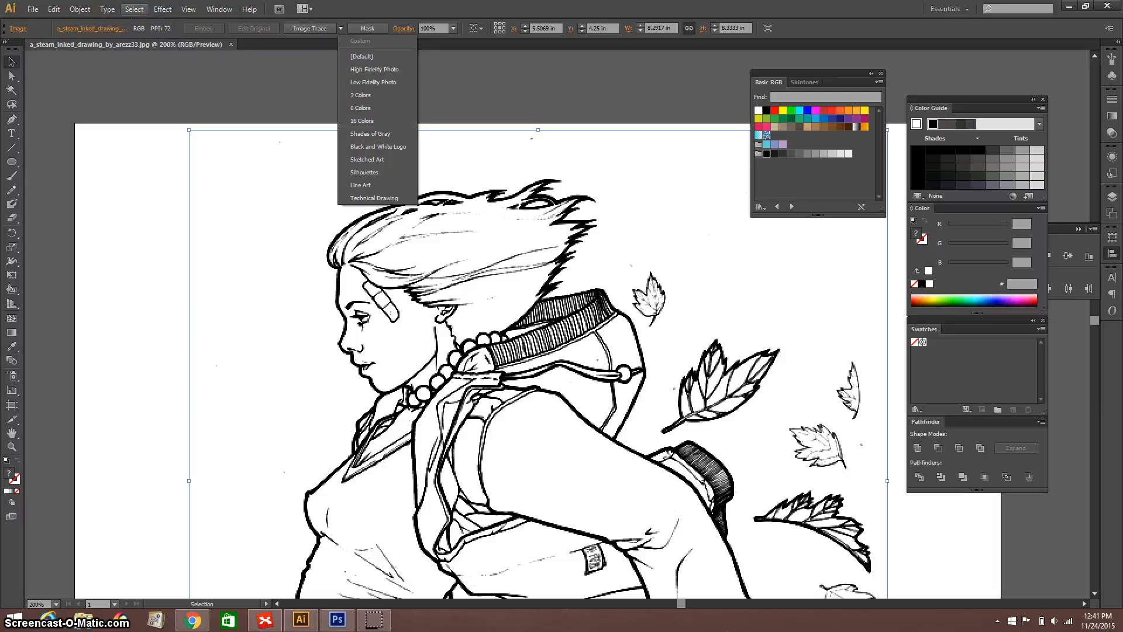
pyautogui.click(78, 8)
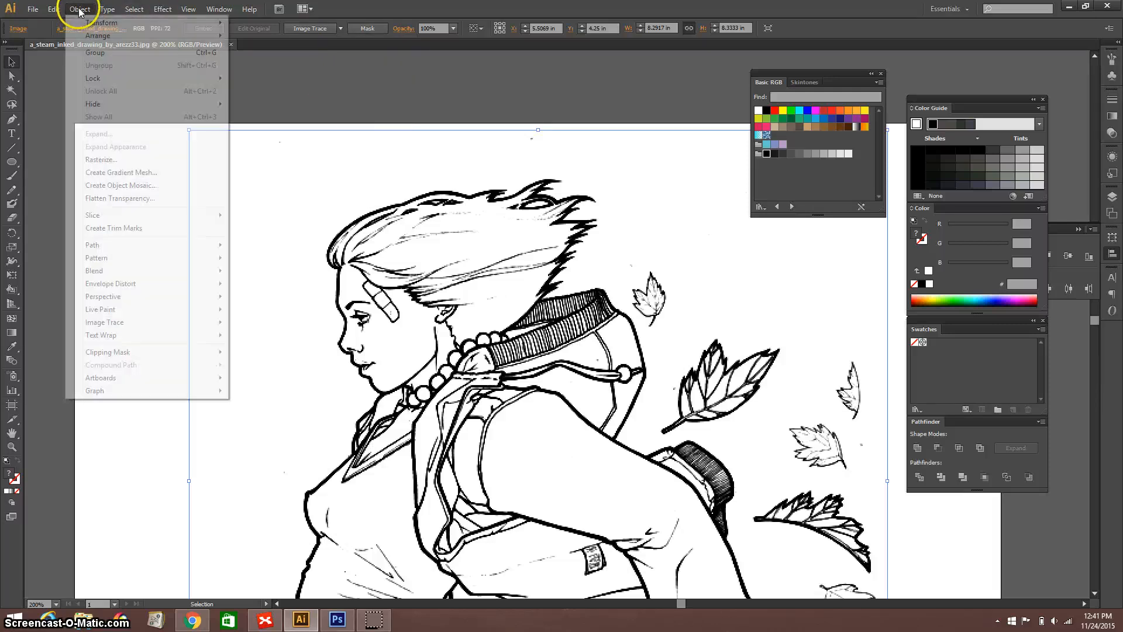
pyautogui.moveTo(108, 323)
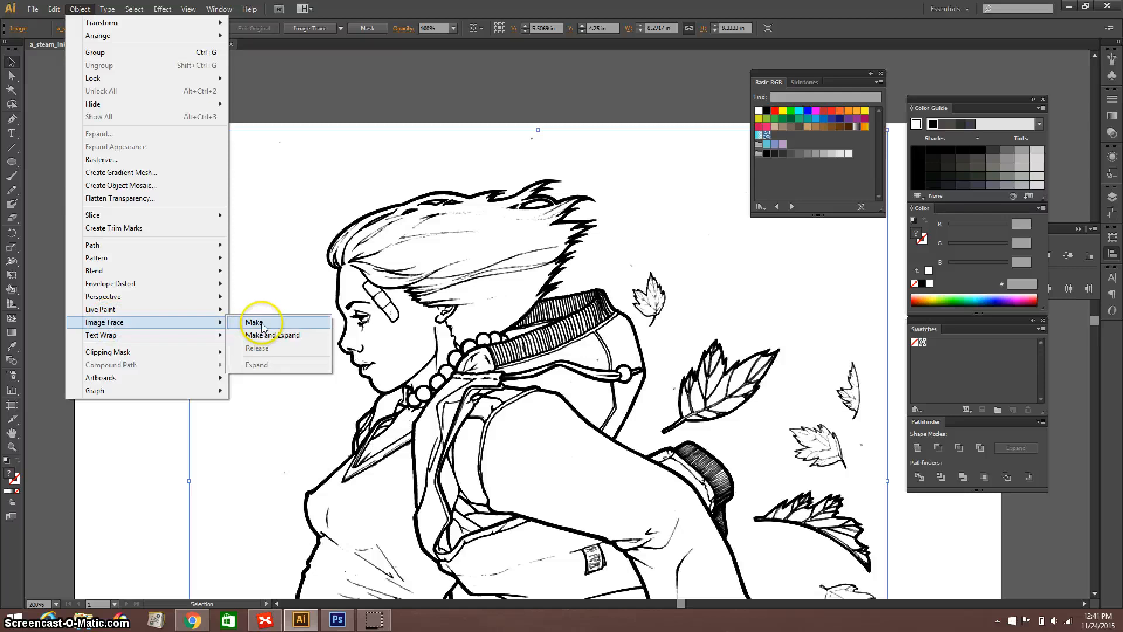
pyautogui.click(255, 323)
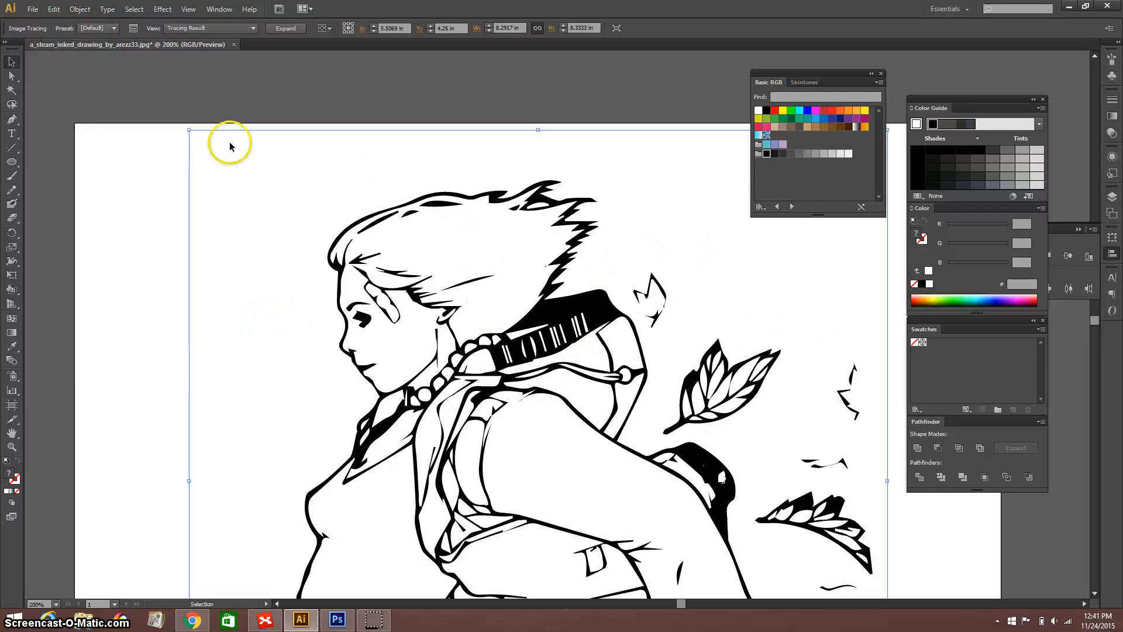
pyautogui.moveTo(520, 322)
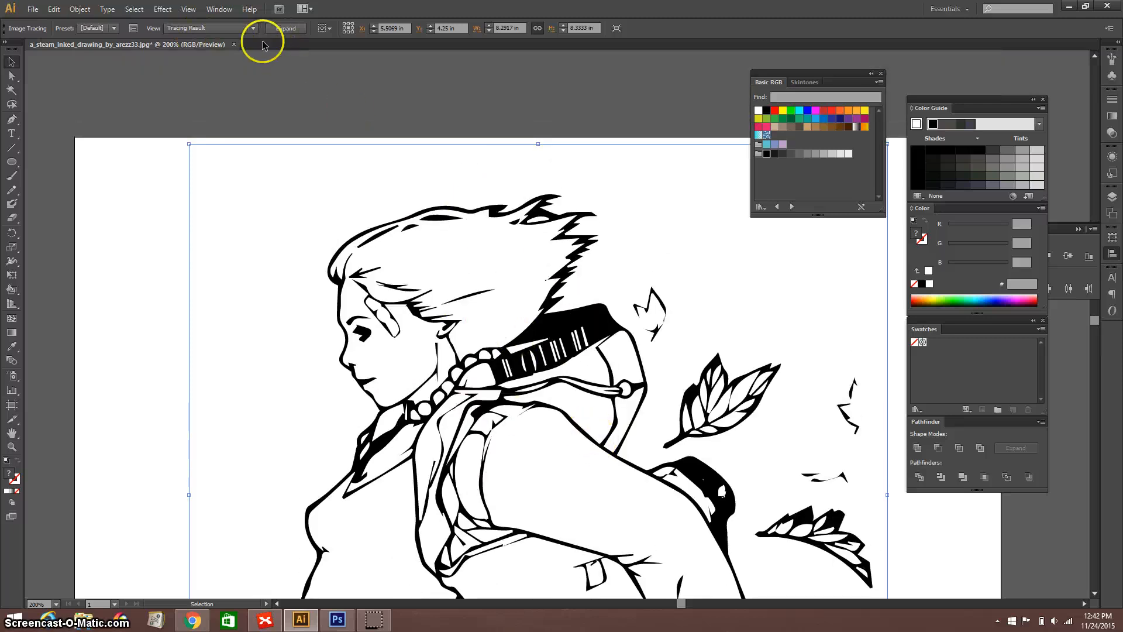
pyautogui.moveTo(133, 28)
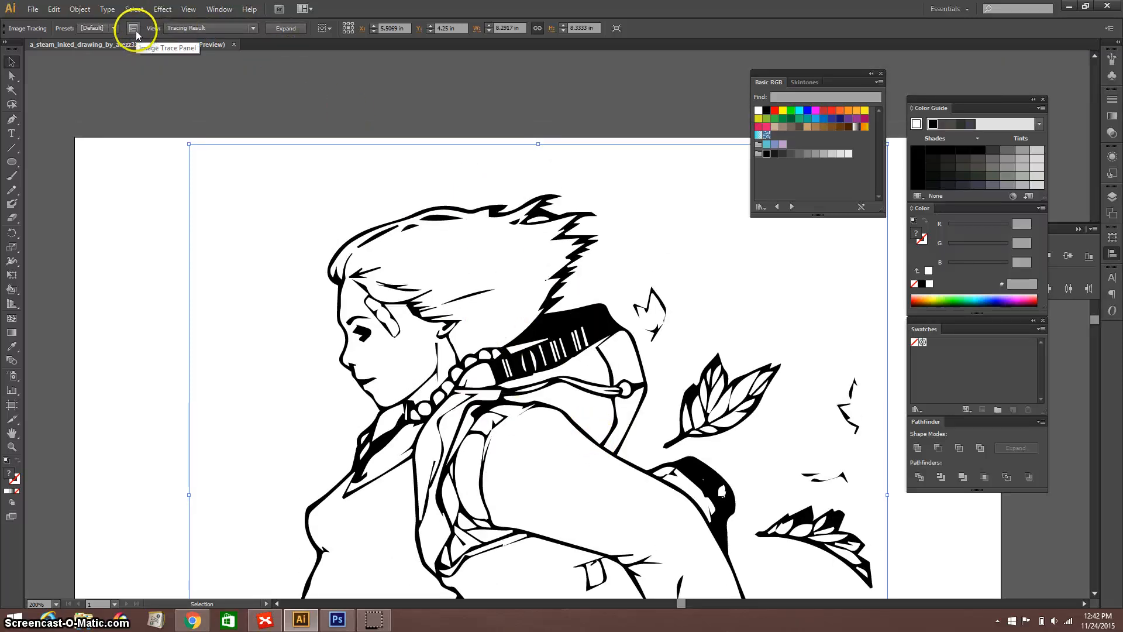
# In the Image Trace panel's Advanced options, set Threshold 229 and Paths 94% and refresh the preview.
pyautogui.click(133, 28)
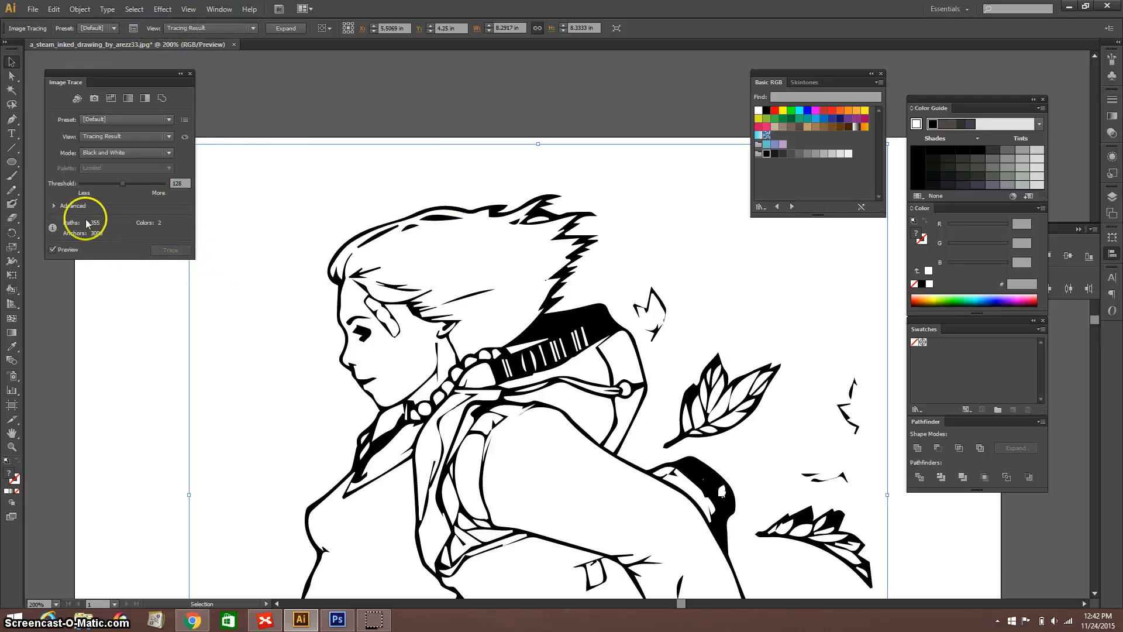
pyautogui.click(54, 206)
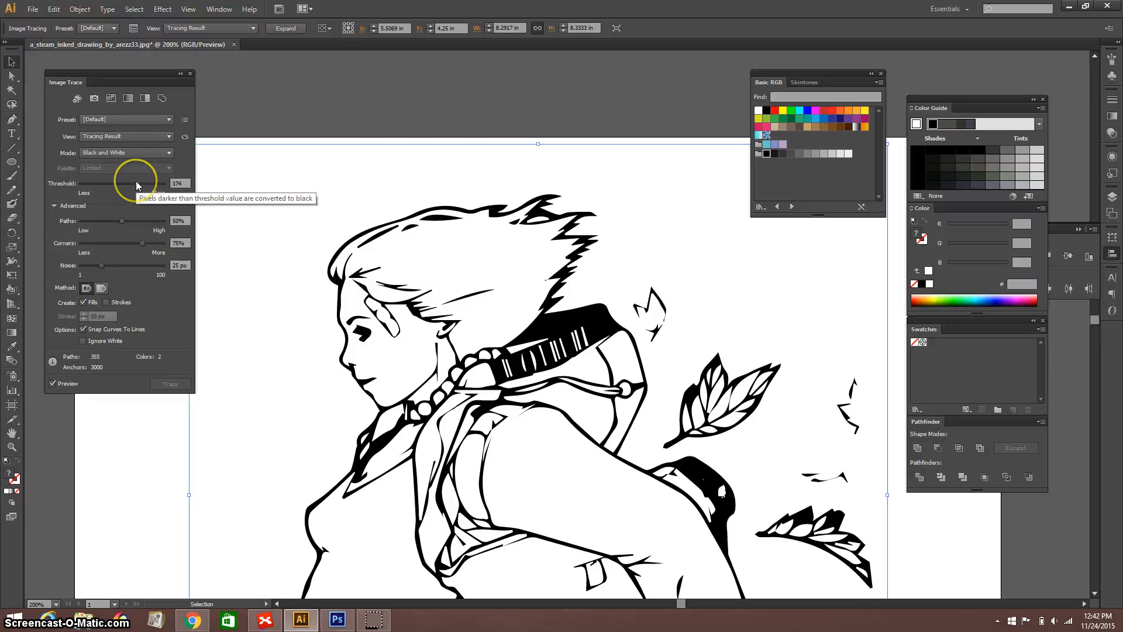
pyautogui.moveTo(122, 183); pyautogui.dragTo(132, 184)
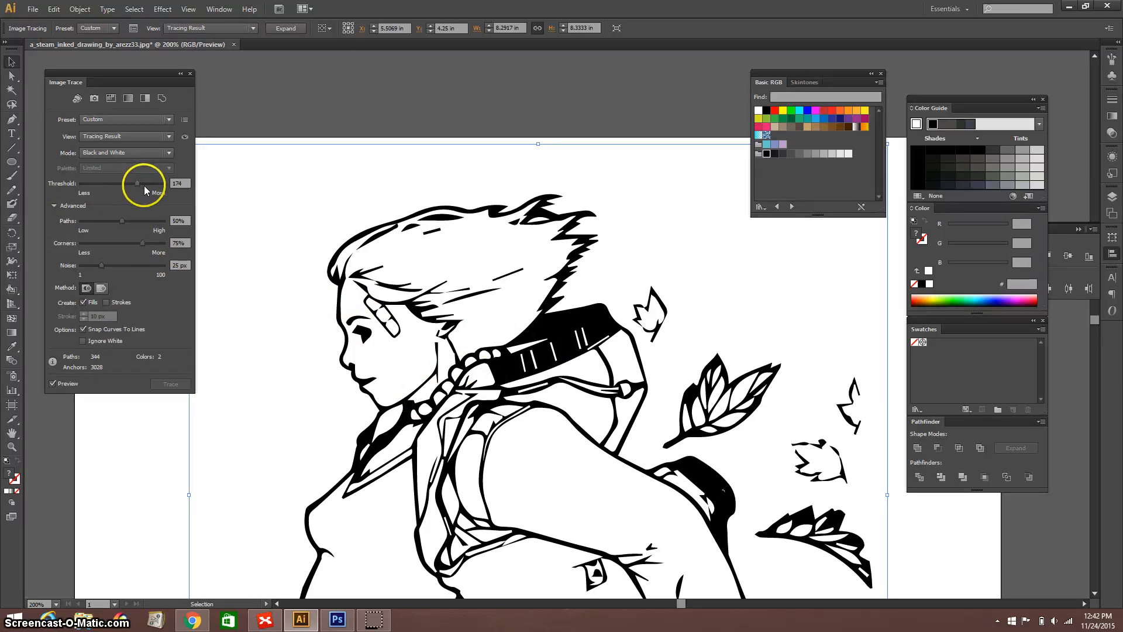
pyautogui.moveTo(135, 184); pyautogui.dragTo(155, 184)
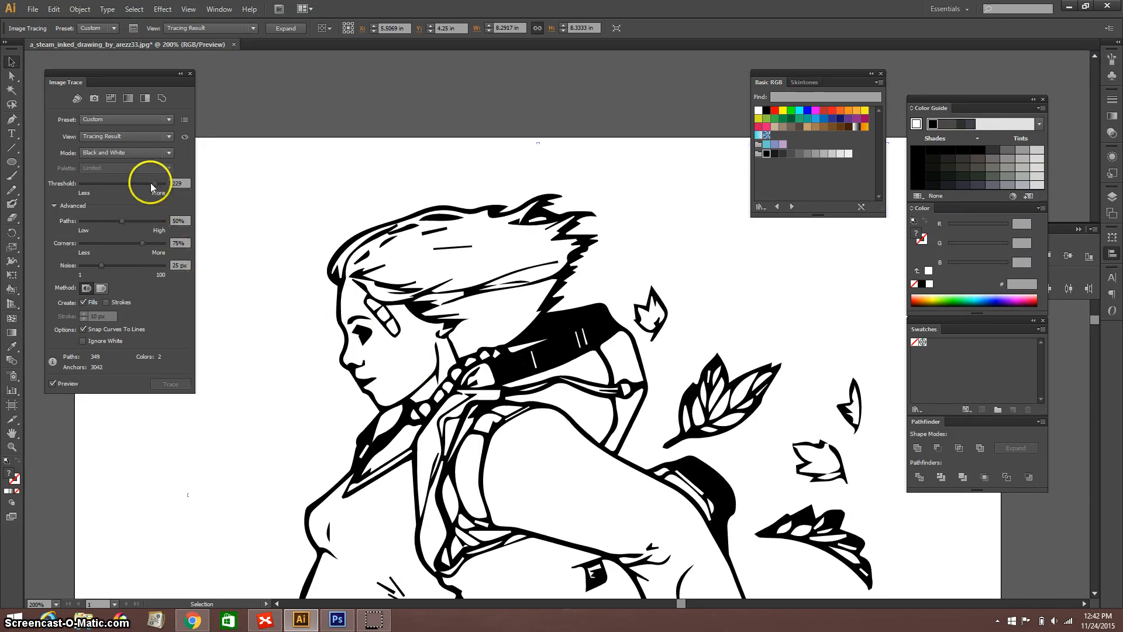
pyautogui.moveTo(147, 182); pyautogui.dragTo(90, 182)
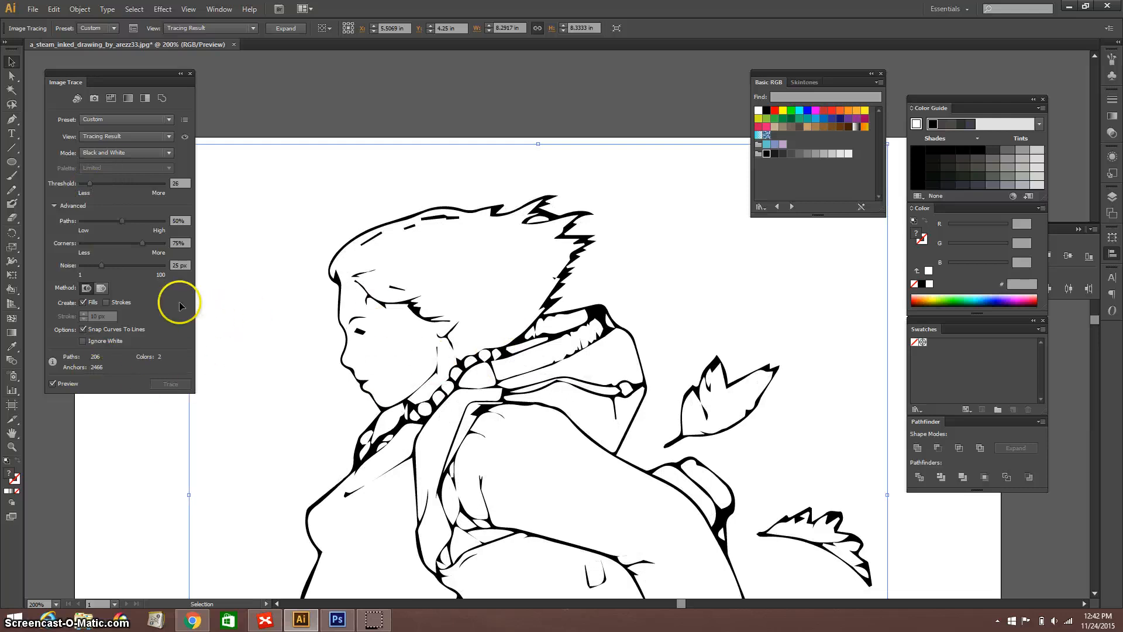
pyautogui.moveTo(88, 184); pyautogui.dragTo(101, 184)
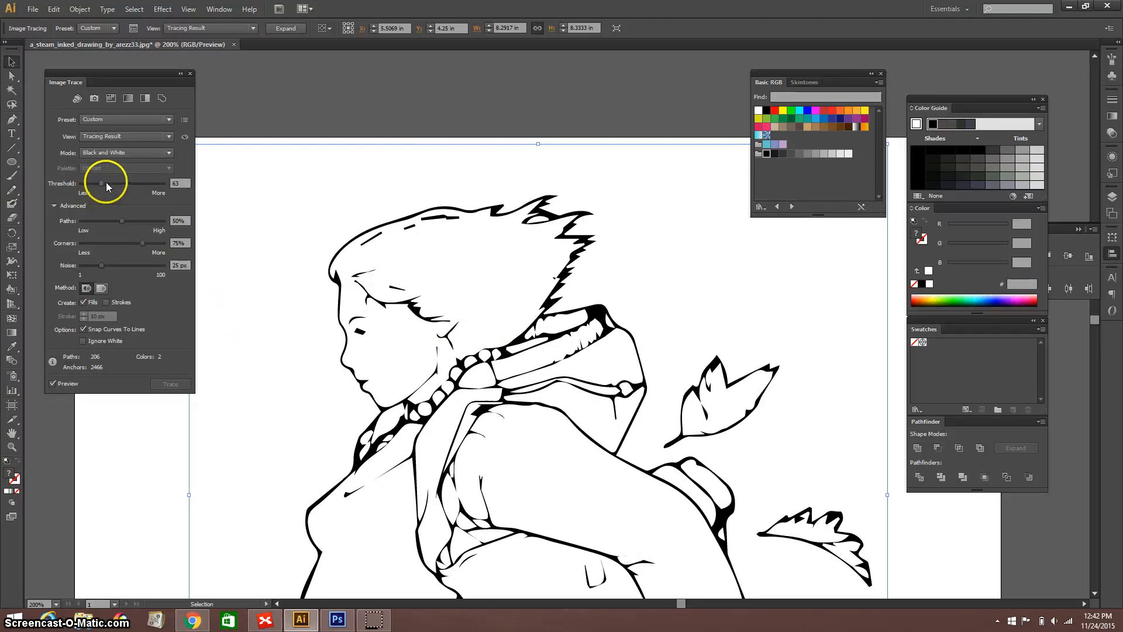
pyautogui.moveTo(100, 184); pyautogui.dragTo(156, 184)
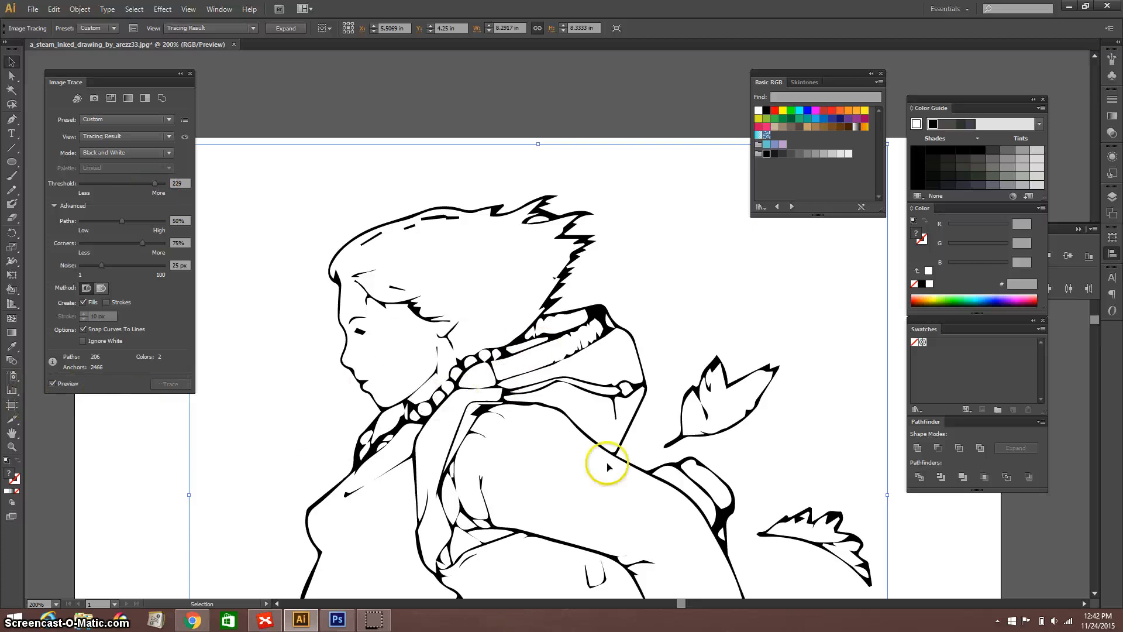
pyautogui.click(54, 383)
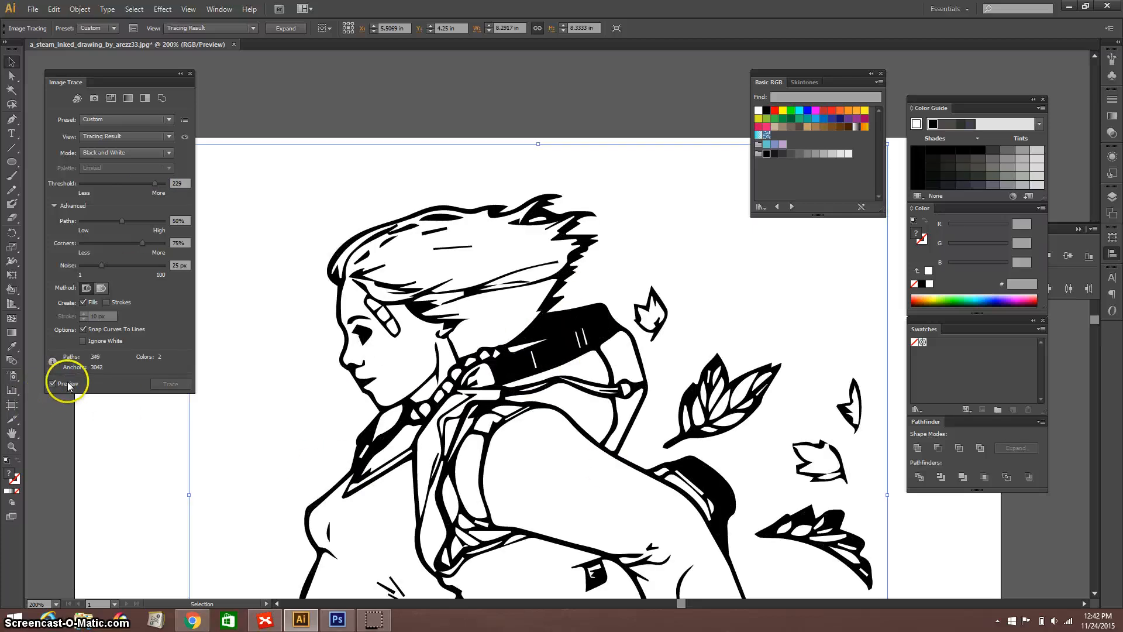
pyautogui.moveTo(125, 358)
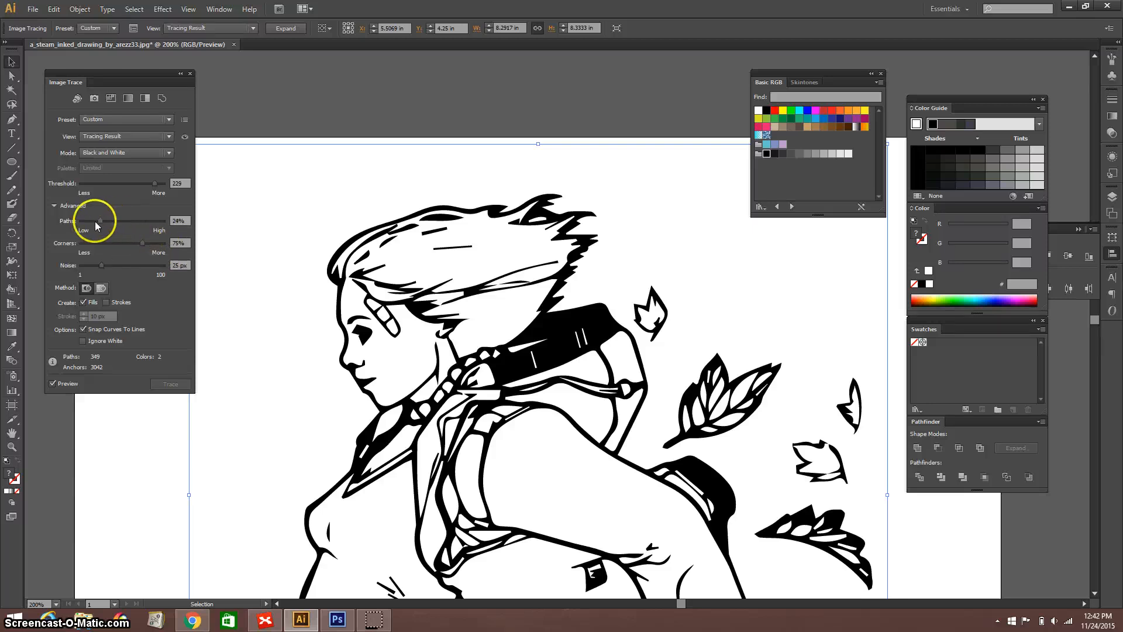
pyautogui.moveTo(177, 242)
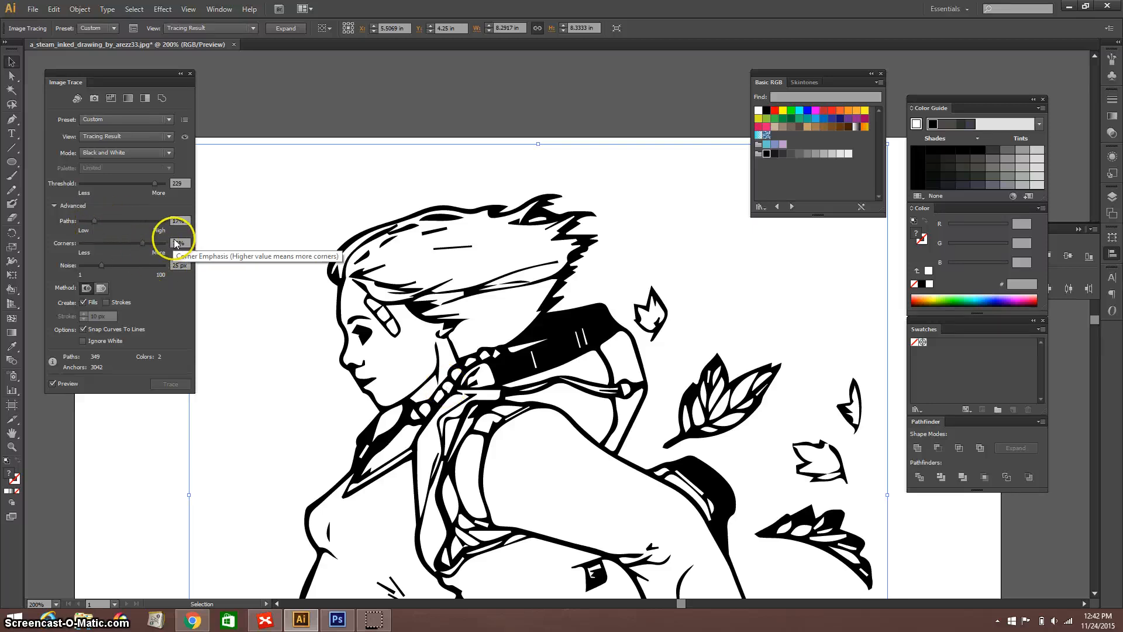
pyautogui.moveTo(142, 221); pyautogui.dragTo(95, 222)
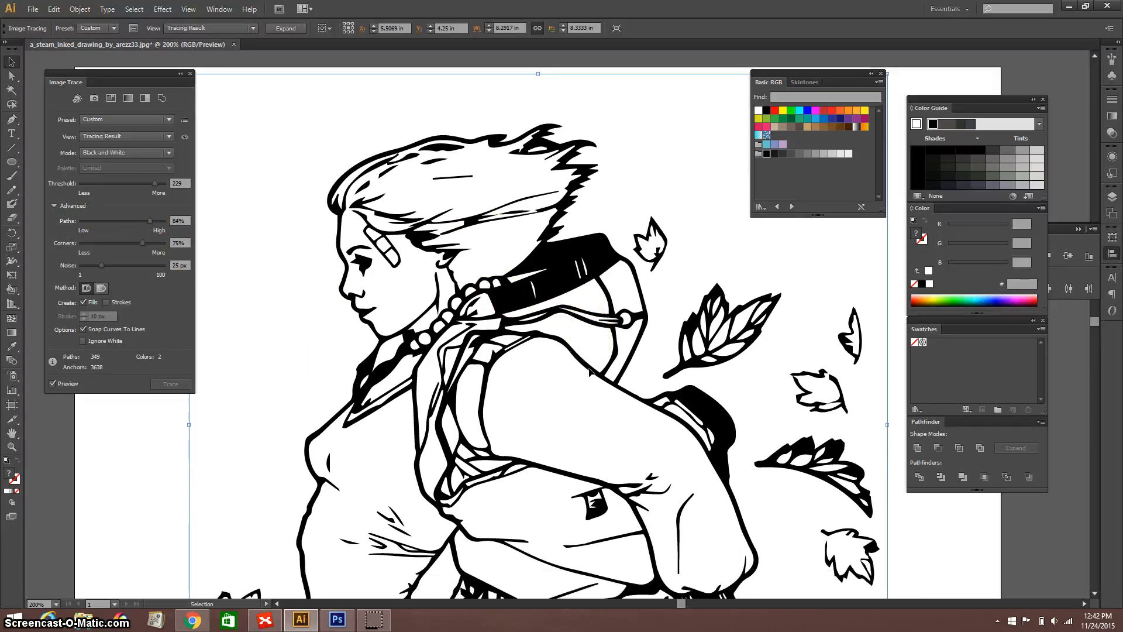
pyautogui.scroll(-3)
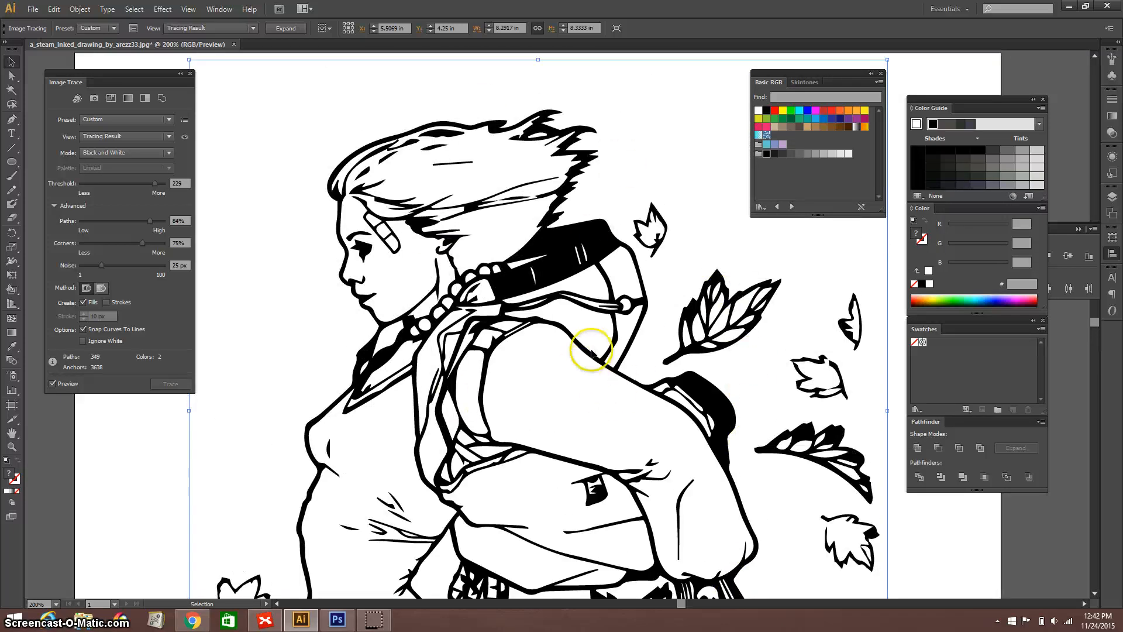
pyautogui.moveTo(395, 276)
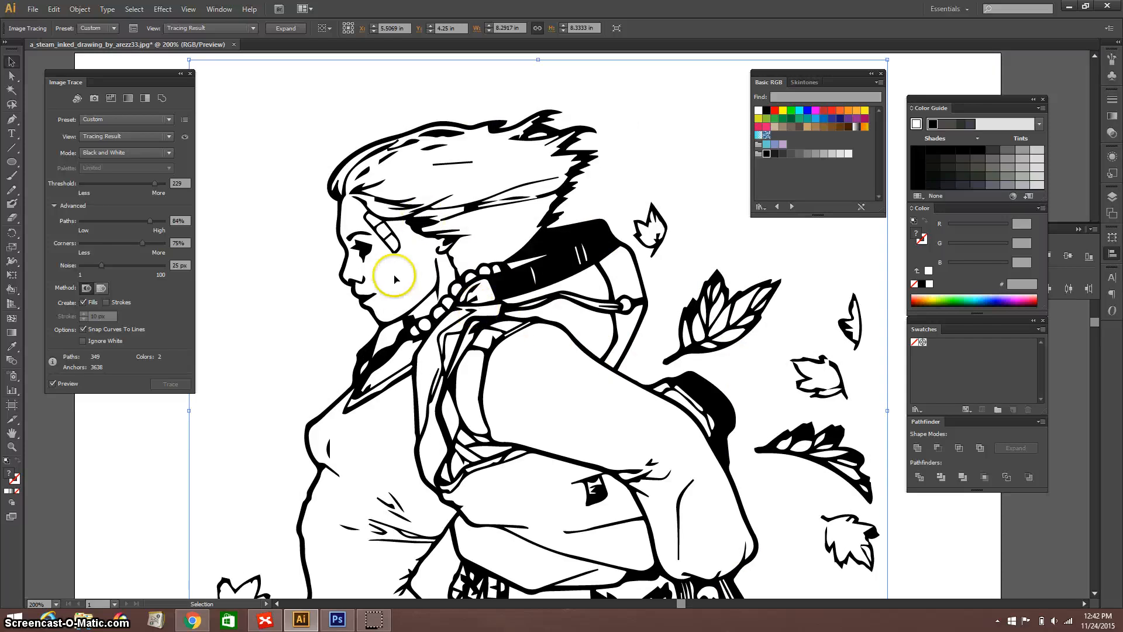
pyautogui.moveTo(372, 287)
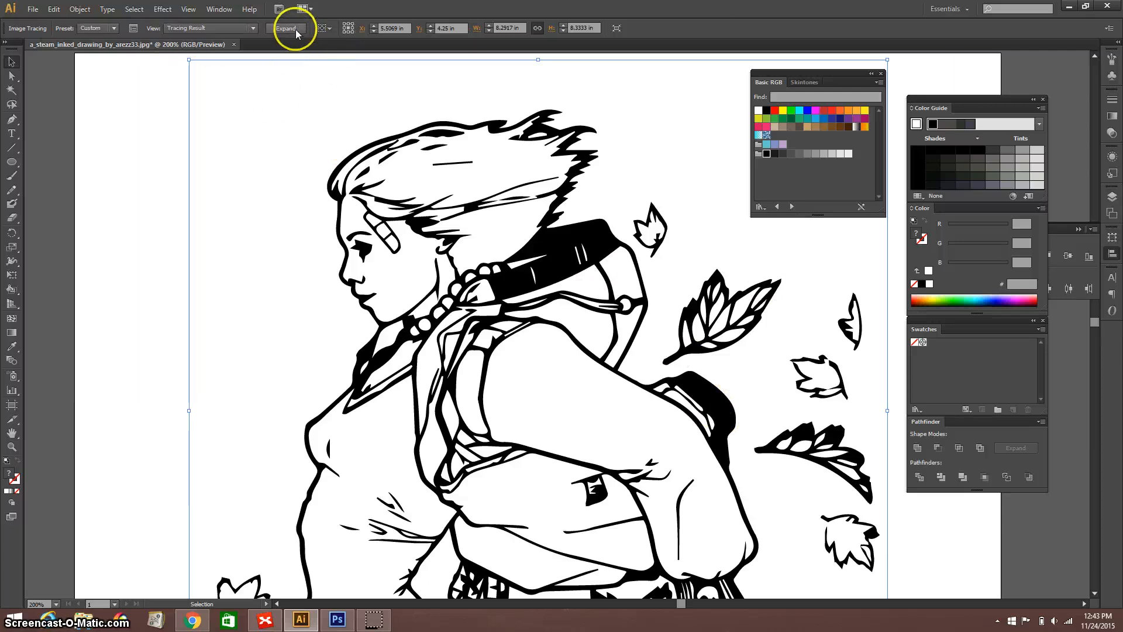
# Expand the trace into editable vector paths and inspect them in Outline view (Ctrl+Y).
pyautogui.click(286, 28)
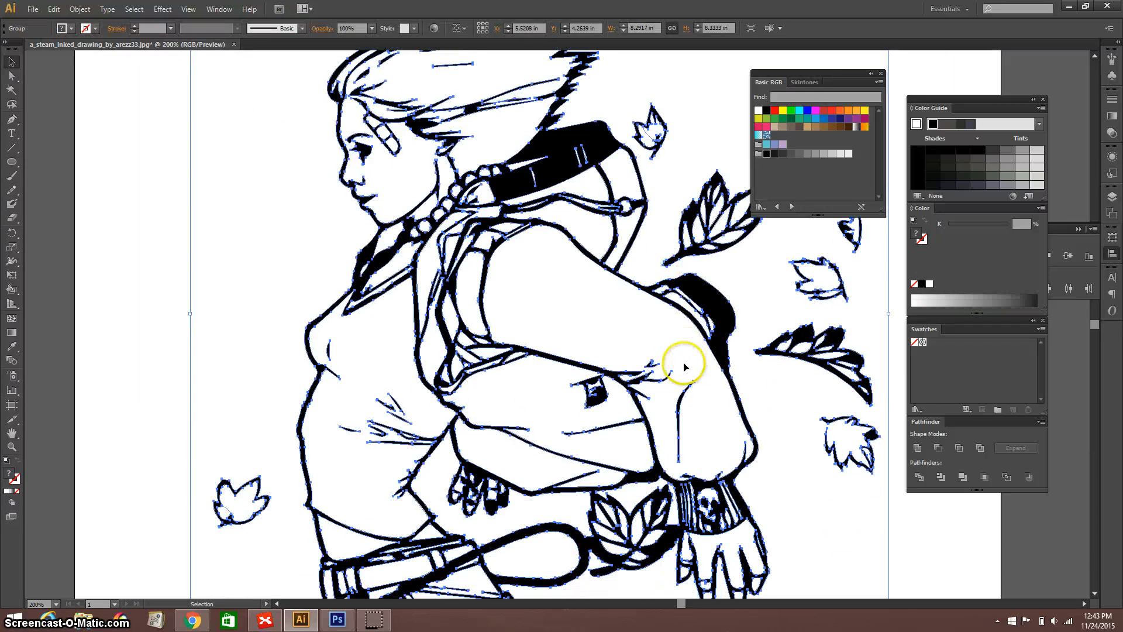
pyautogui.scroll(-3)
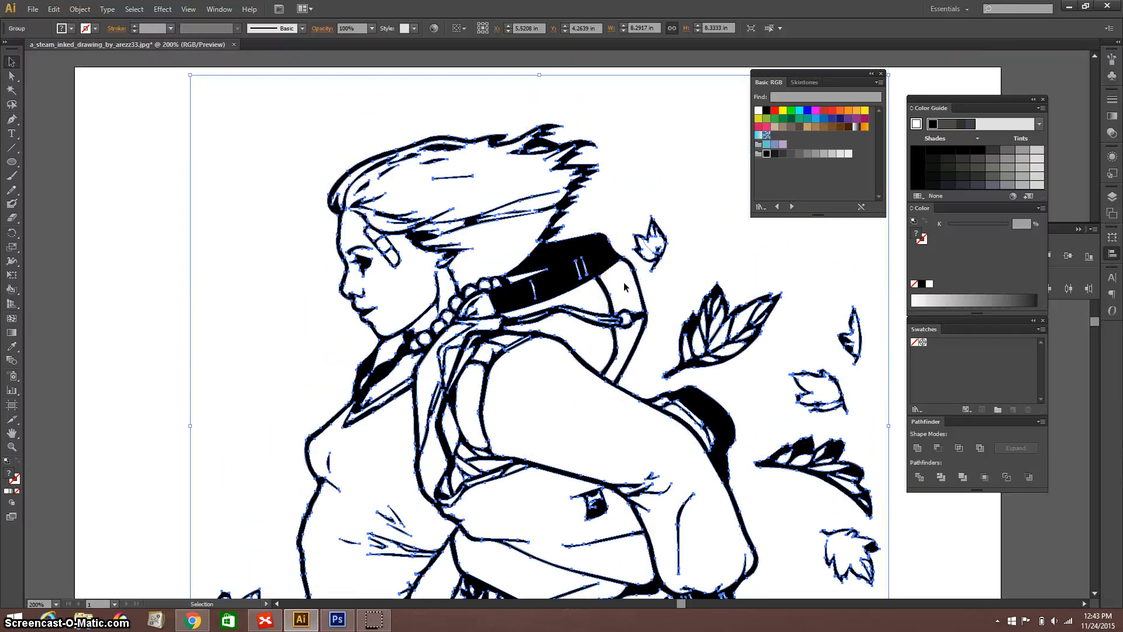
pyautogui.press('ctrl+y')
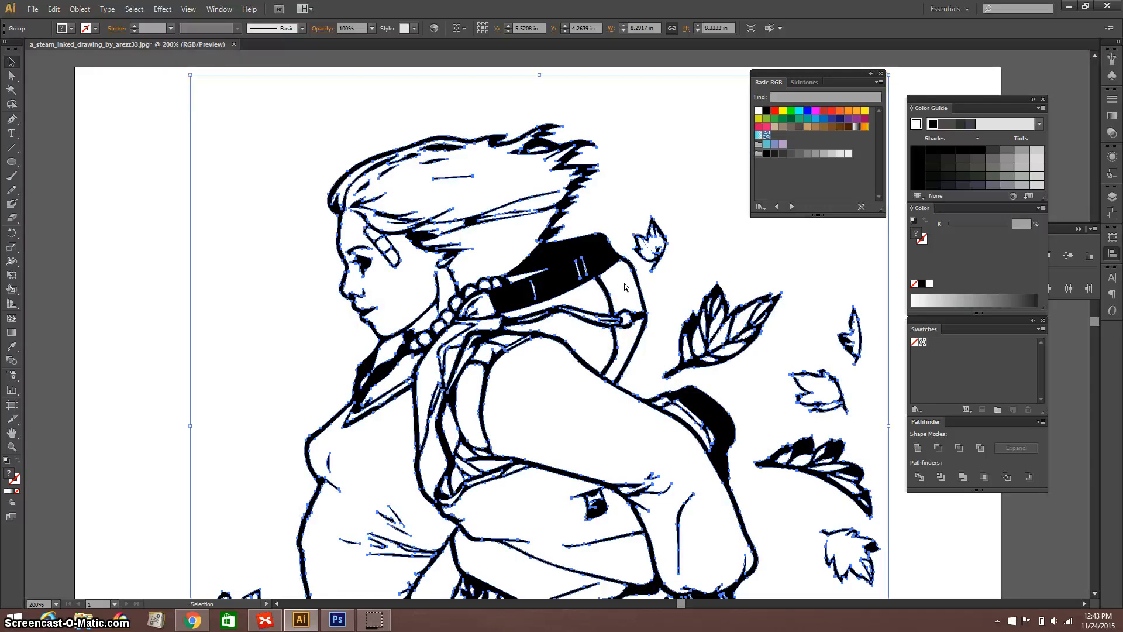
pyautogui.scroll(-3)
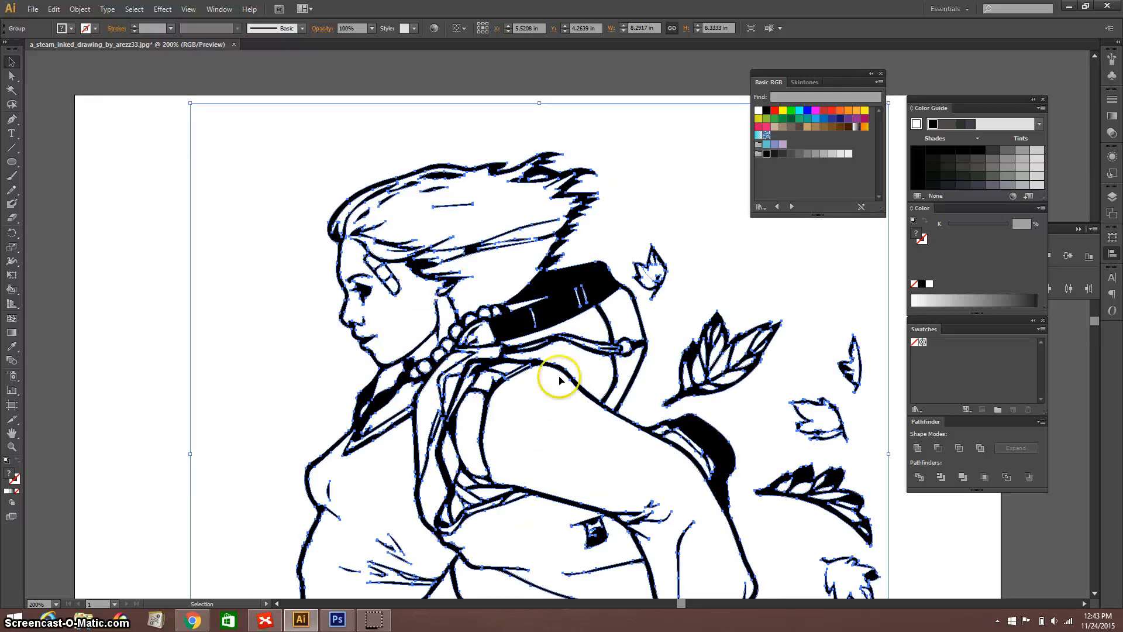
pyautogui.scroll(-3)
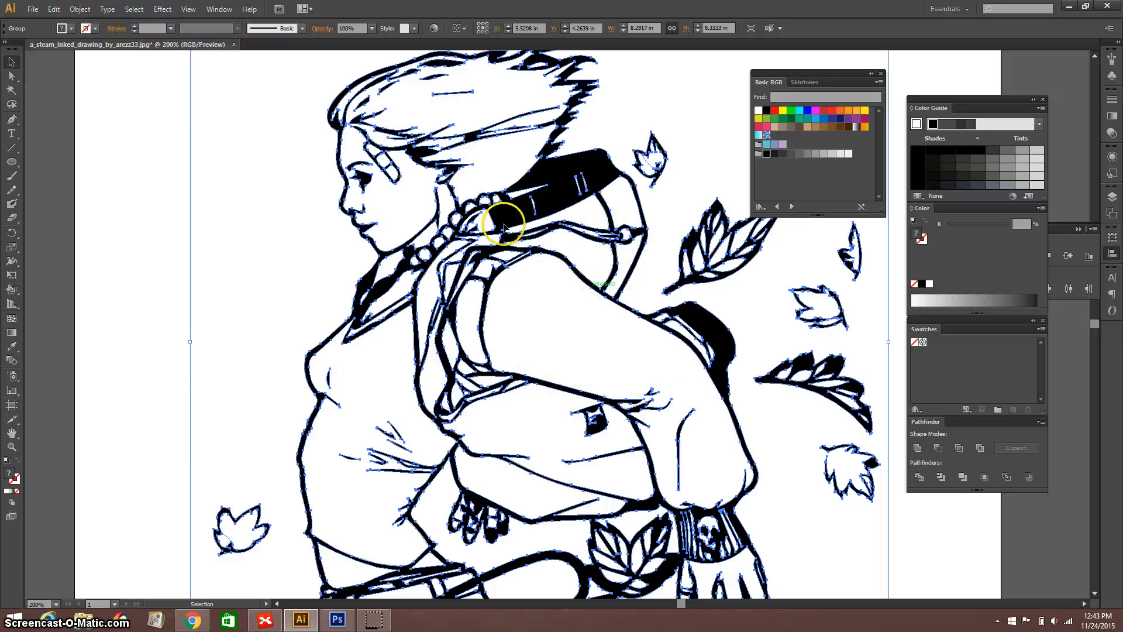
pyautogui.scroll(-3)
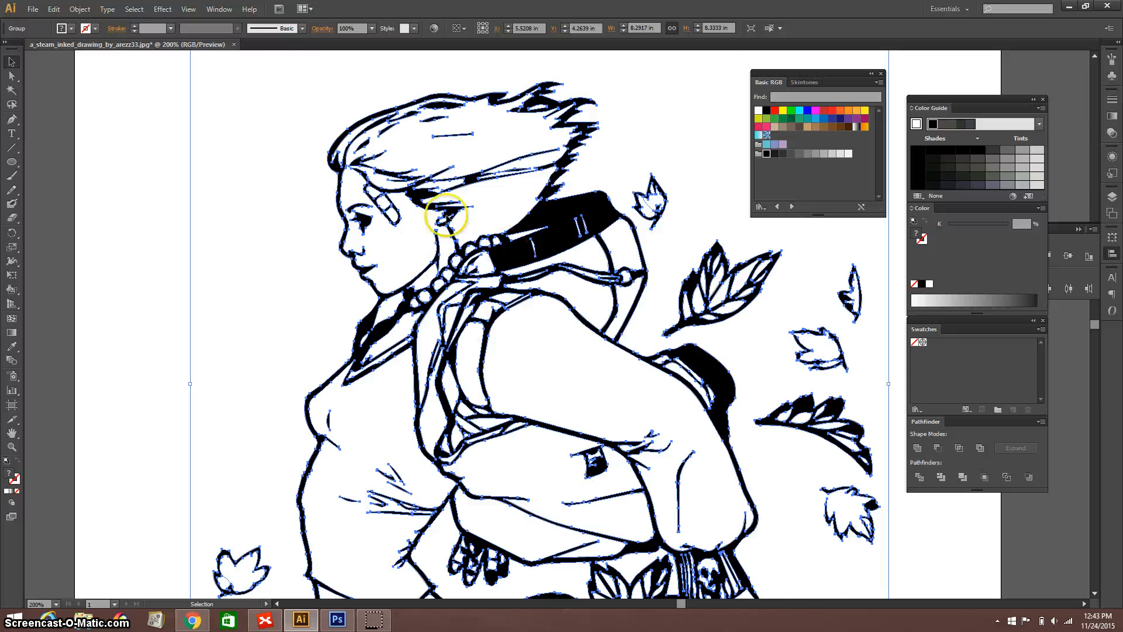
# Ungroup the expanded drawing's paths from the right-click menu.
pyautogui.rightClick(365, 405)
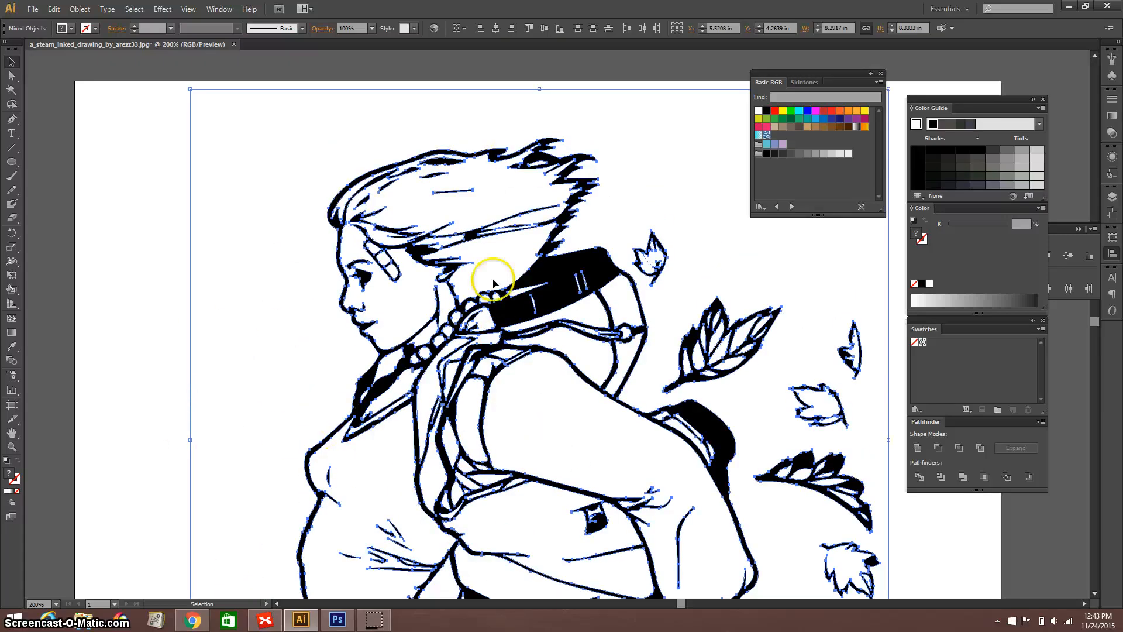
pyautogui.scroll(-3)
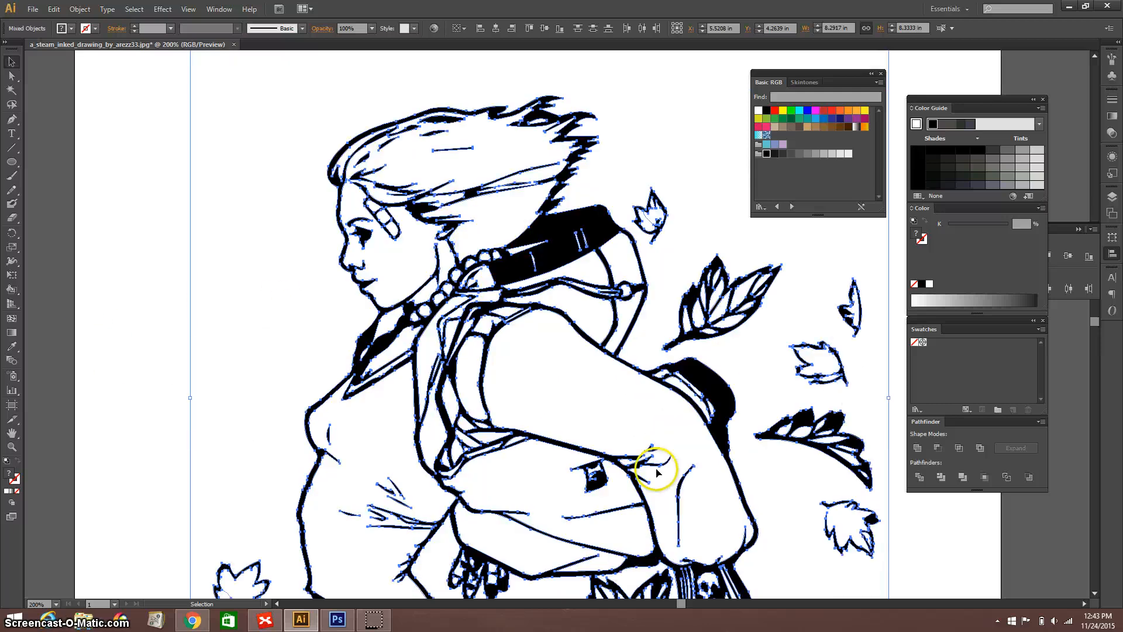
pyautogui.scroll(-3)
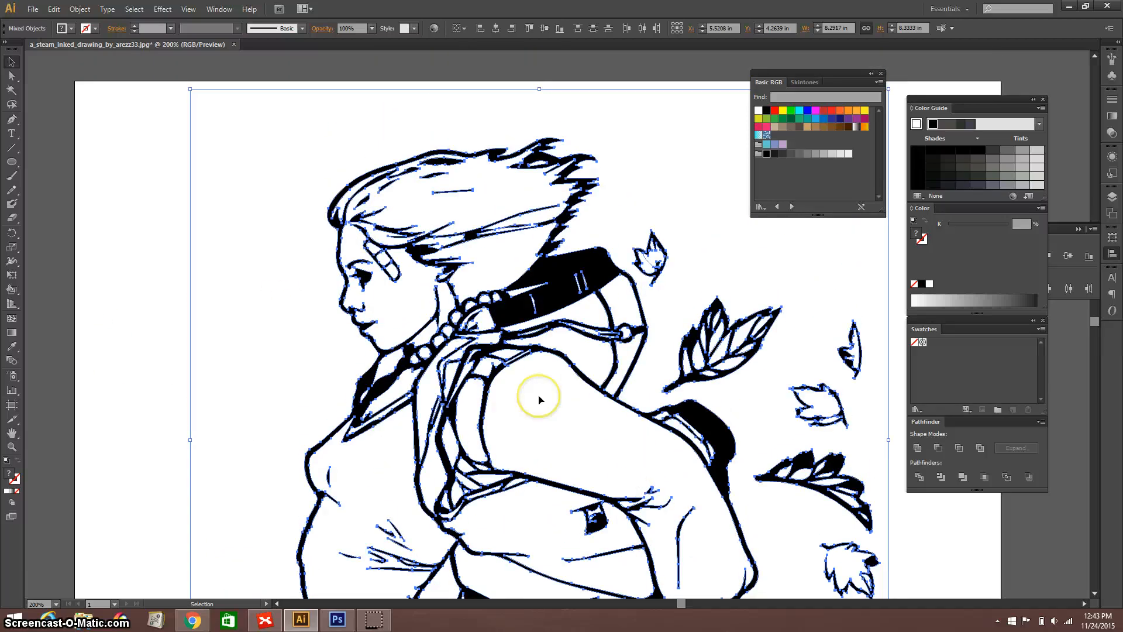
pyautogui.moveTo(496, 221)
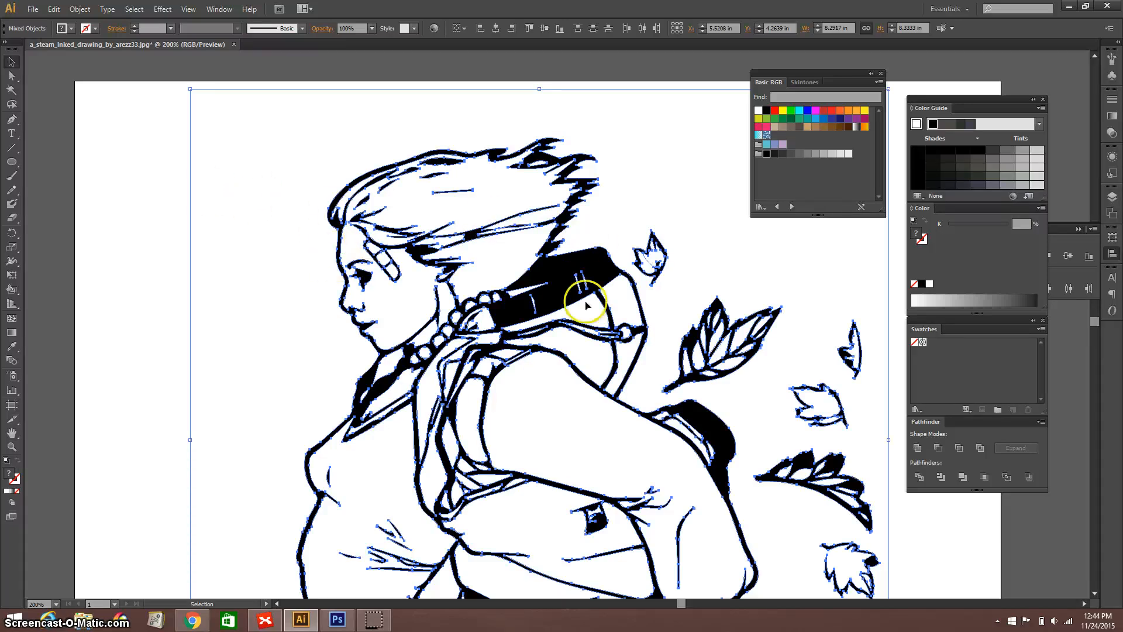
pyautogui.moveTo(225, 243)
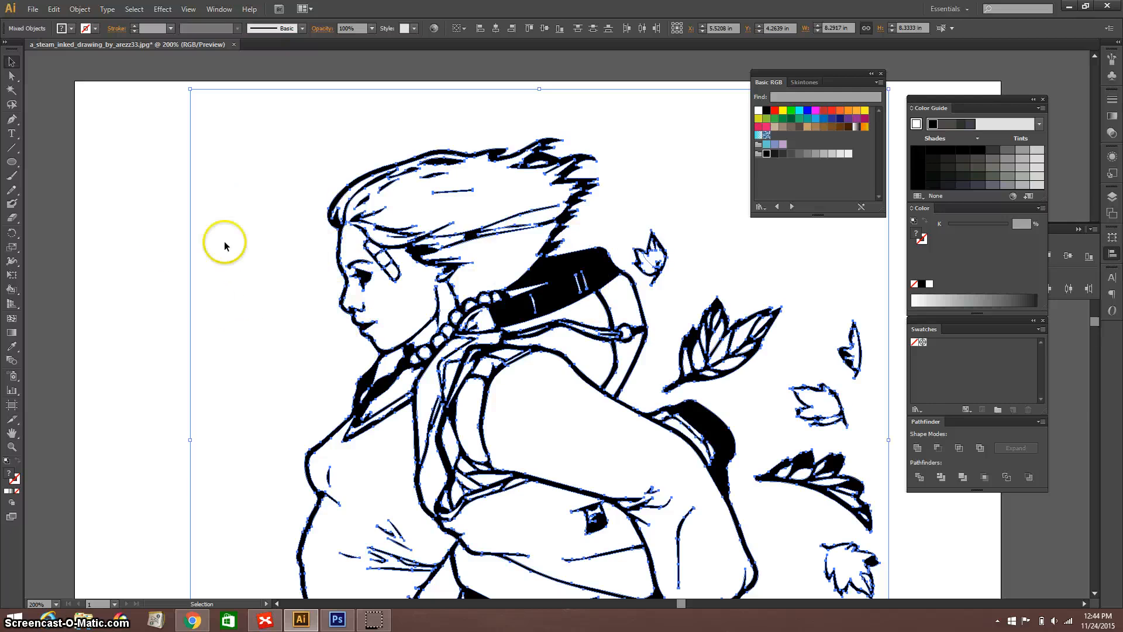
pyautogui.moveTo(12, 346)
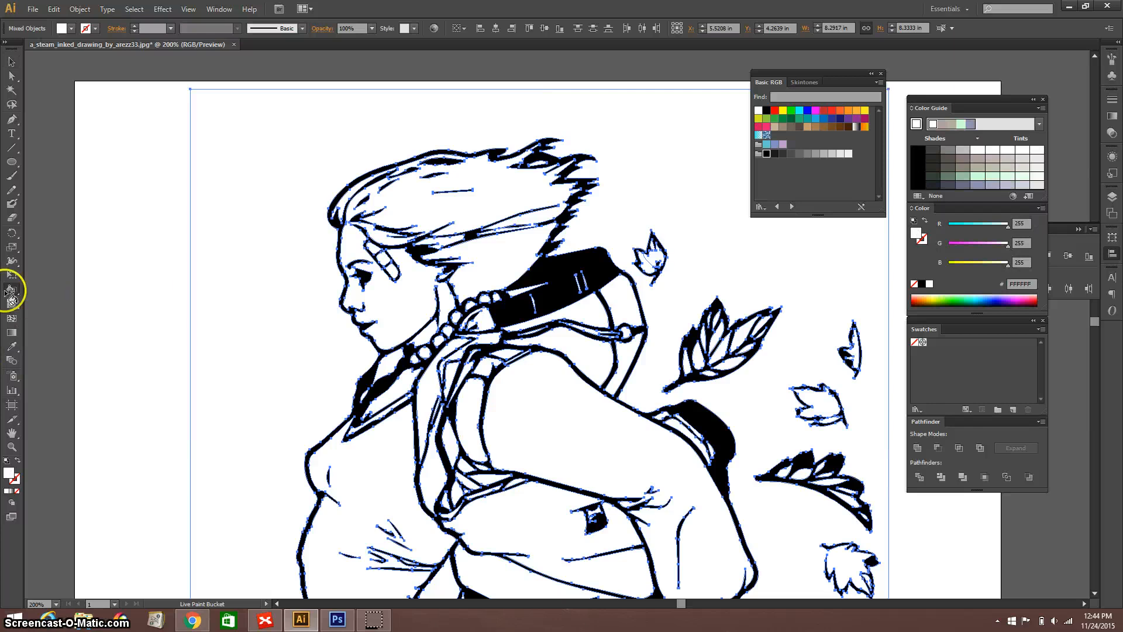
pyautogui.moveTo(21, 293)
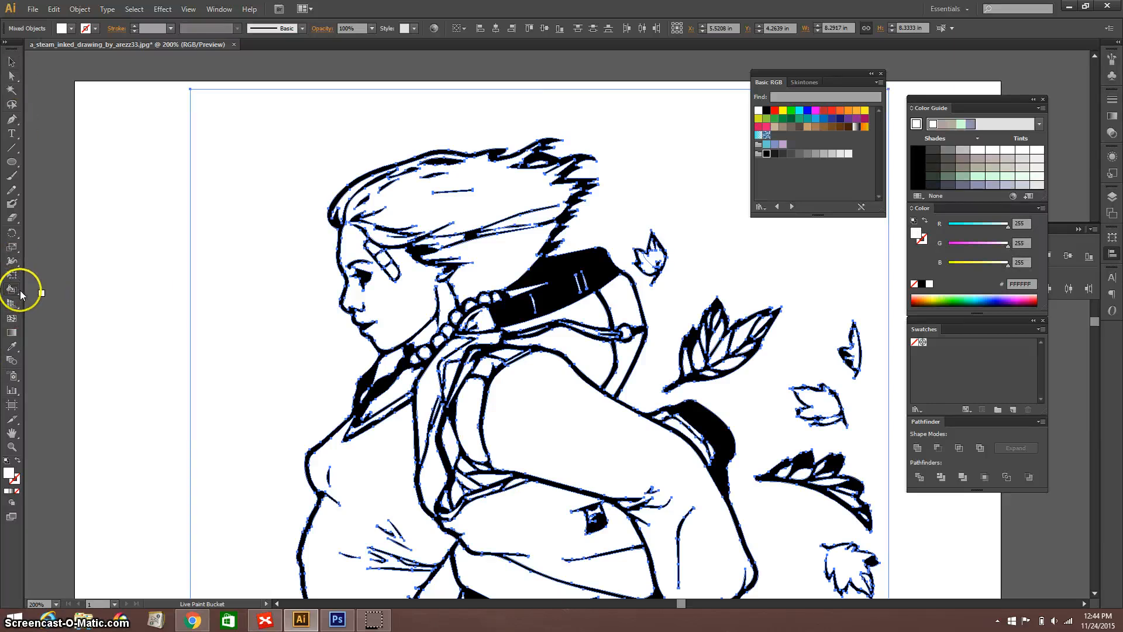
# Choose the Live Paint Bucket tool (K) from the Shape Builder flyout.
pyautogui.click(11, 289)
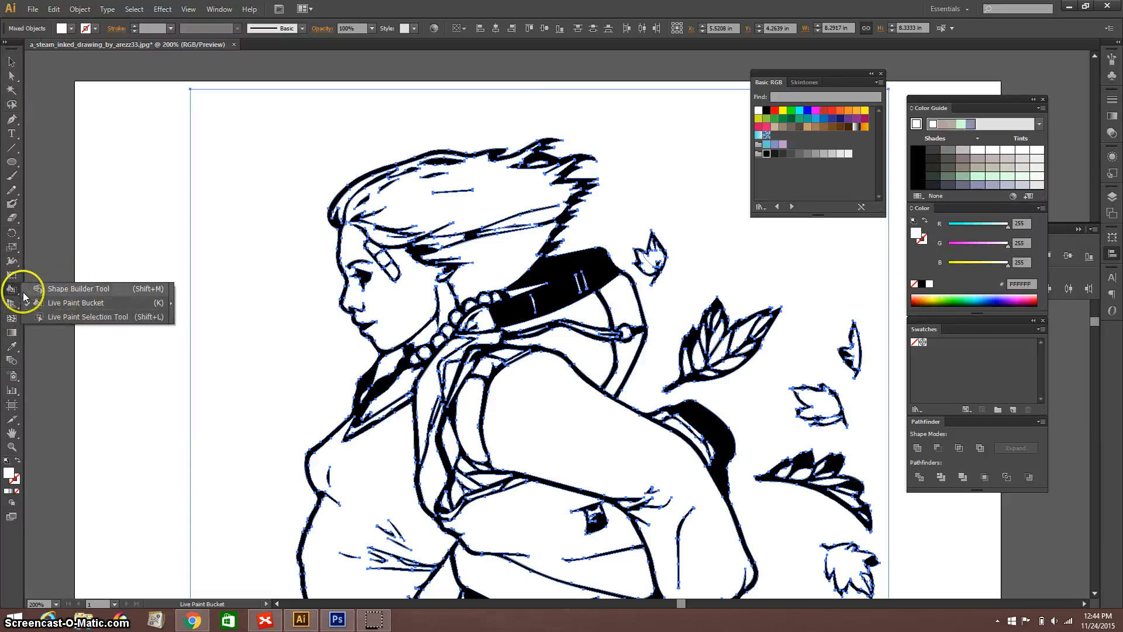
pyautogui.moveTo(61, 294)
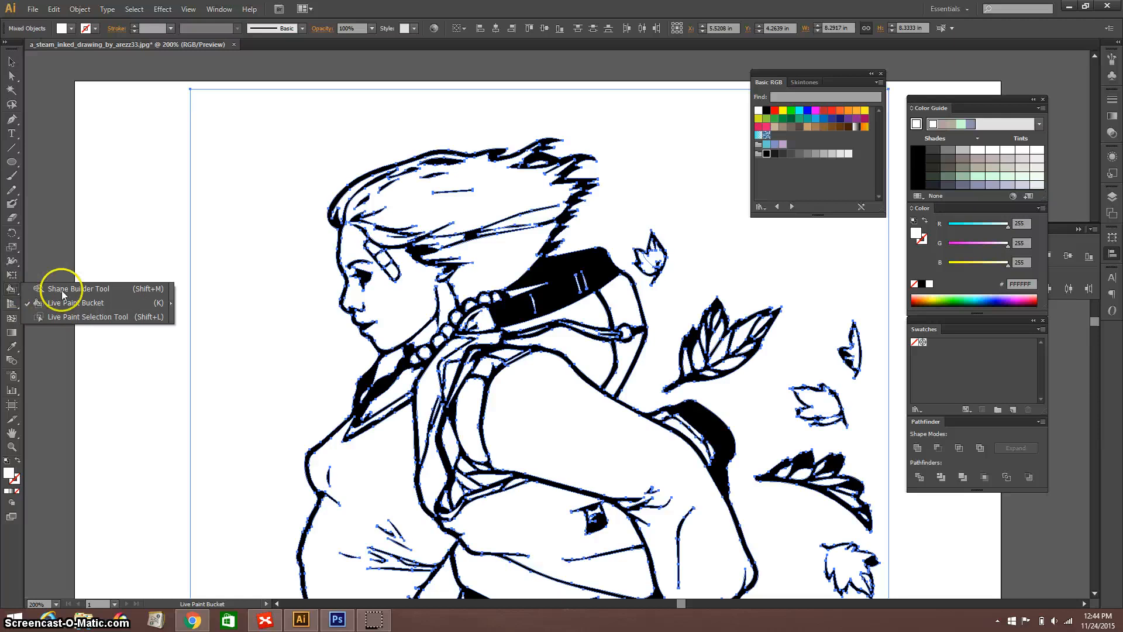
pyautogui.click(75, 301)
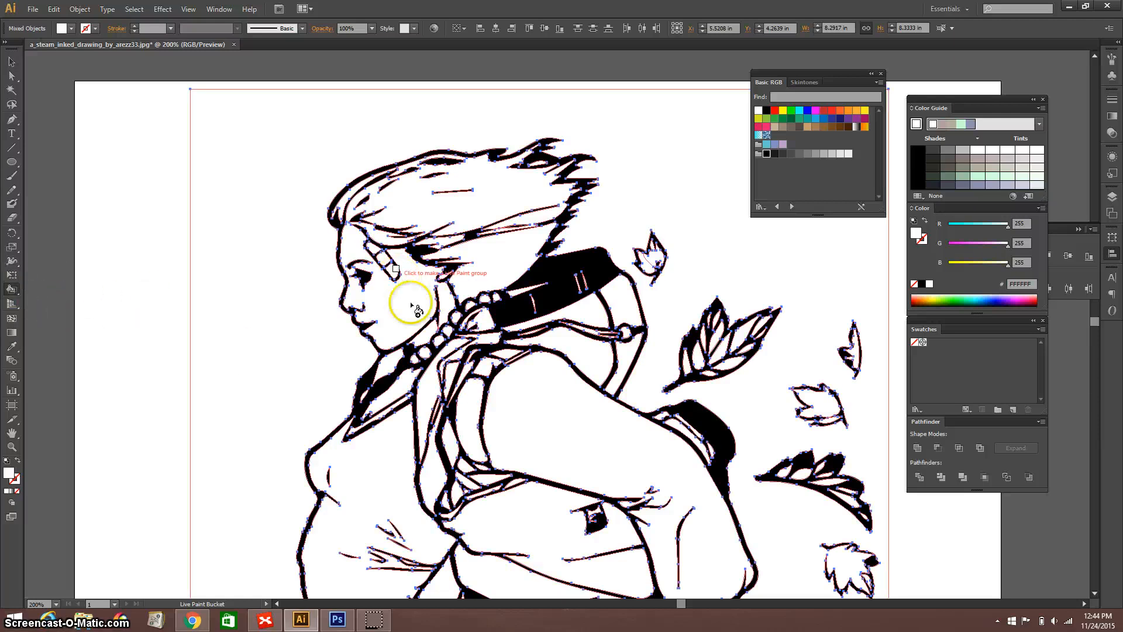
pyautogui.moveTo(519, 200)
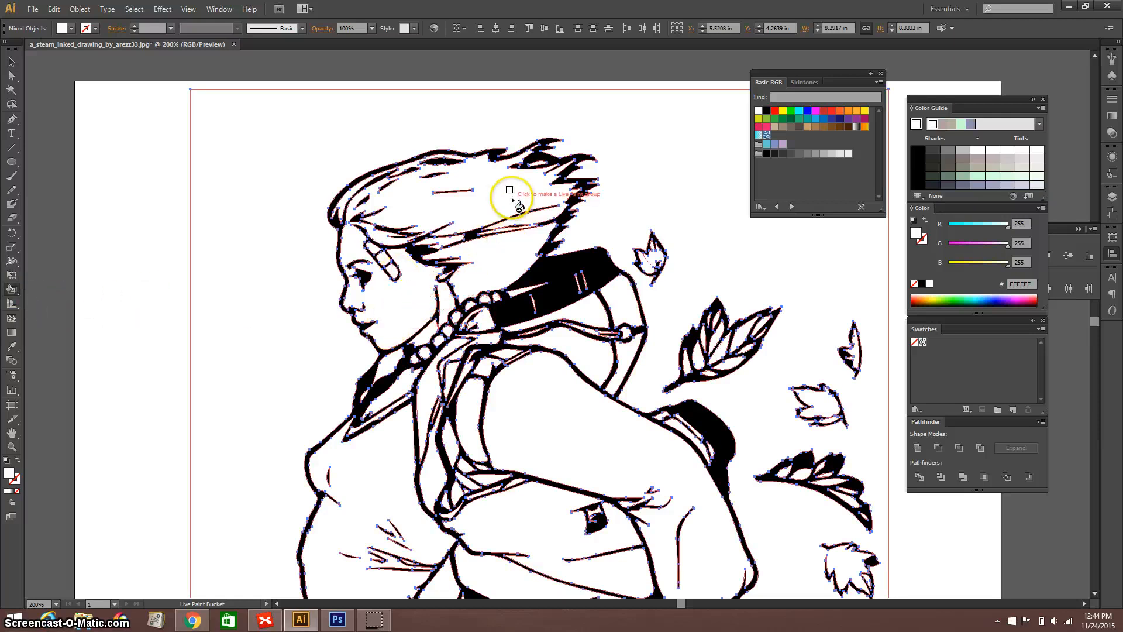
pyautogui.moveTo(466, 225)
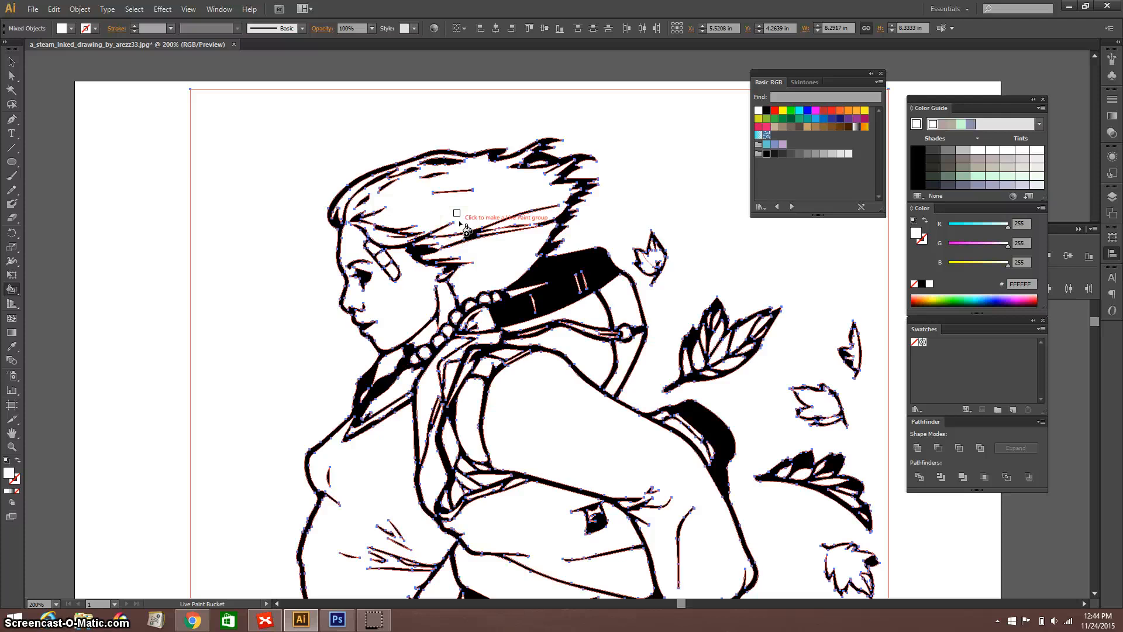
pyautogui.moveTo(448, 212)
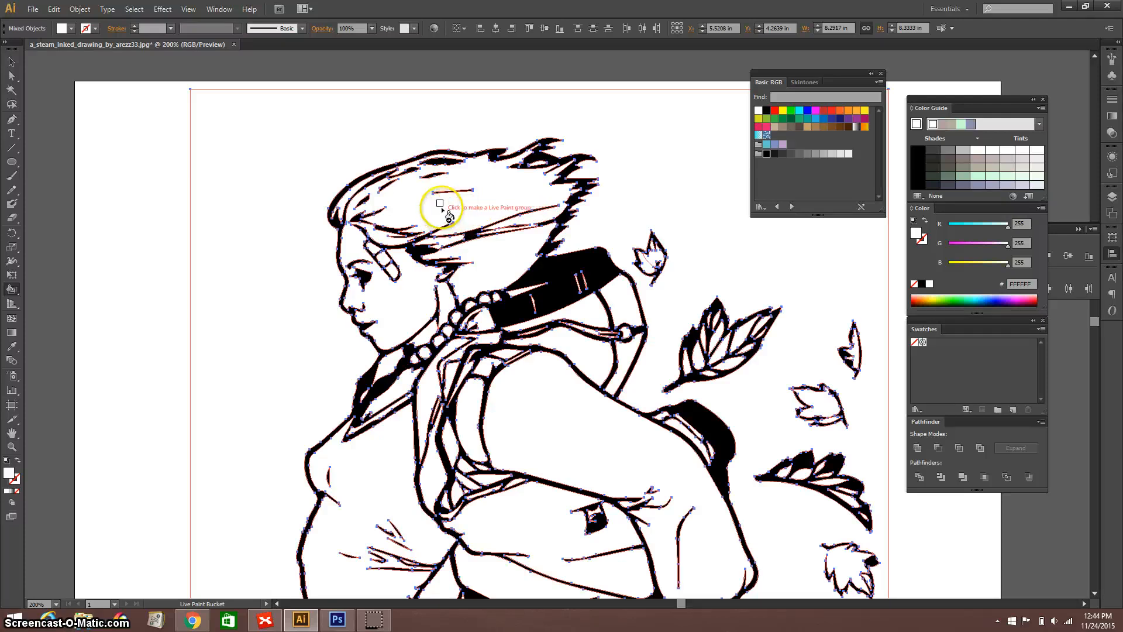
pyautogui.moveTo(509, 276)
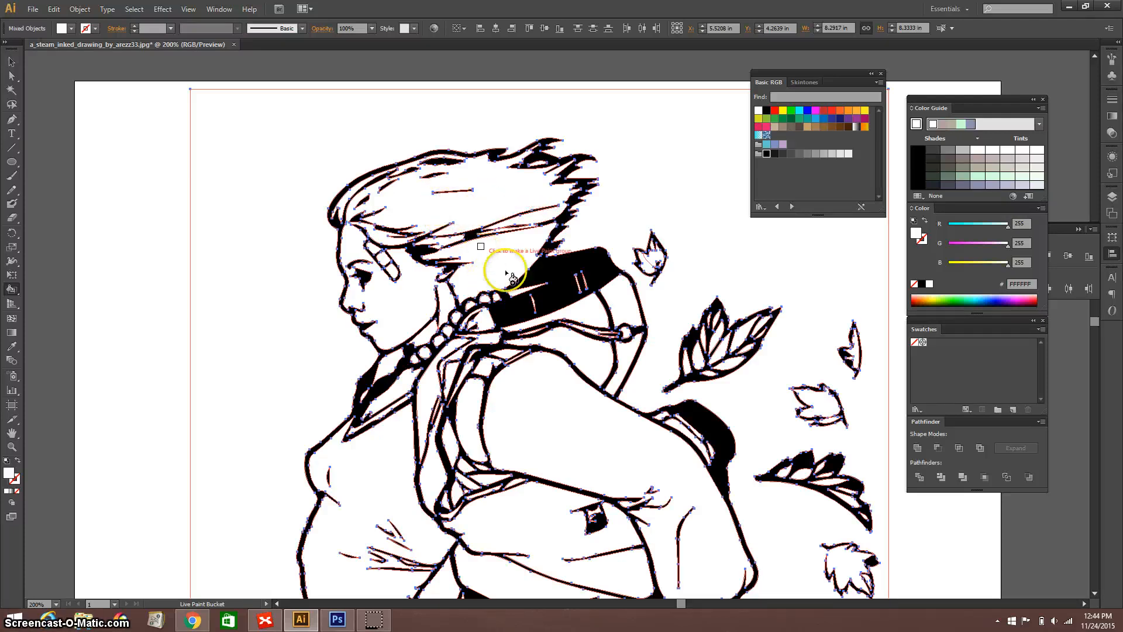
pyautogui.scroll(-3)
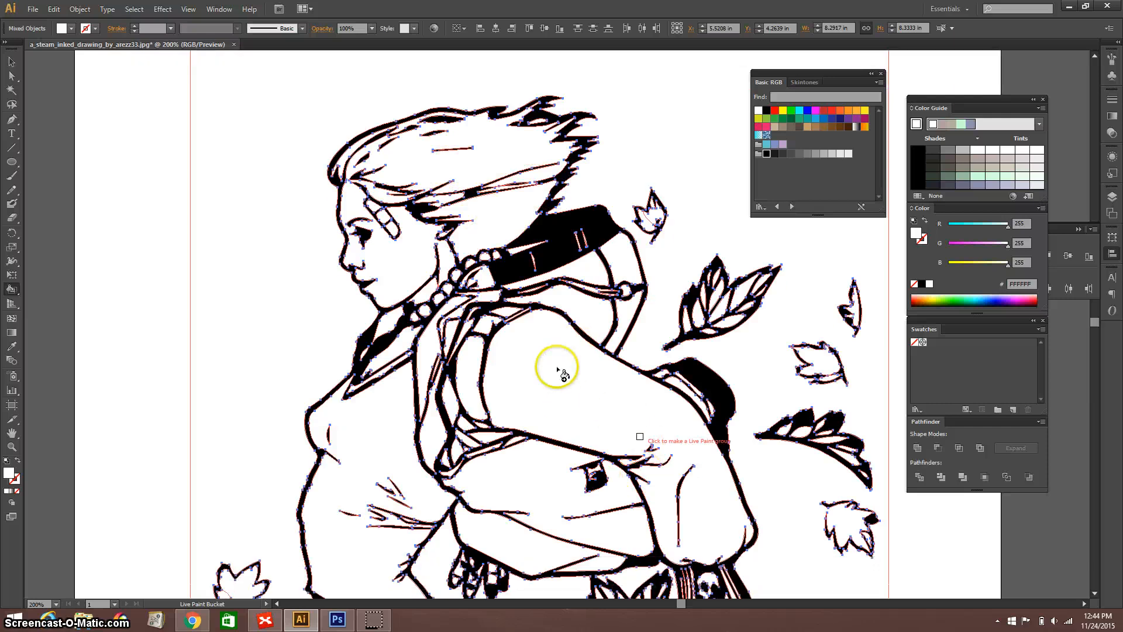
pyautogui.scroll(-3)
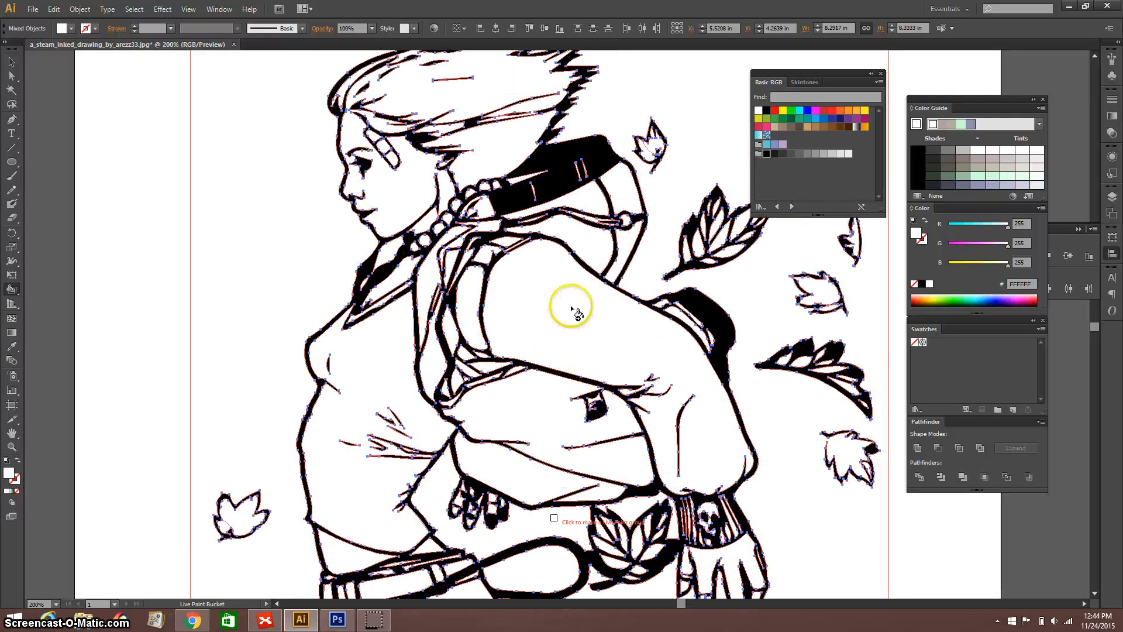
pyautogui.moveTo(550, 317)
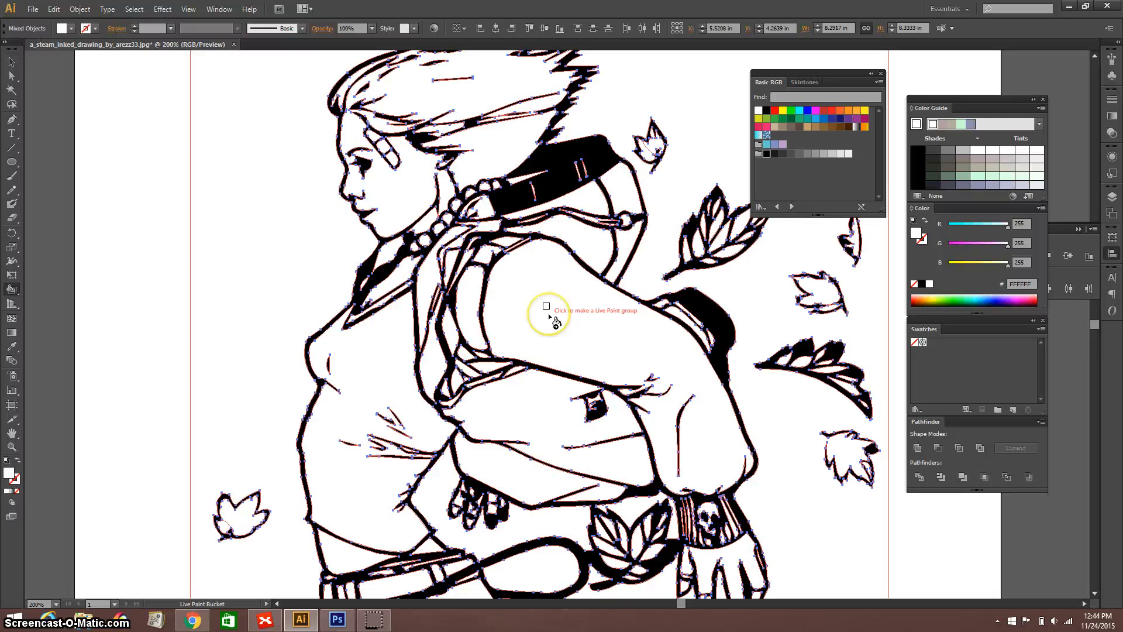
# Make the traced line drawing a Live Paint group with the Live Paint Bucket.
pyautogui.click(550, 314)
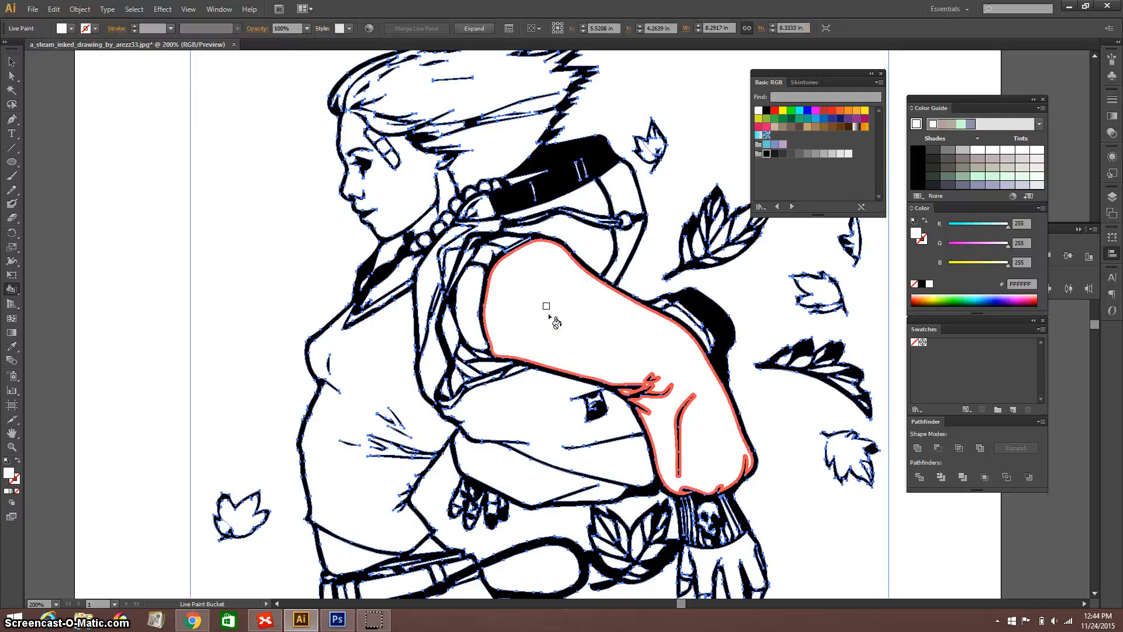
pyautogui.click(580, 196)
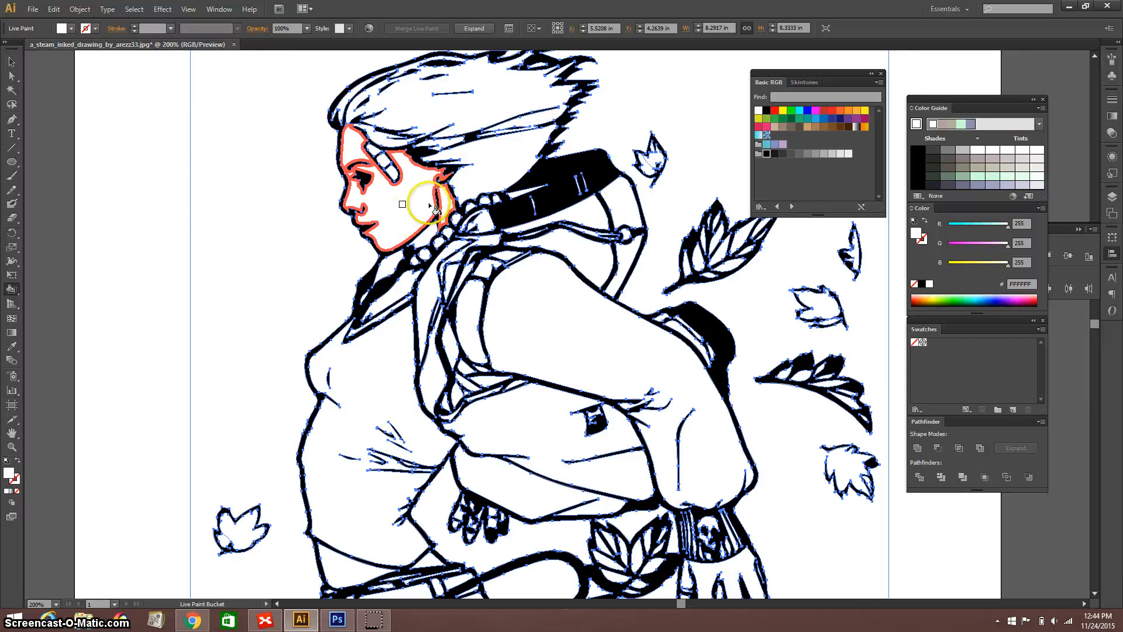
pyautogui.click(426, 208)
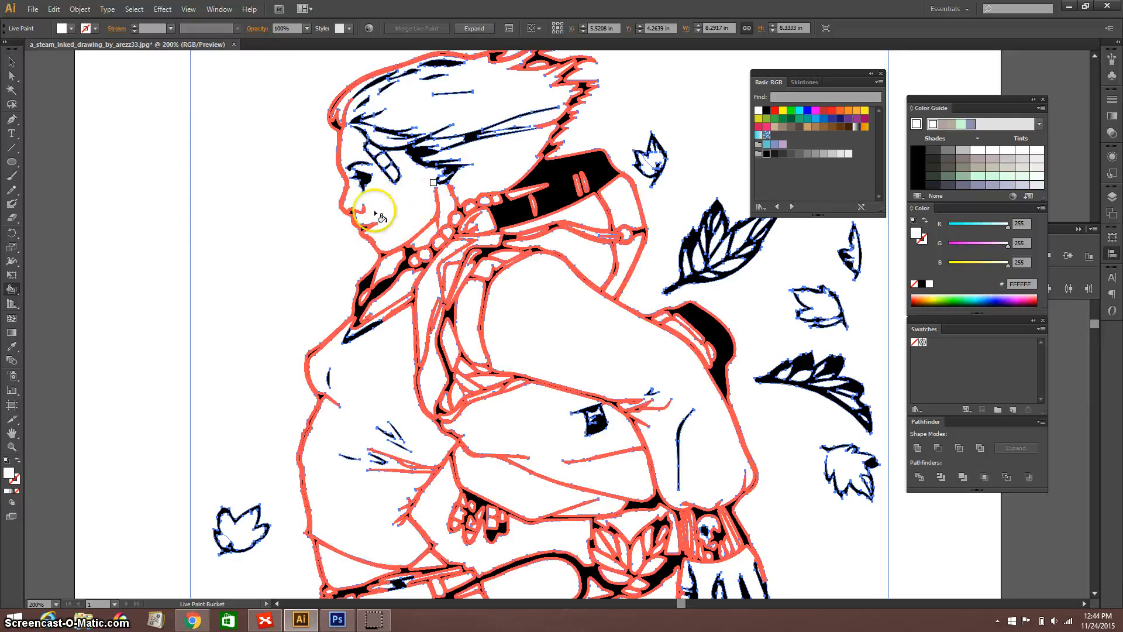
pyautogui.click(379, 212)
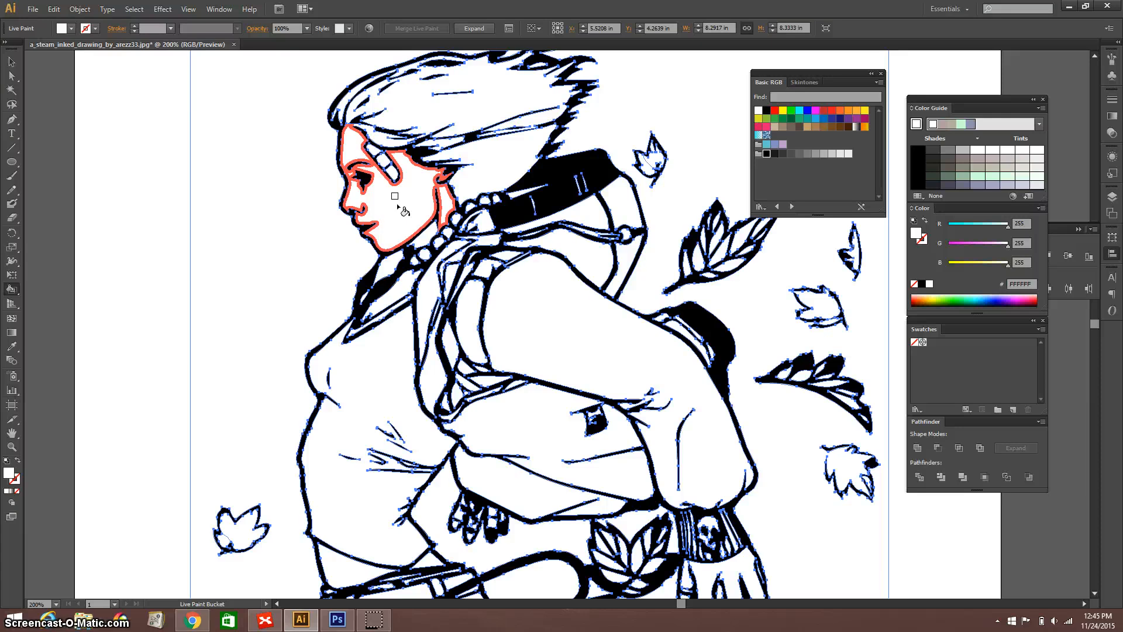
pyautogui.moveTo(502, 195)
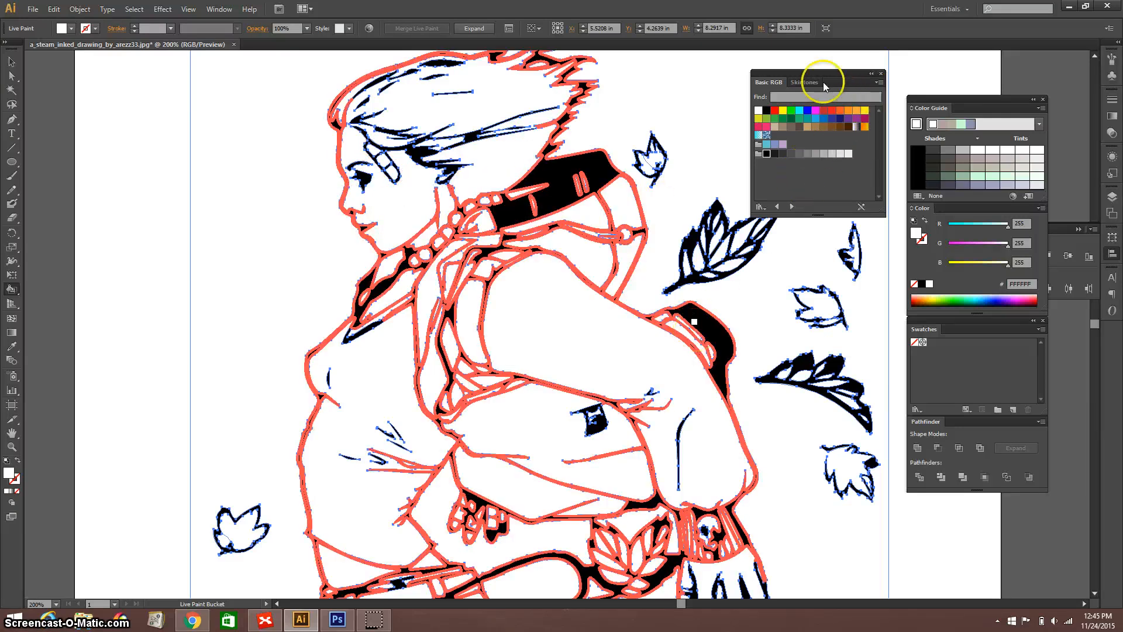
# Switch the swatch library panel to the Skintones library and show its options.
pyautogui.click(804, 82)
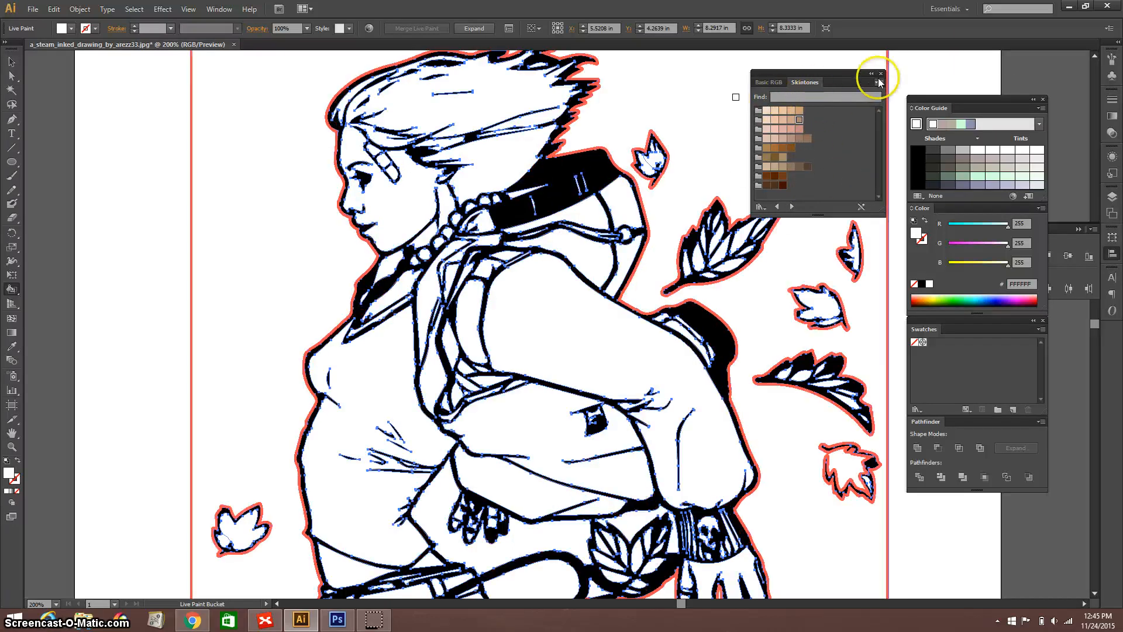
pyautogui.click(876, 82)
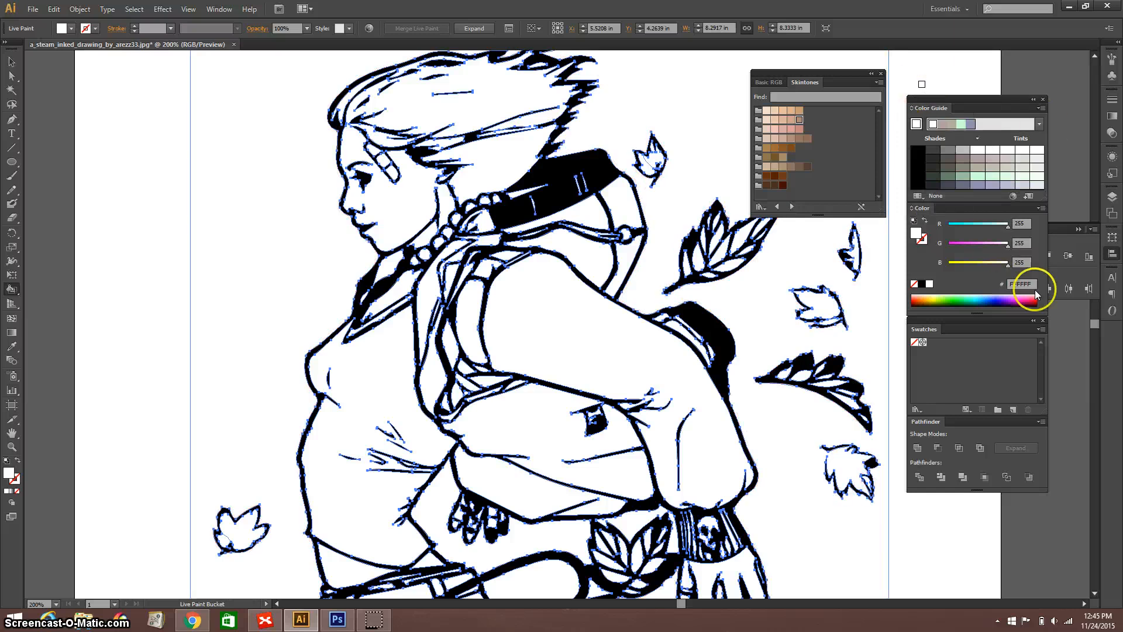
pyautogui.moveTo(1006, 114)
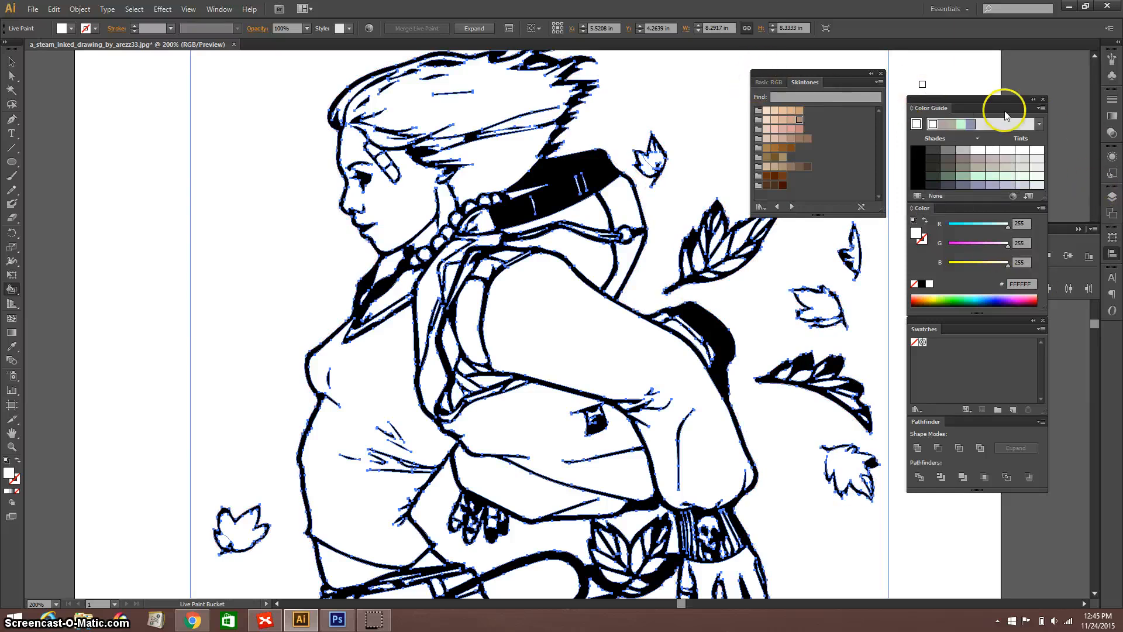
pyautogui.click(879, 81)
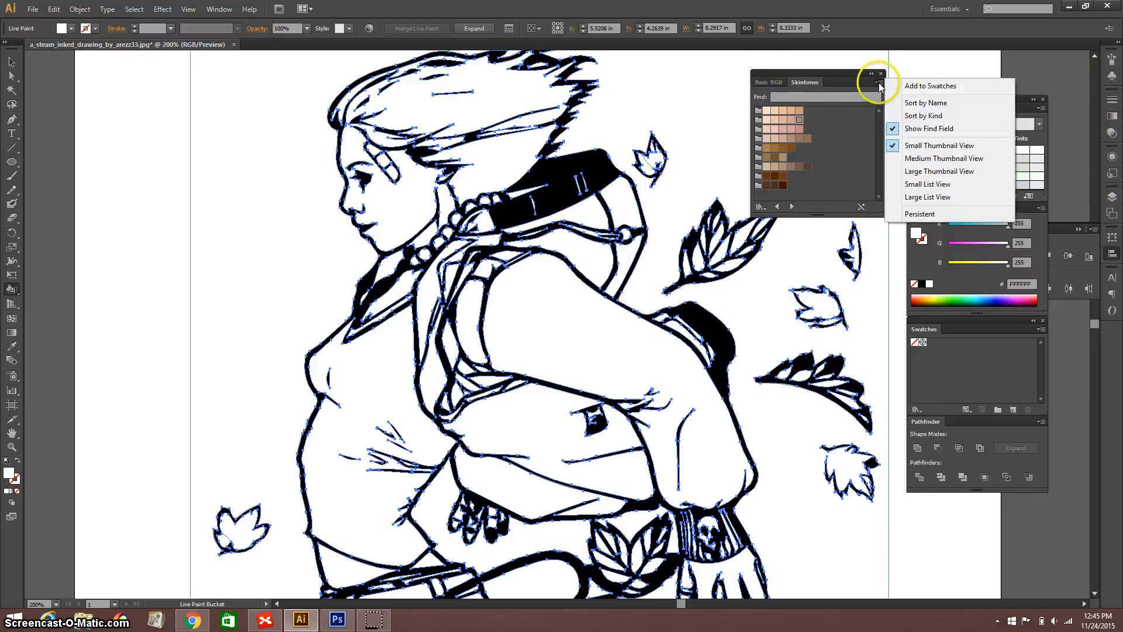
pyautogui.moveTo(919, 213)
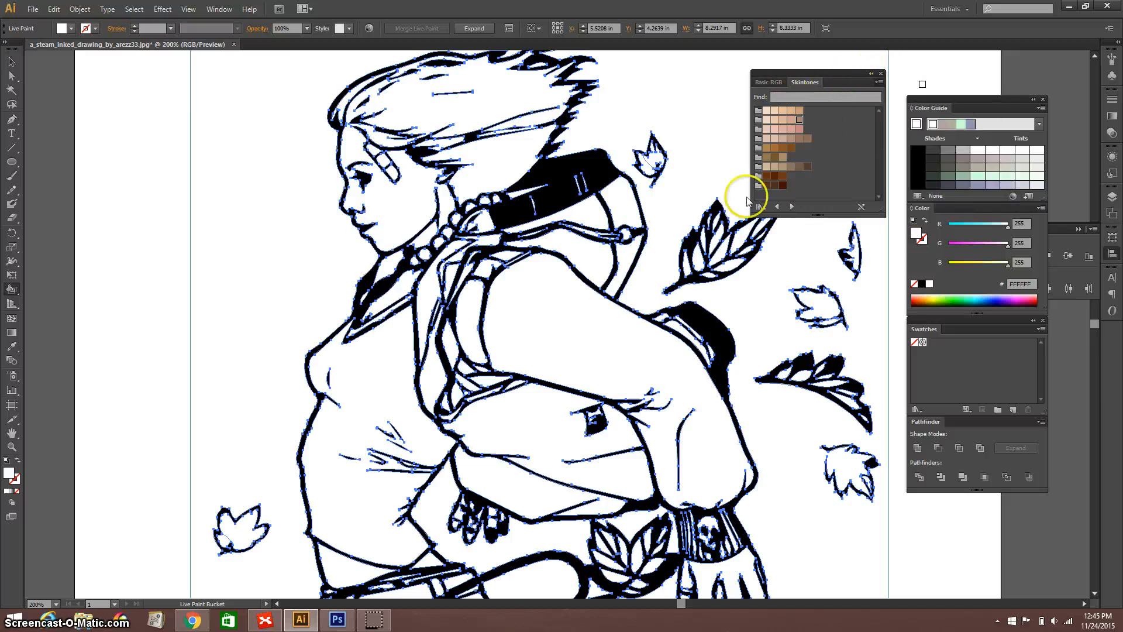
# Apply a light peach Skintones swatch to the face, fingertips and exposed waist with Live Paint.
pyautogui.click(594, 365)
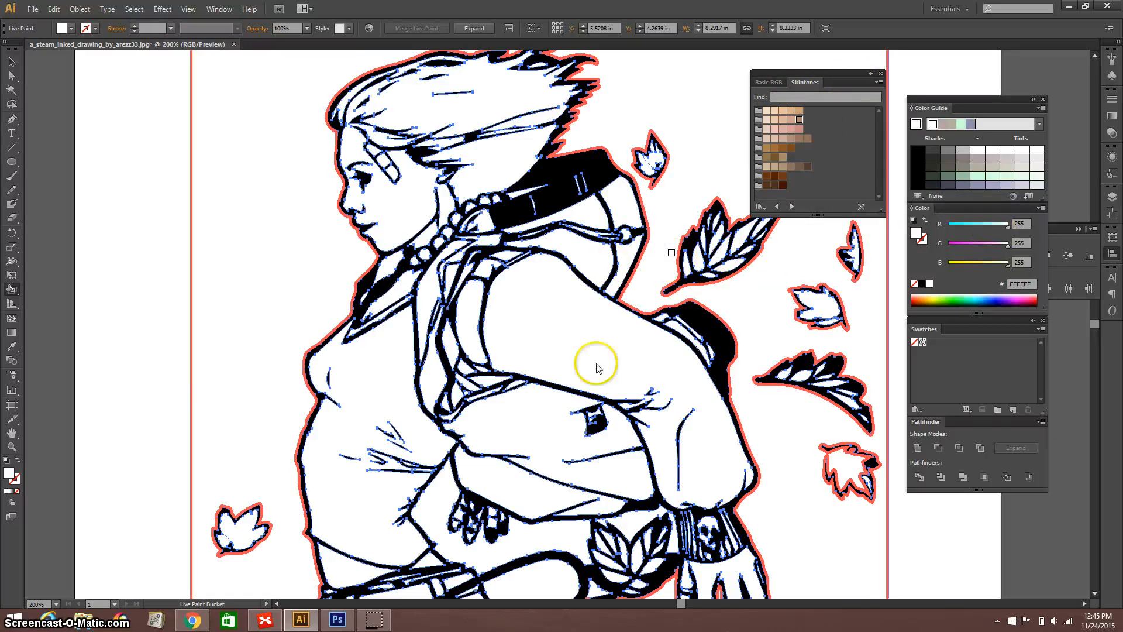
pyautogui.moveTo(786, 130)
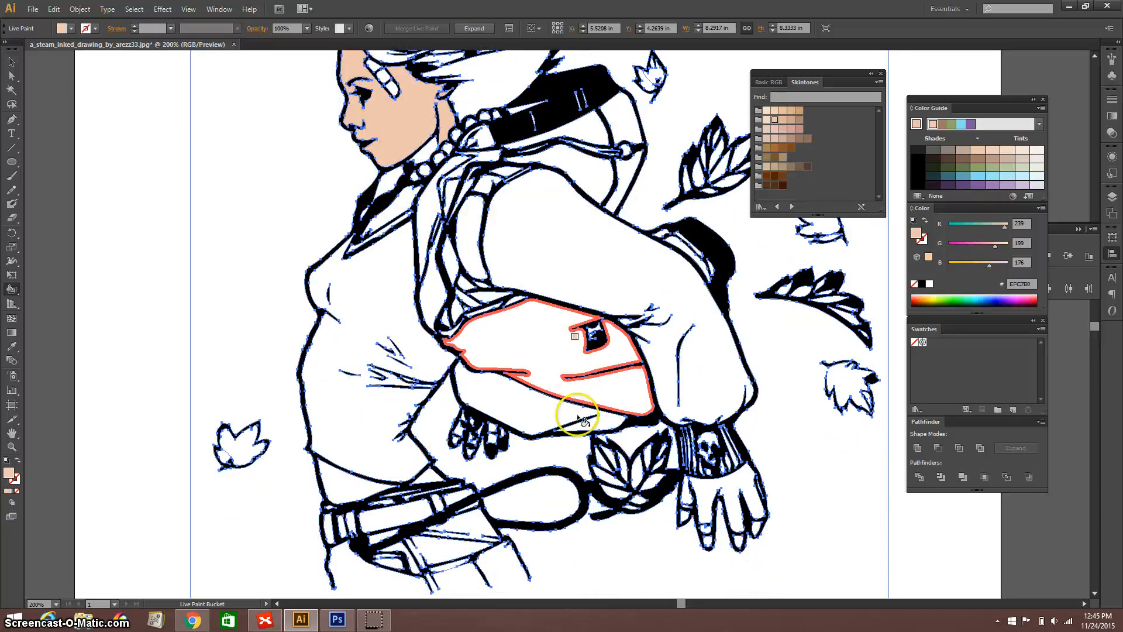
pyautogui.scroll(-3)
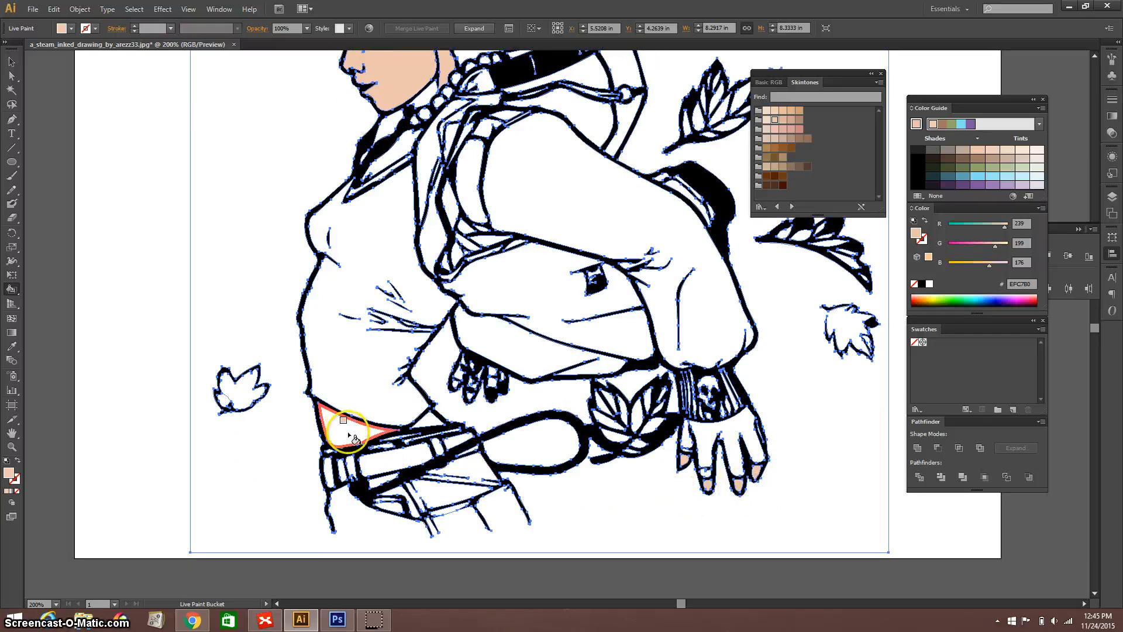
pyautogui.click(351, 435)
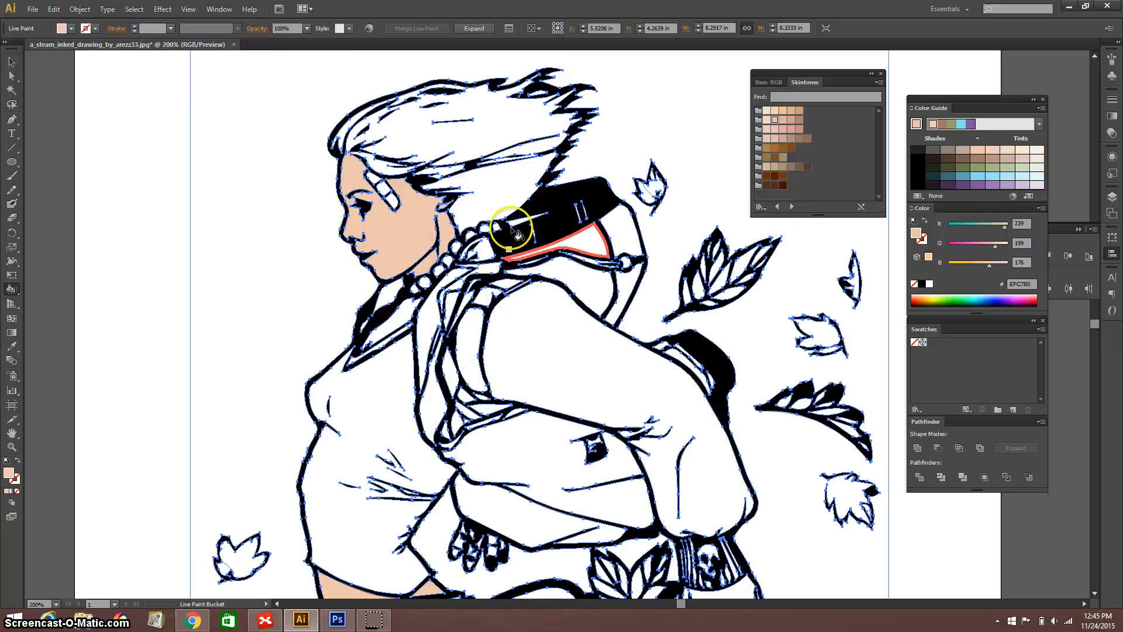
pyautogui.moveTo(772, 84)
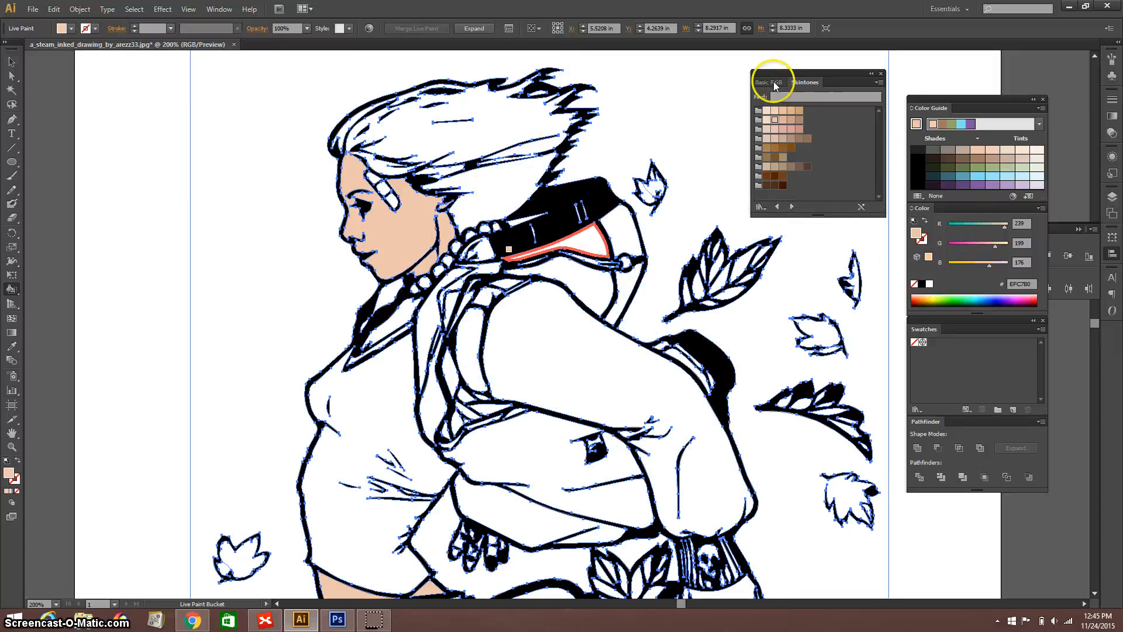
# Choose a bright blue from the Basic RGB swatches and paint the hair regions with it.
pyautogui.click(767, 82)
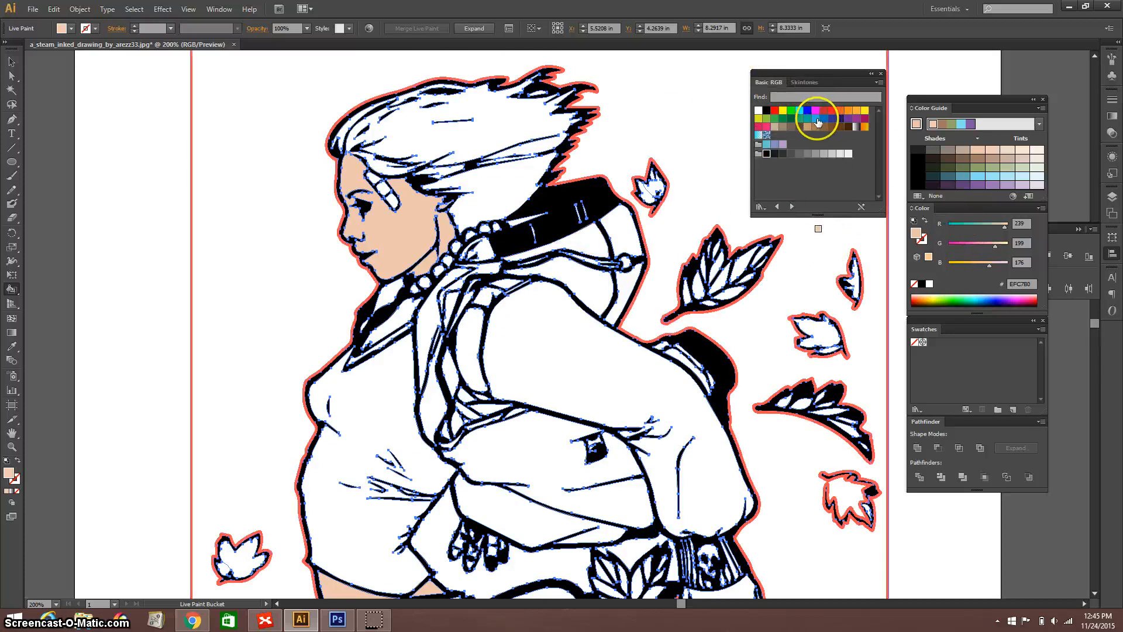
pyautogui.click(445, 114)
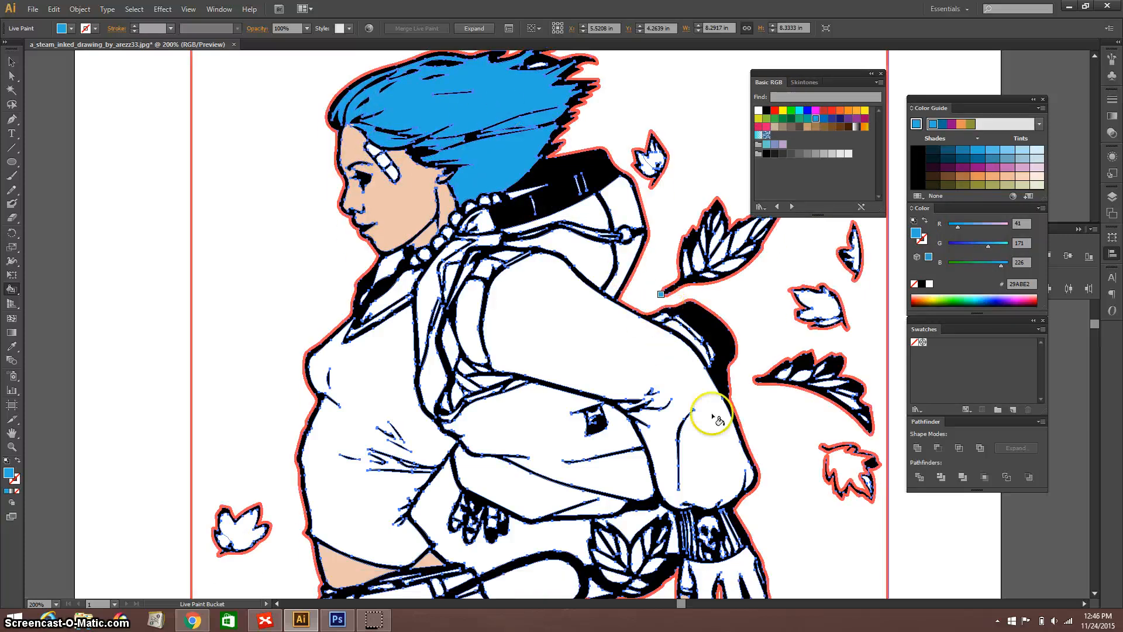
pyautogui.scroll(-3)
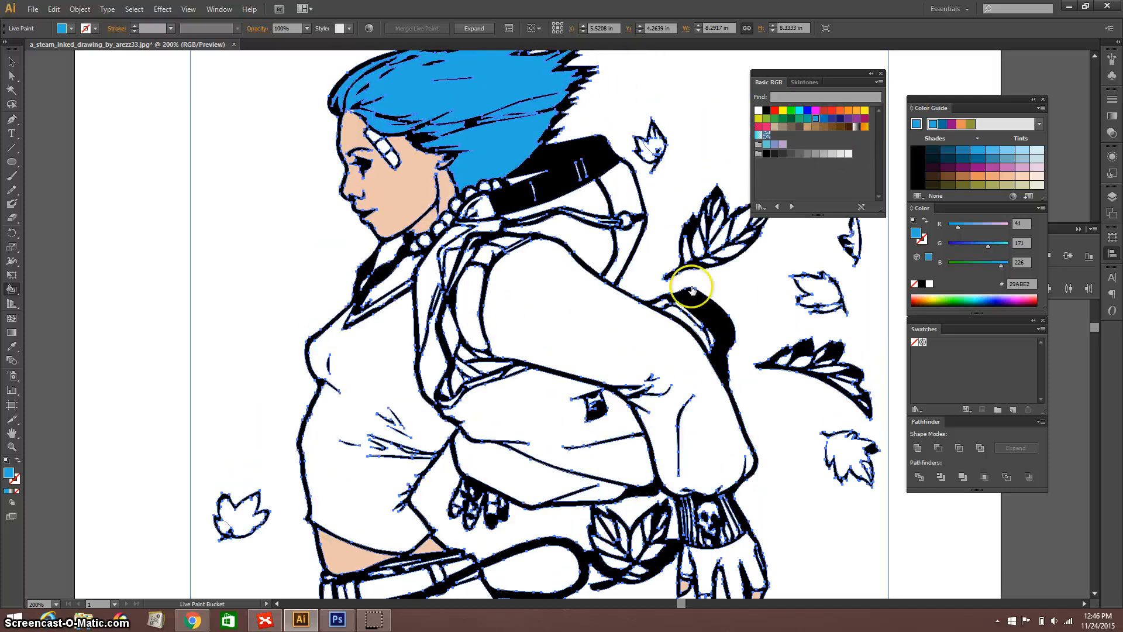
pyautogui.click(573, 169)
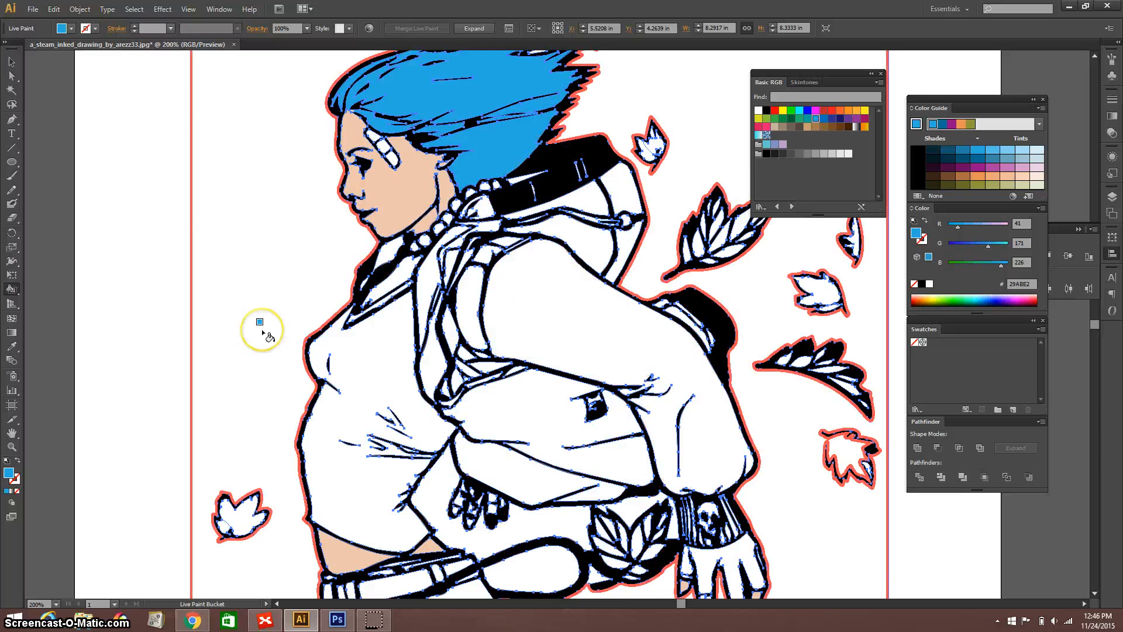
pyautogui.moveTo(267, 336)
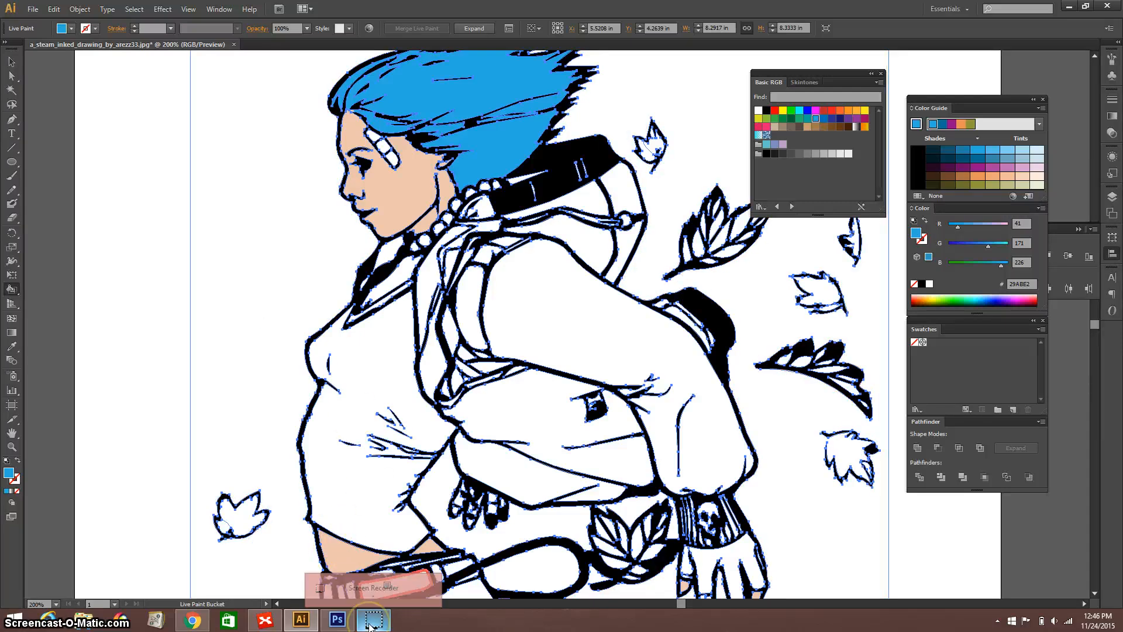
pyautogui.moveTo(372, 618)
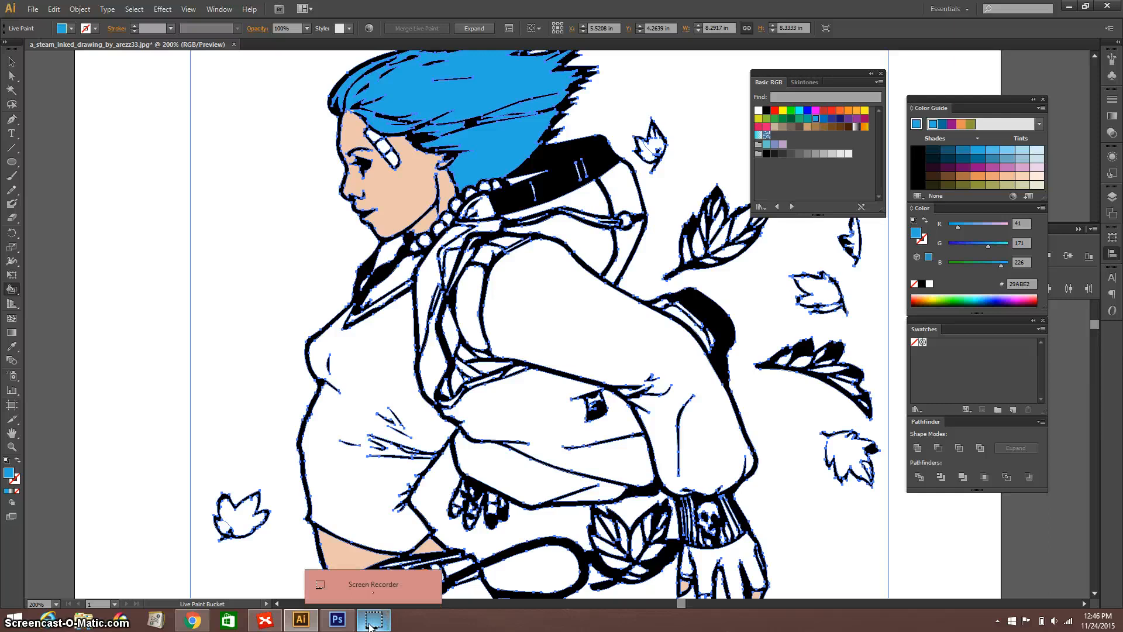